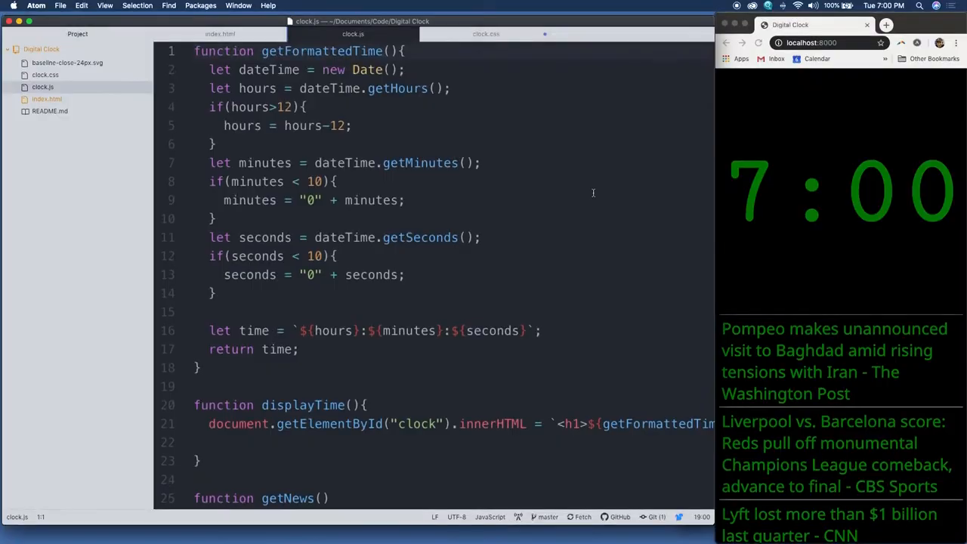
Scroll clock.js to the setInterval call and select its 1000 millisecond interval.
scroll(down, 3)
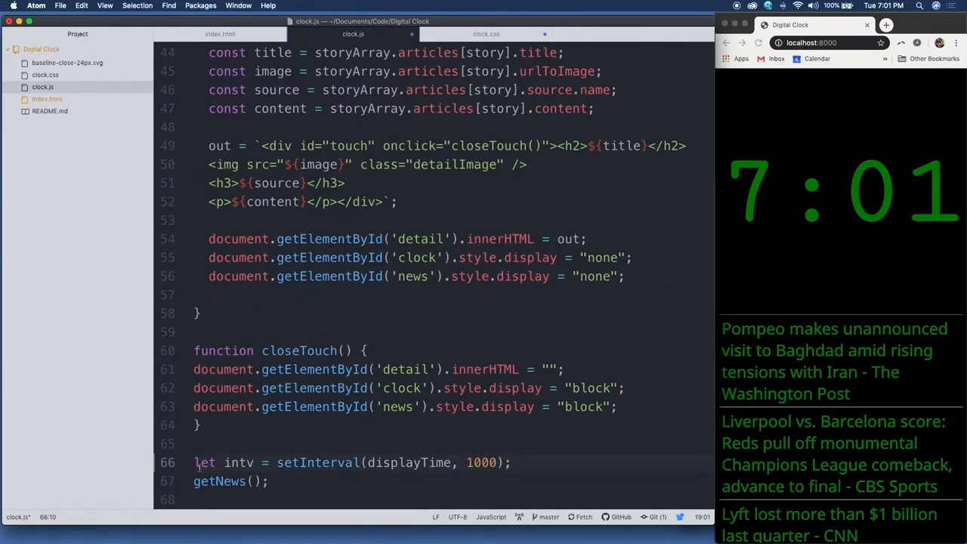
click(204, 481)
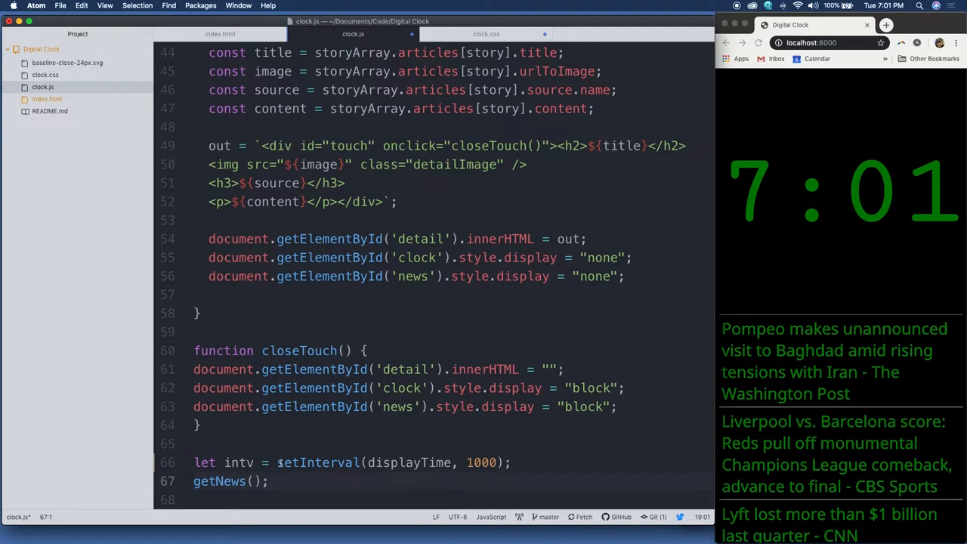
double_click(317, 462)
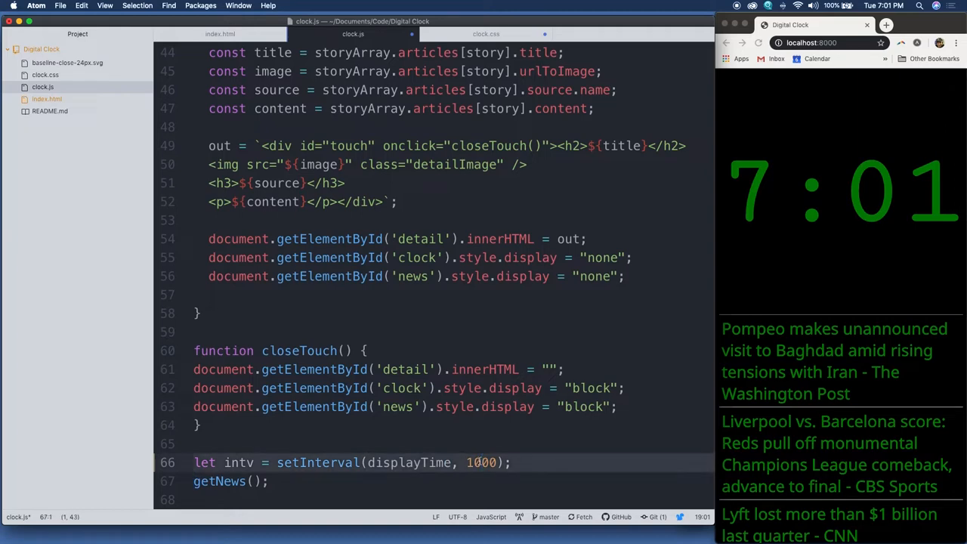
mouse_move(732, 280)
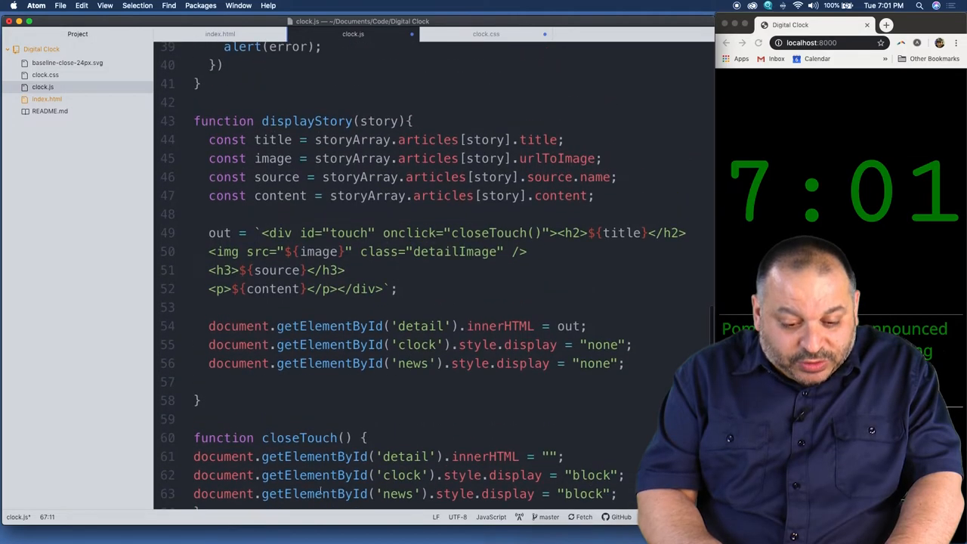
Scroll up to displayTime and mark the end of its formatted-time heading line.
scroll(up, 3)
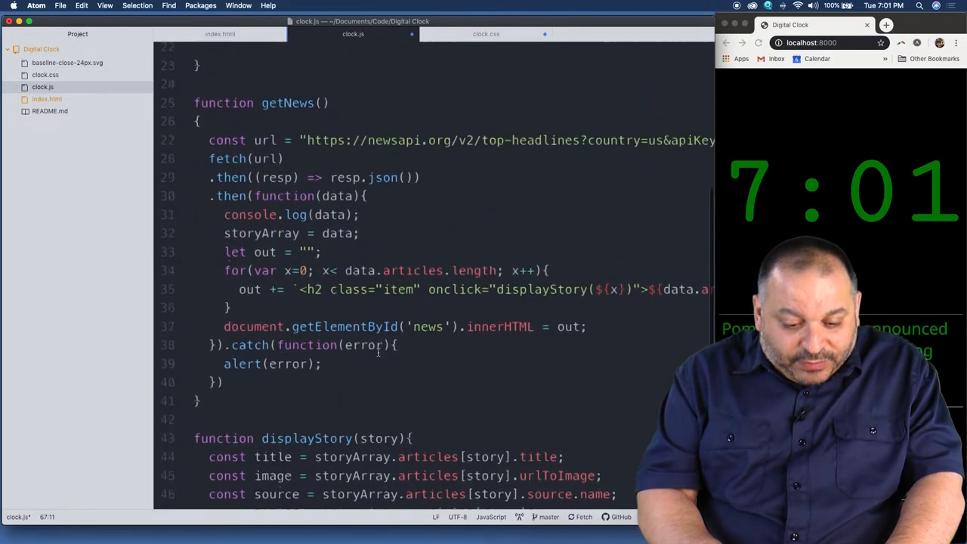
scroll(up, 3)
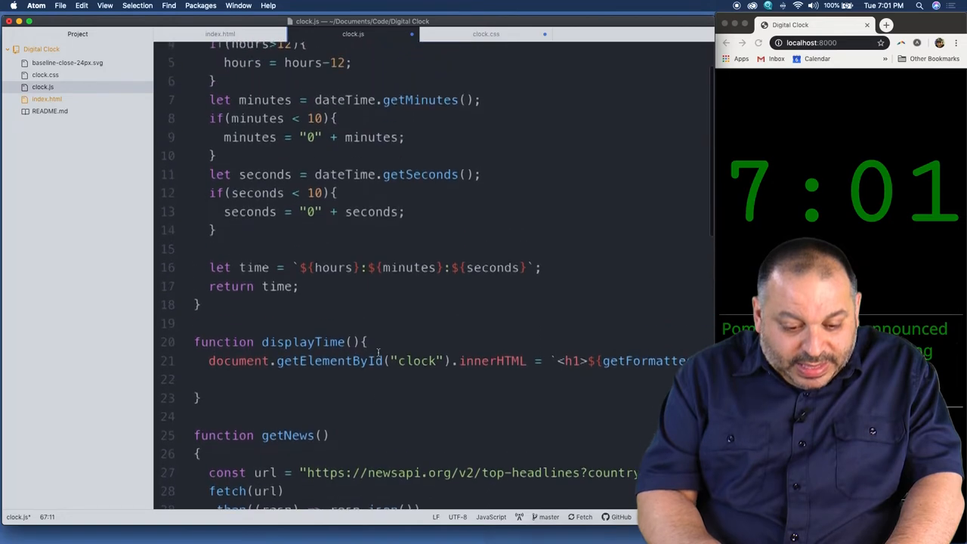
scroll(up, 3)
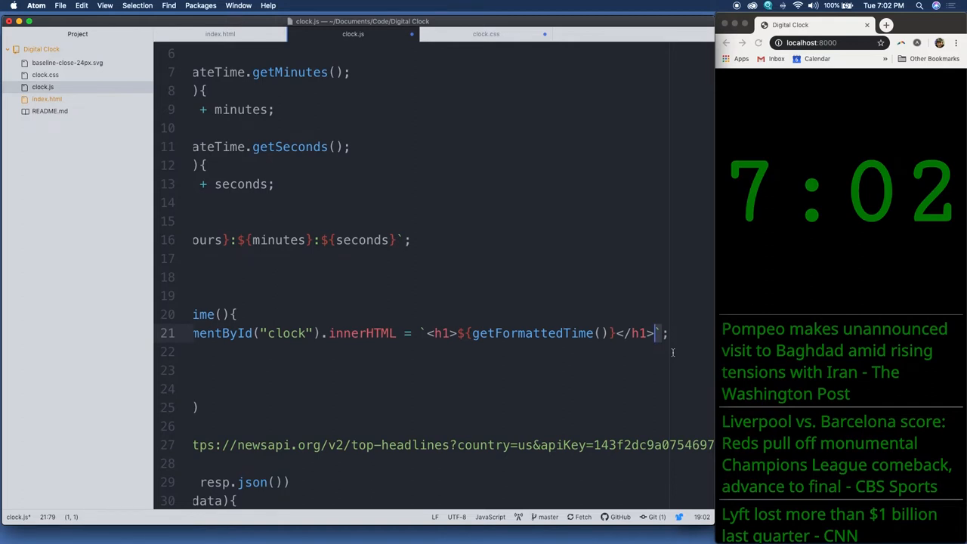
mouse_move(674, 355)
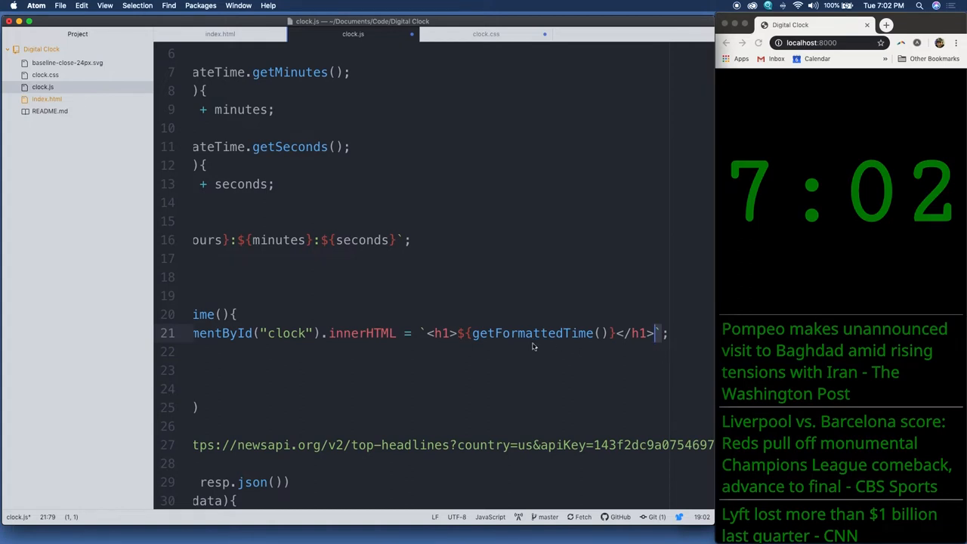
click(472, 333)
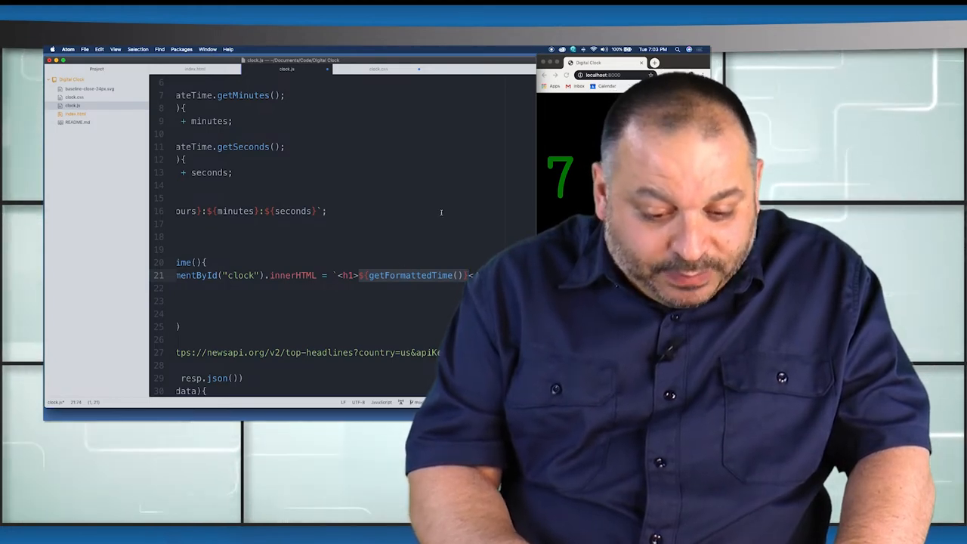
Walk through getFormattedTime: getHours, minutes with under-10 check, seconds with leading zero.
scroll(up, 3)
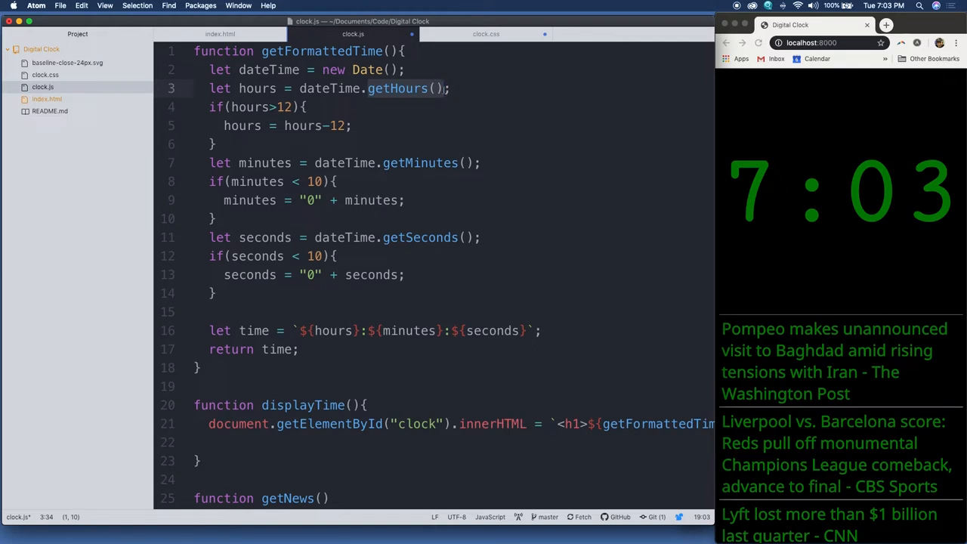
click(267, 88)
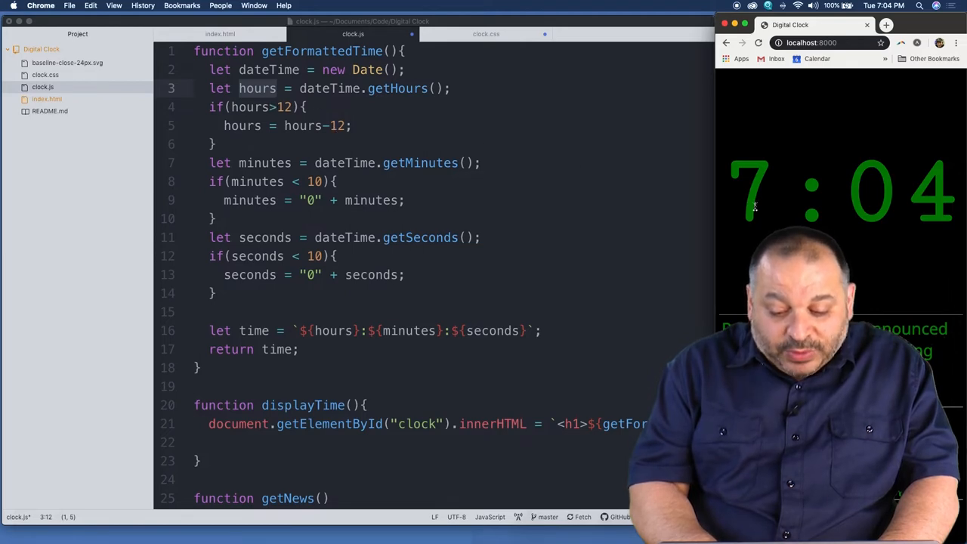
mouse_move(626, 182)
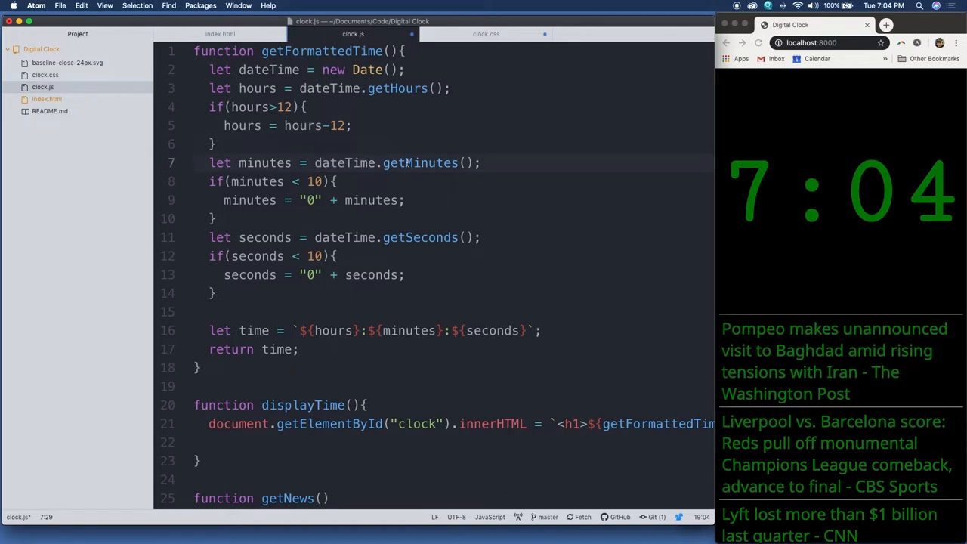
double_click(419, 163)
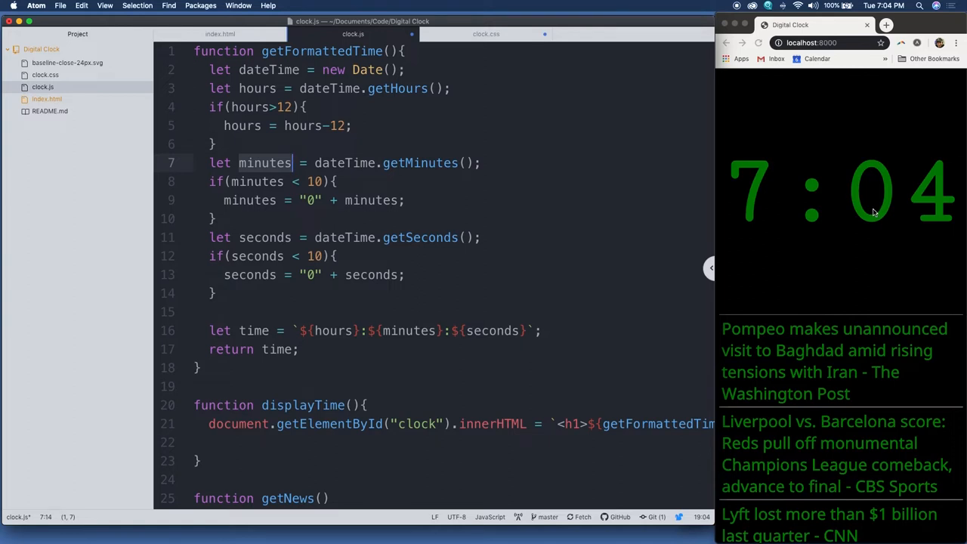
mouse_move(866, 210)
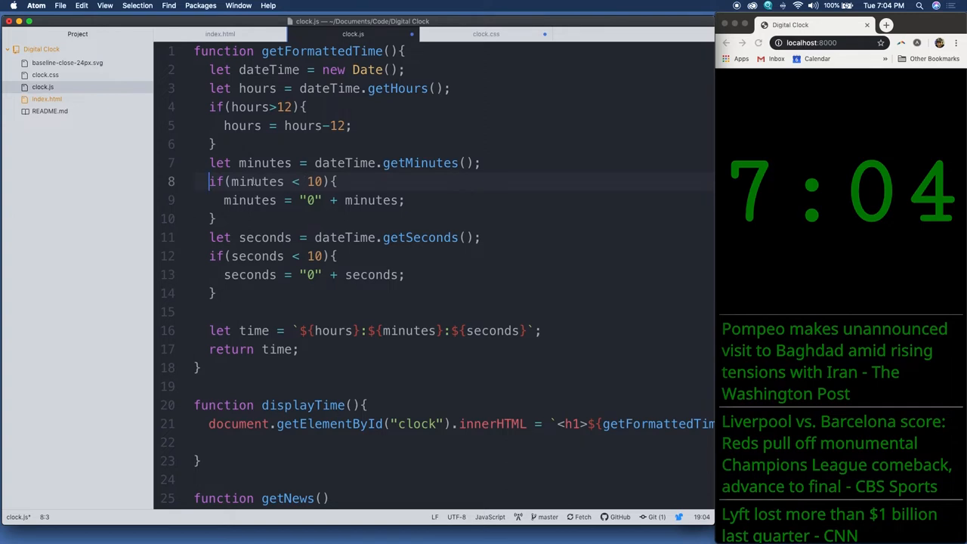
click(310, 201)
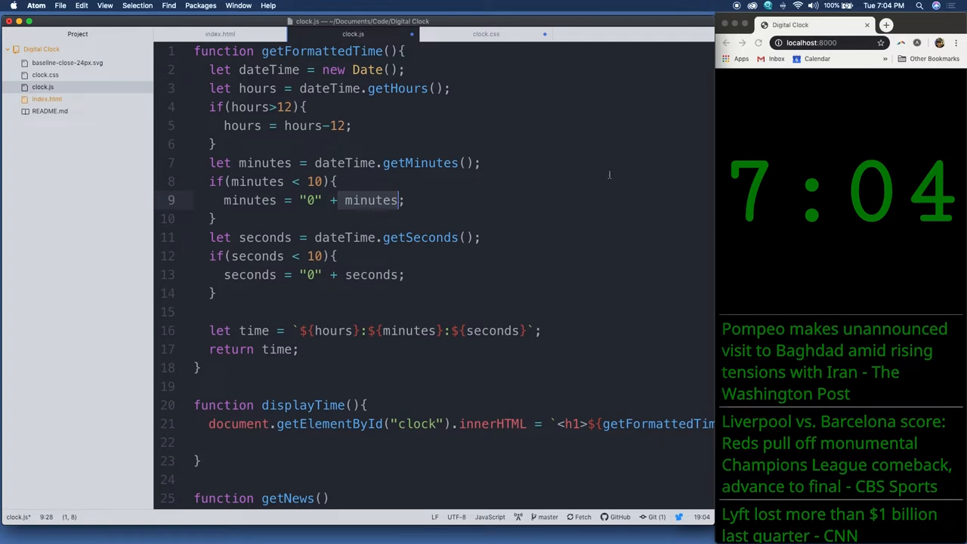
mouse_move(915, 186)
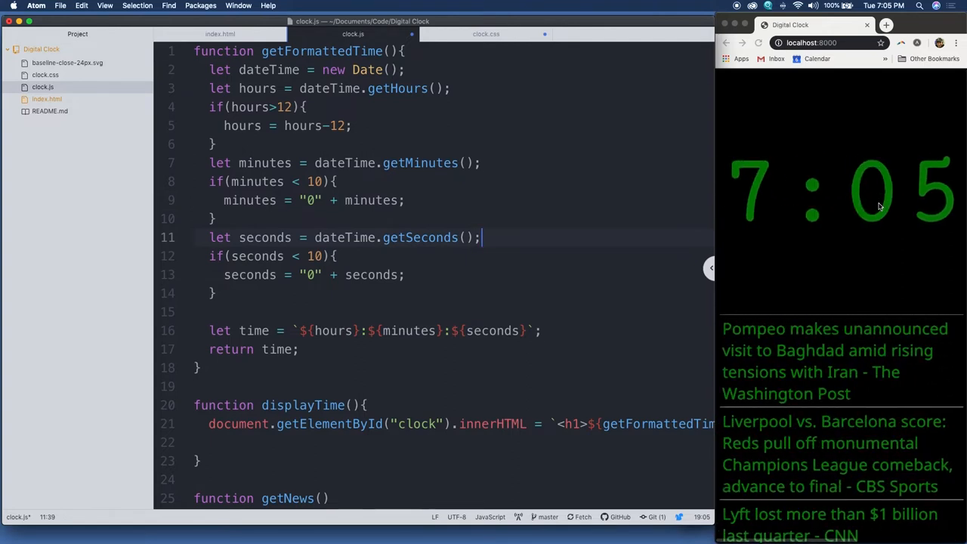
click(312, 275)
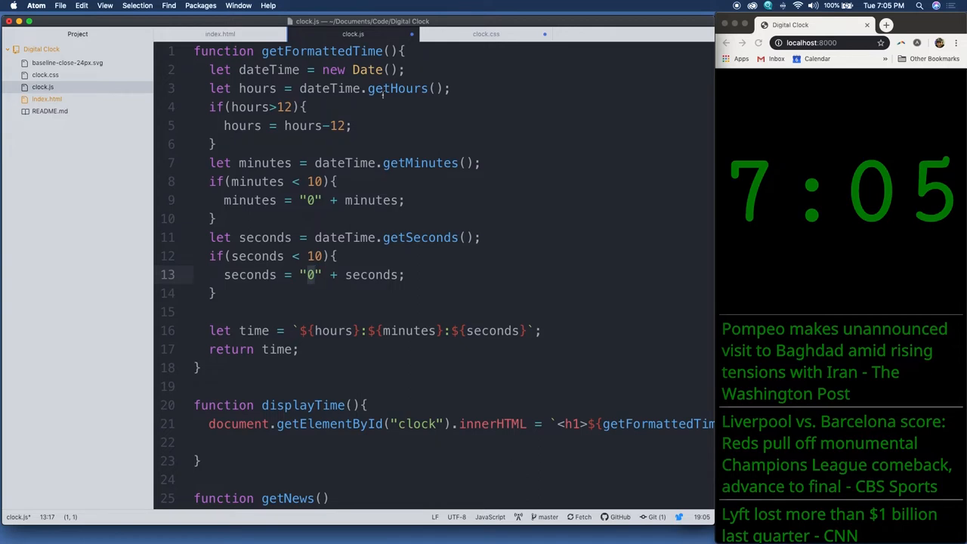
click(413, 162)
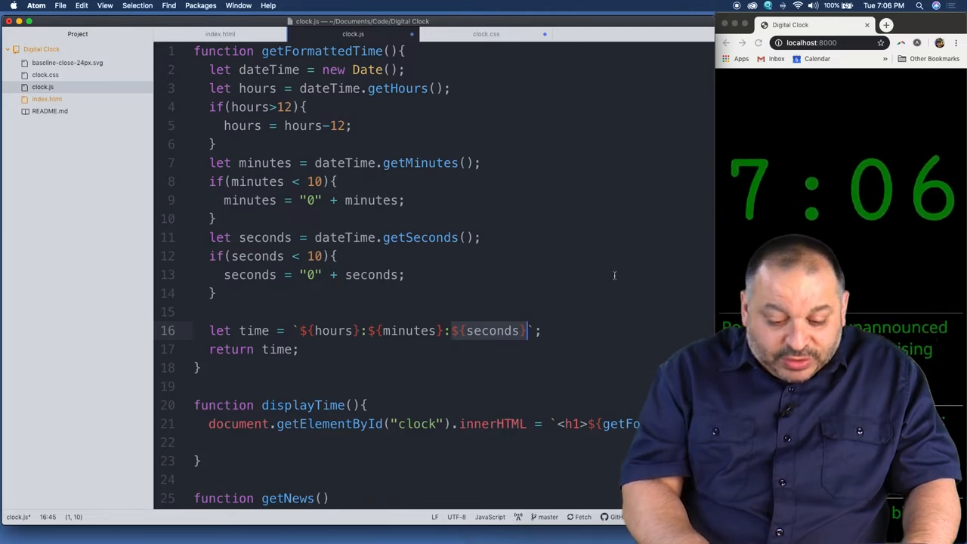
Scroll through the longer localhost:8000 headline list and open a news story.
scroll(down, 3)
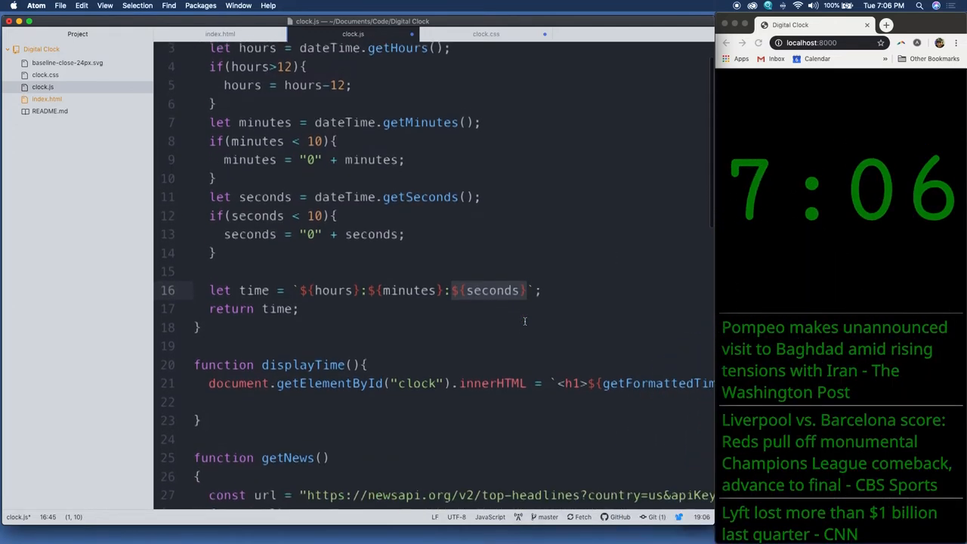
scroll(right, 3)
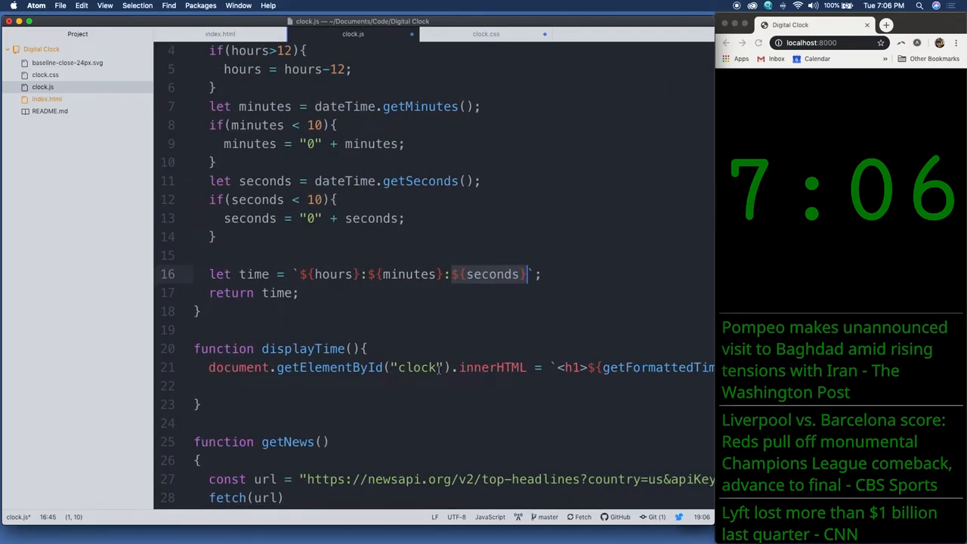
mouse_move(470, 351)
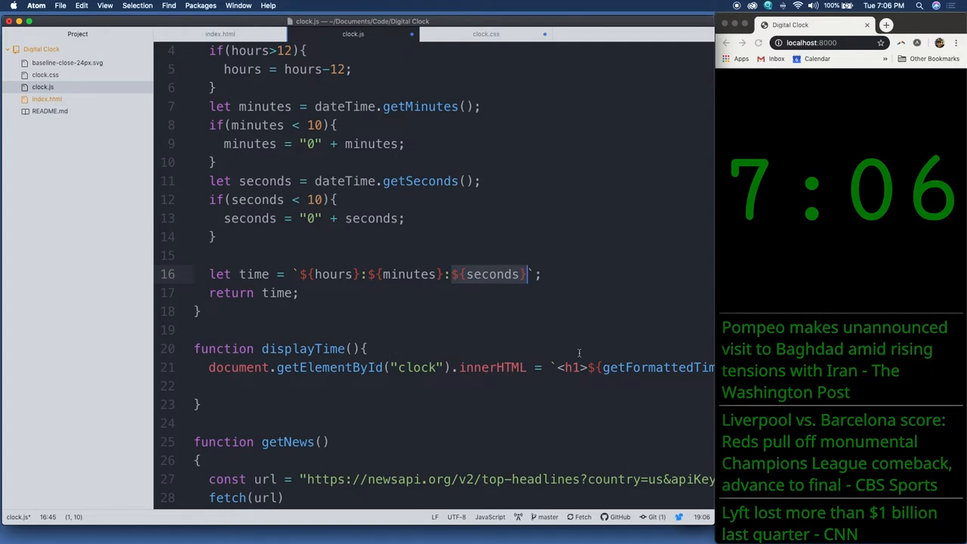
scroll(down, 3)
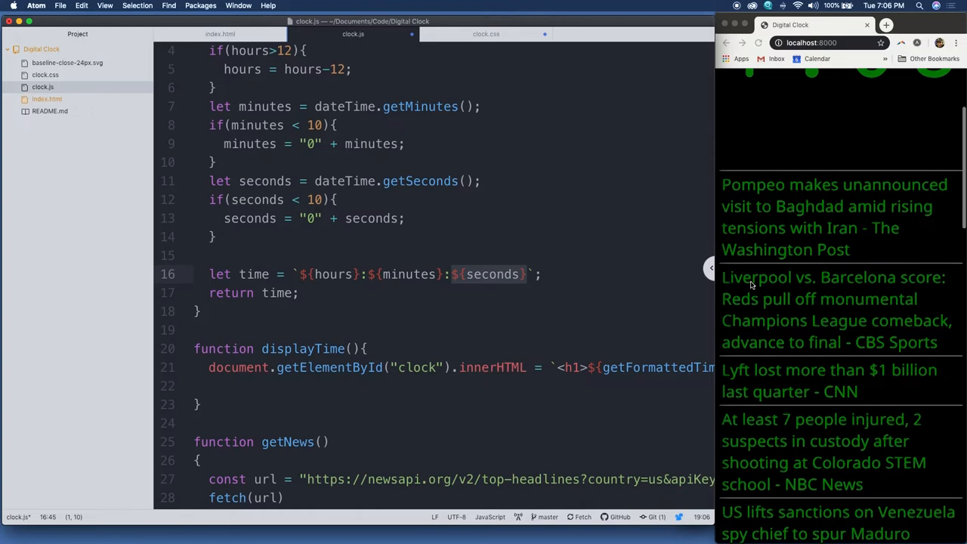
scroll(down, 3)
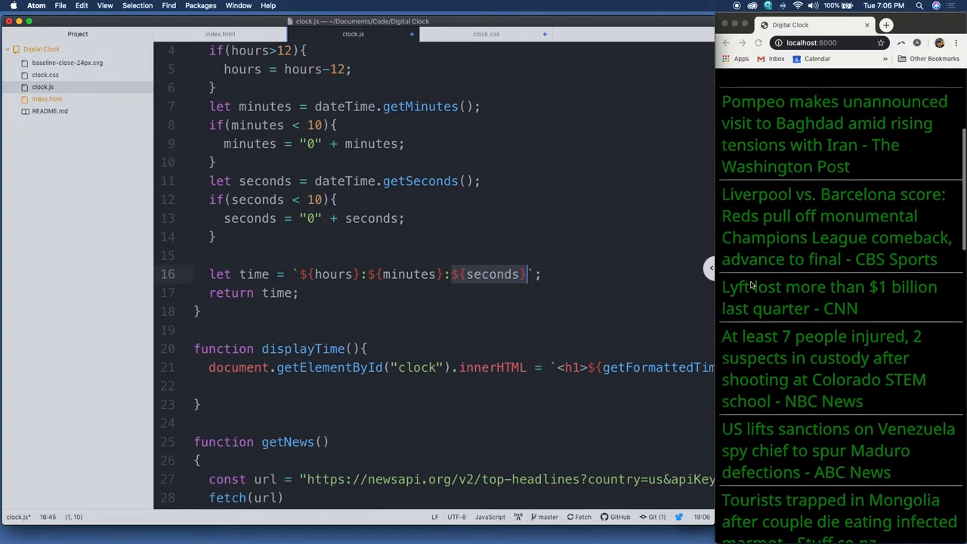
scroll(down, 3)
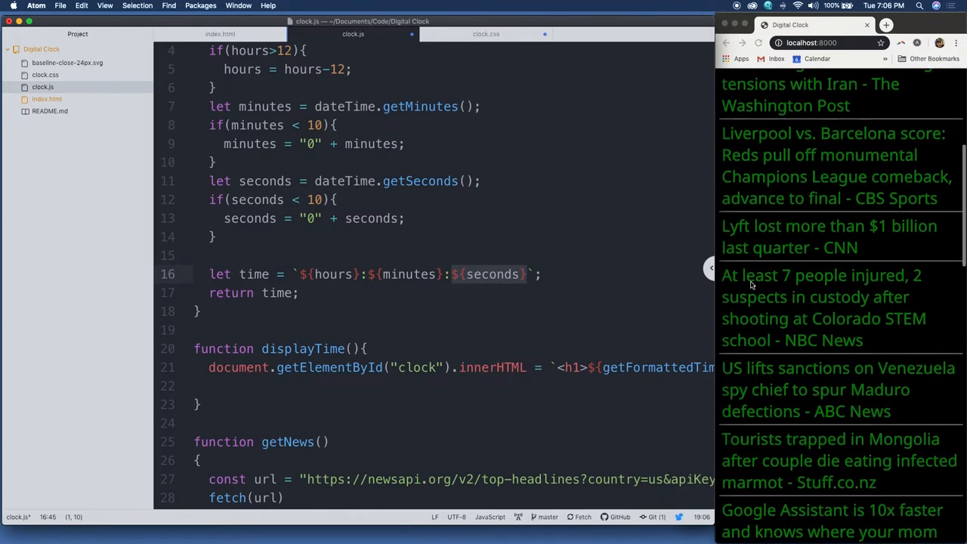
scroll(down, 3)
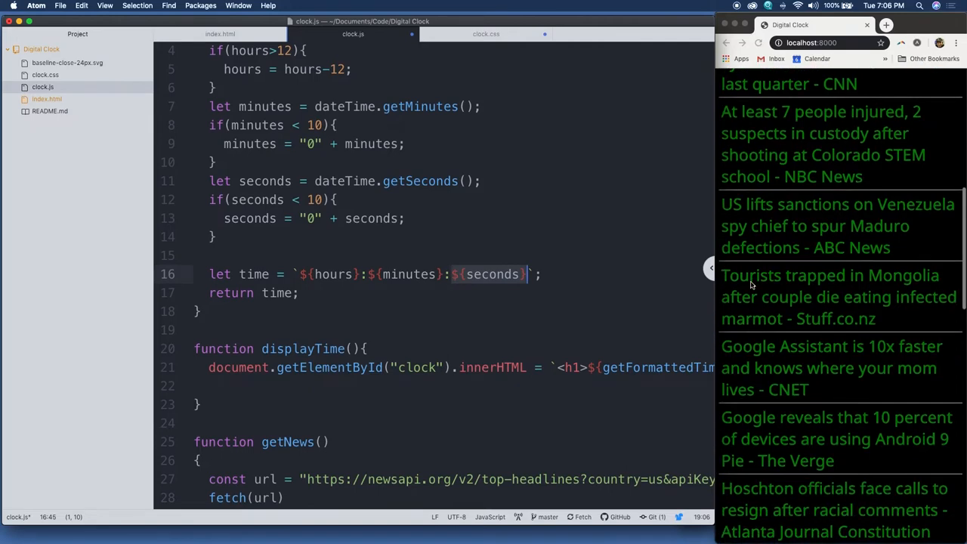
scroll(down, 3)
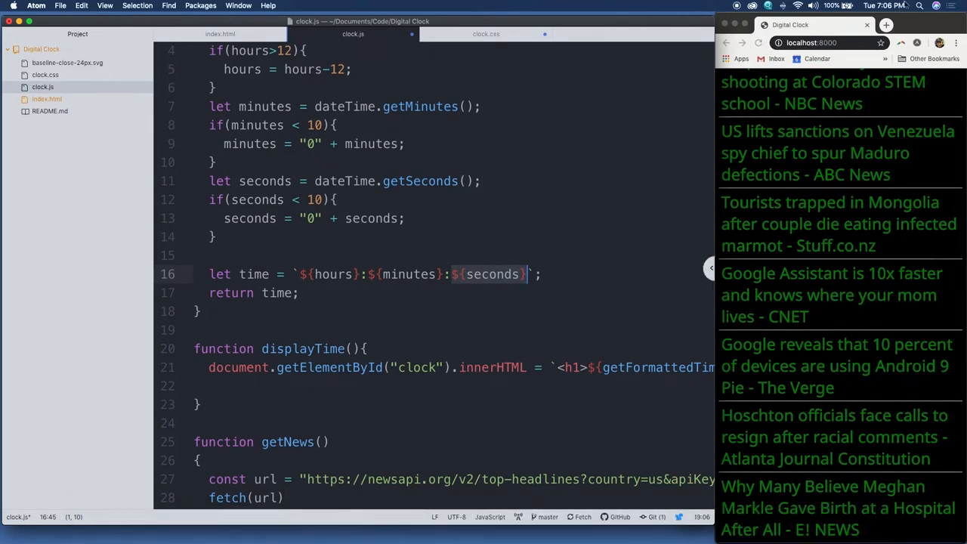
click(886, 25)
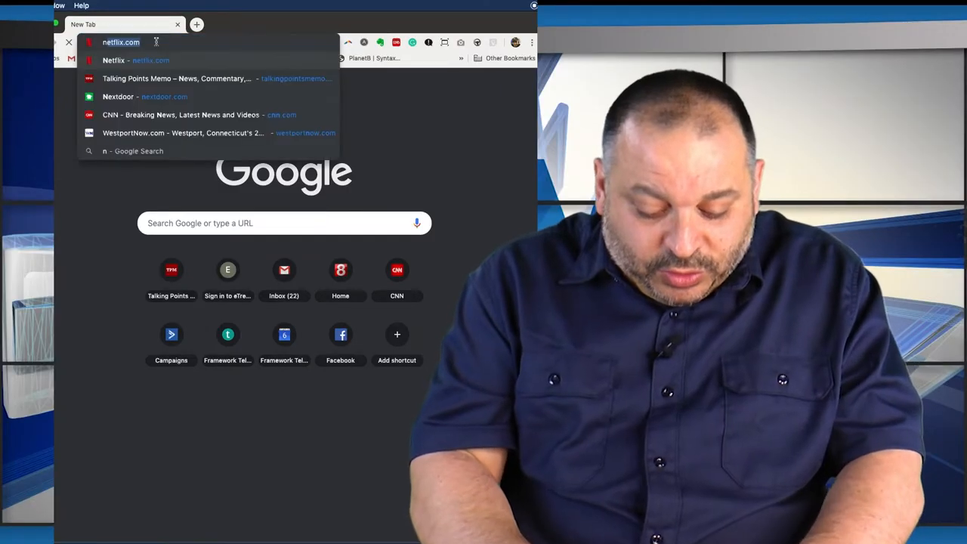
Search the web for 'newsapi' and open the newsapi.org site.
text(newsapi)
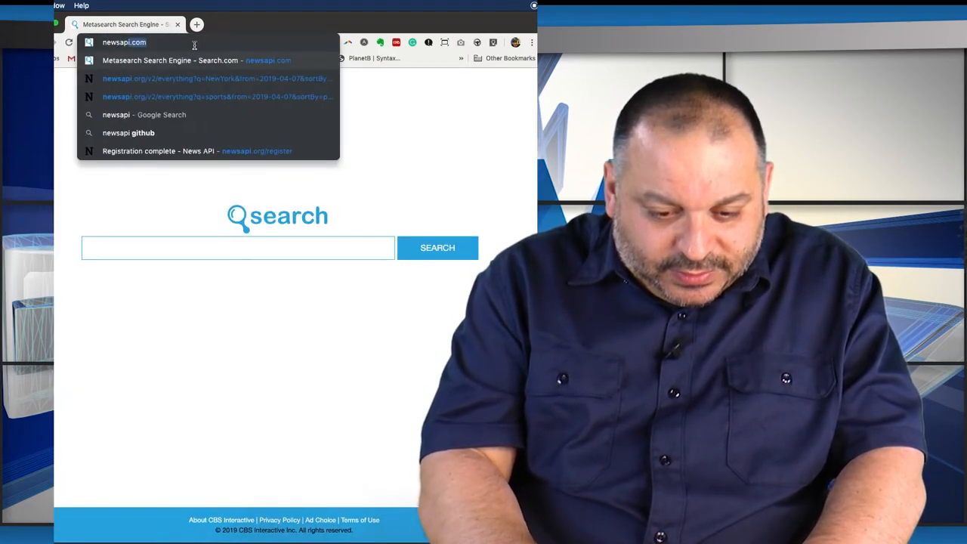
click(144, 114)
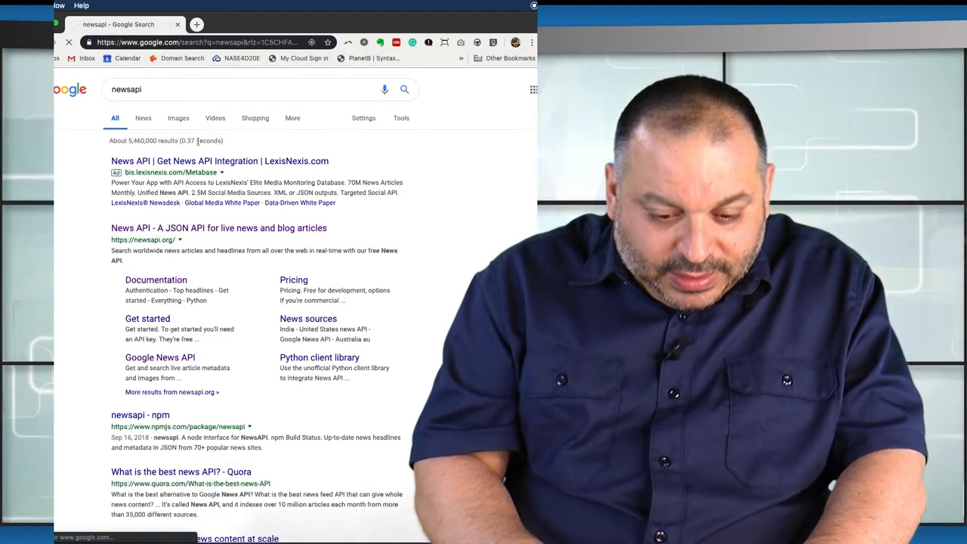
click(218, 228)
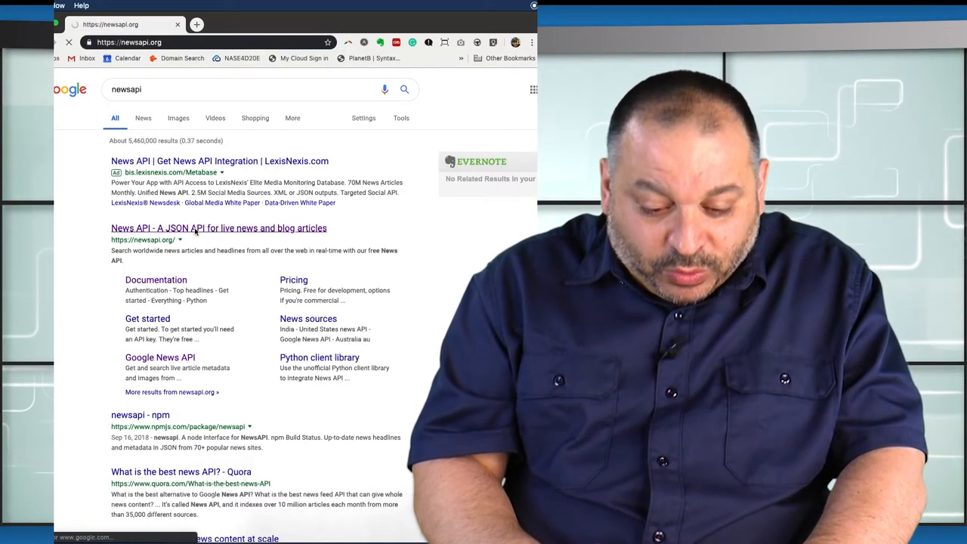
click(219, 227)
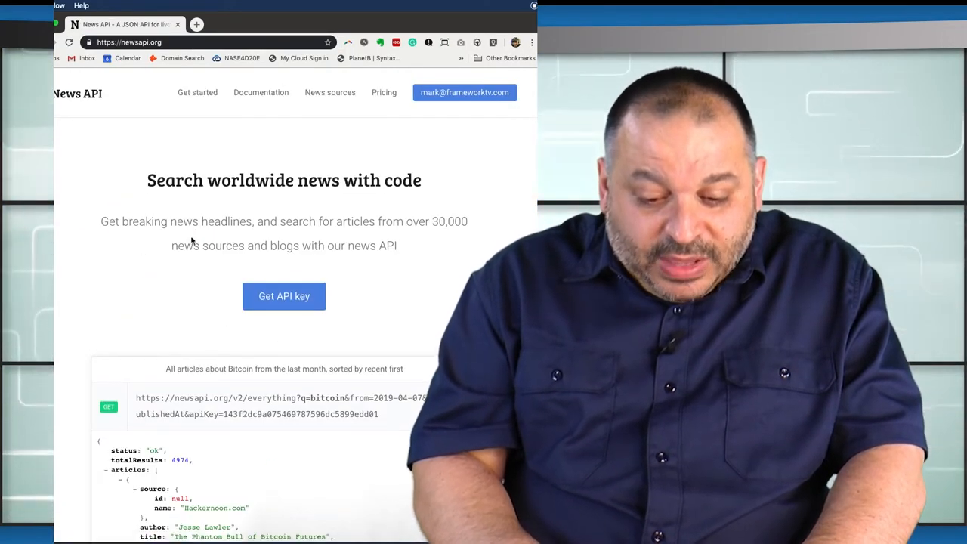
Scroll the News API homepage through its sample JSON response and publisher list.
scroll(down, 3)
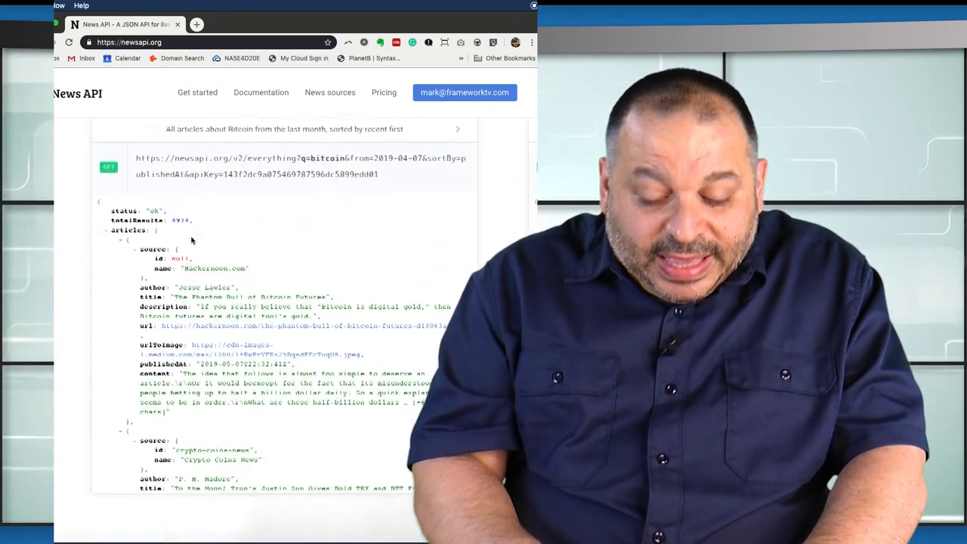
scroll(down, 3)
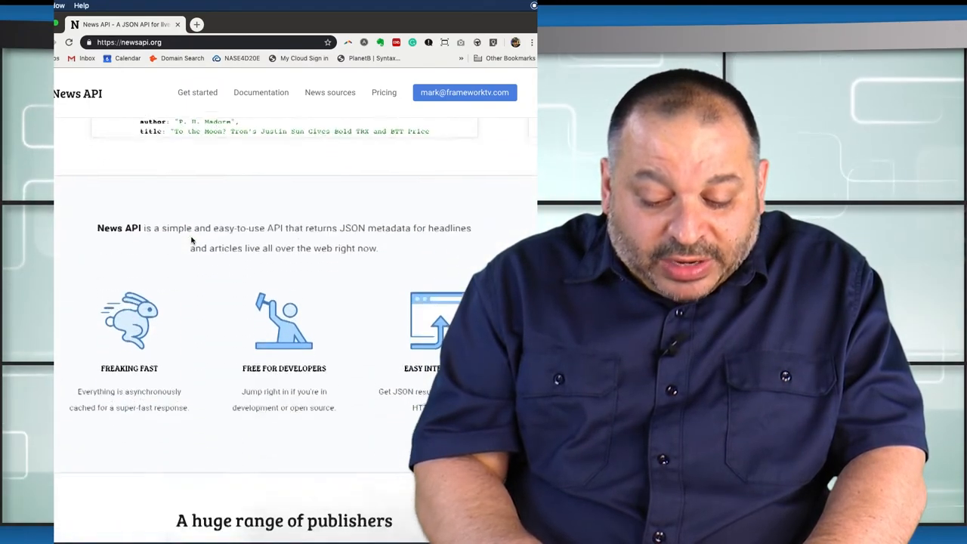
scroll(down, 3)
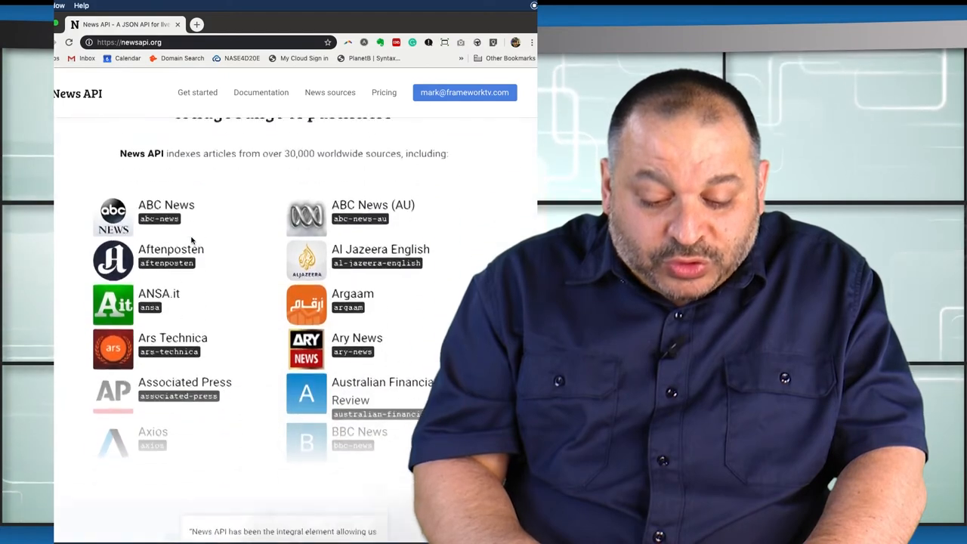
scroll(down, 3)
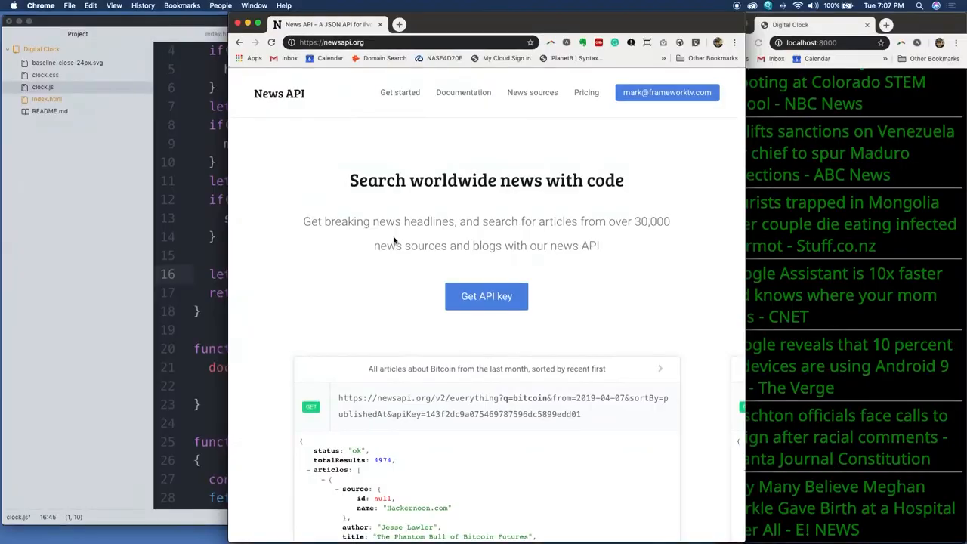
scroll(down, 3)
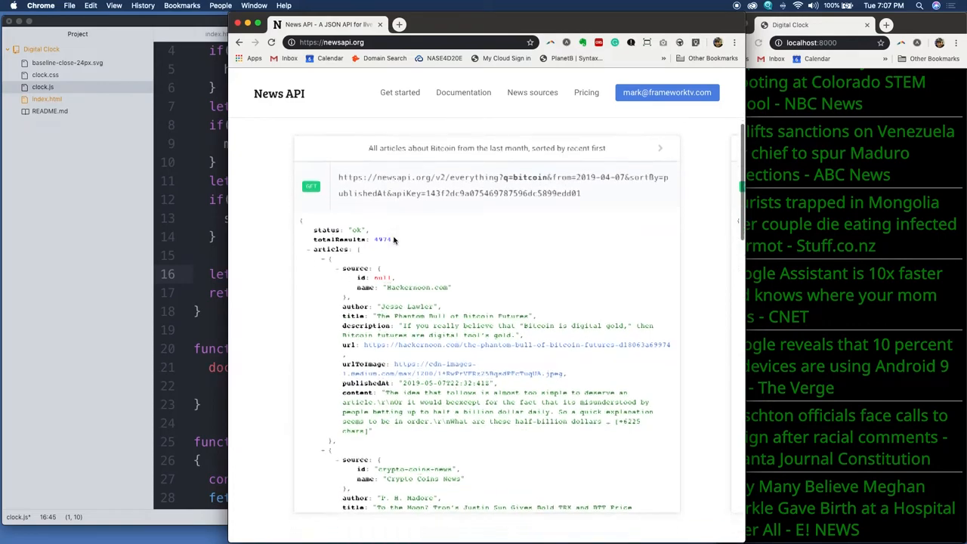
scroll(down, 3)
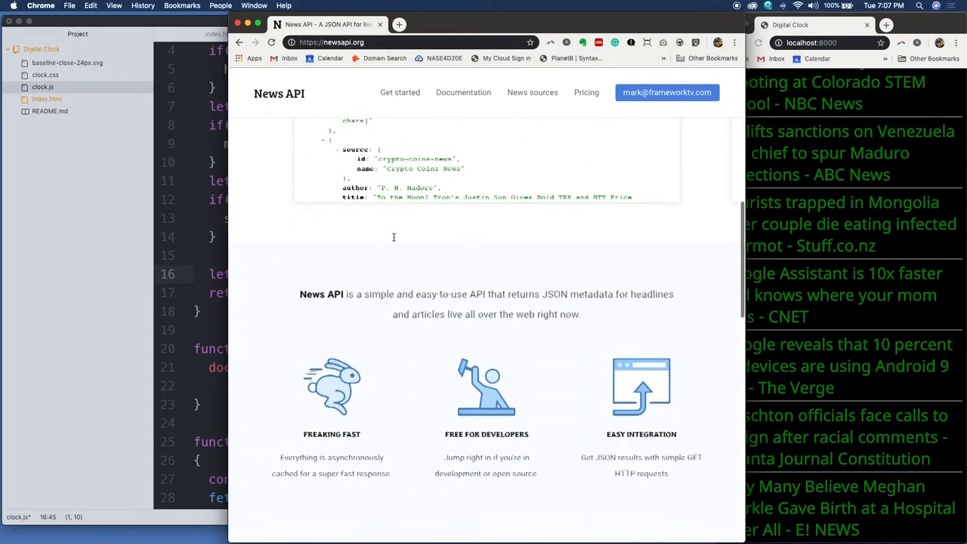
scroll(up, 3)
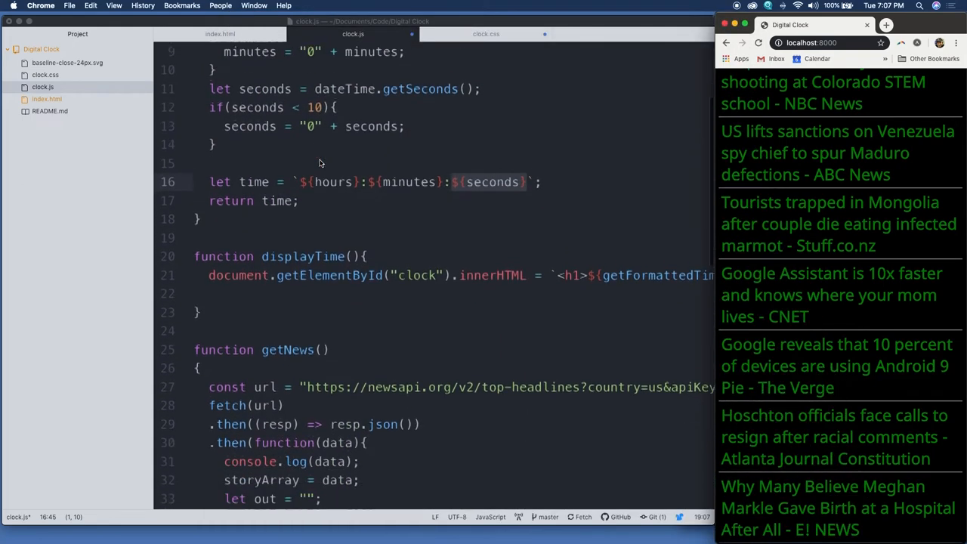
Scroll clock.js to getNews and select the top-headlines URL on line 27.
scroll(down, 3)
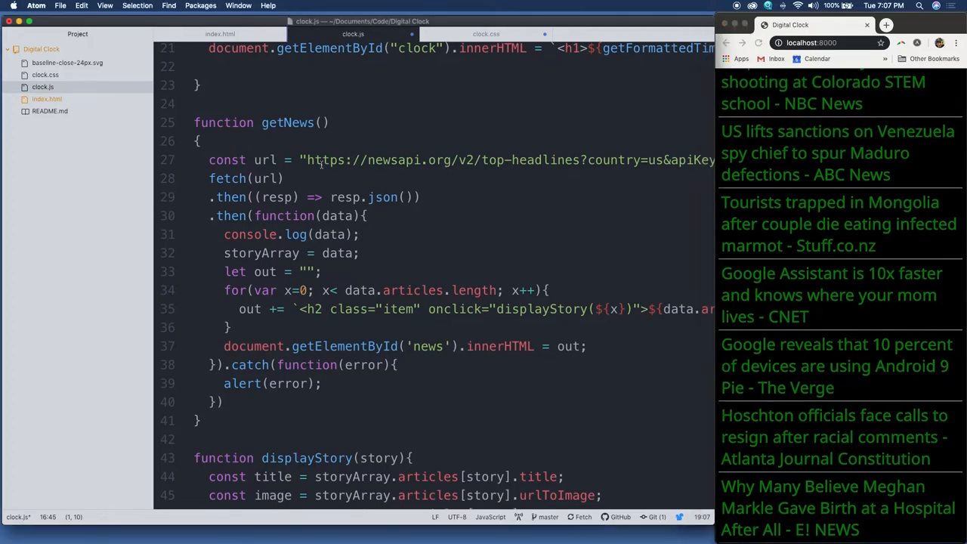
click(707, 159)
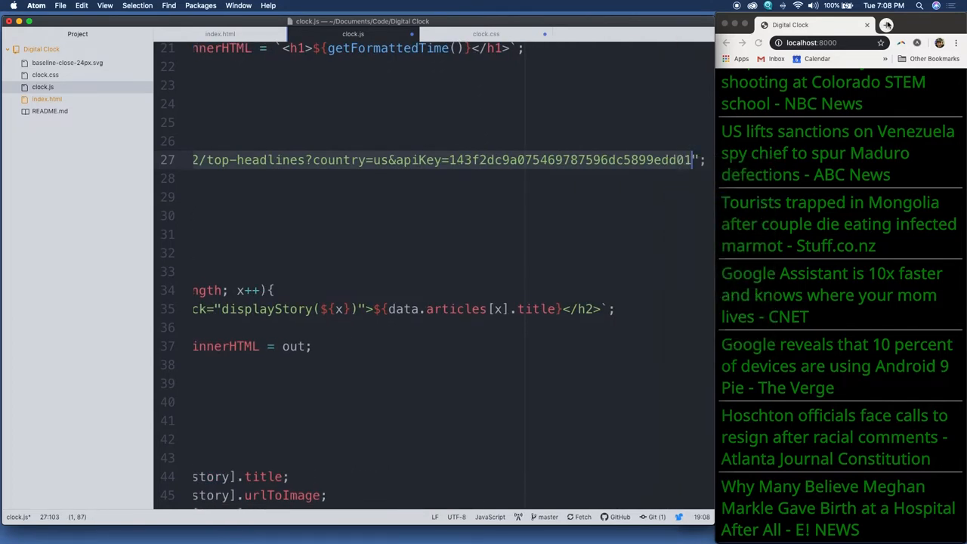
Load the copied top-headlines URL in a new tab and scroll its raw JSON.
click(935, 25)
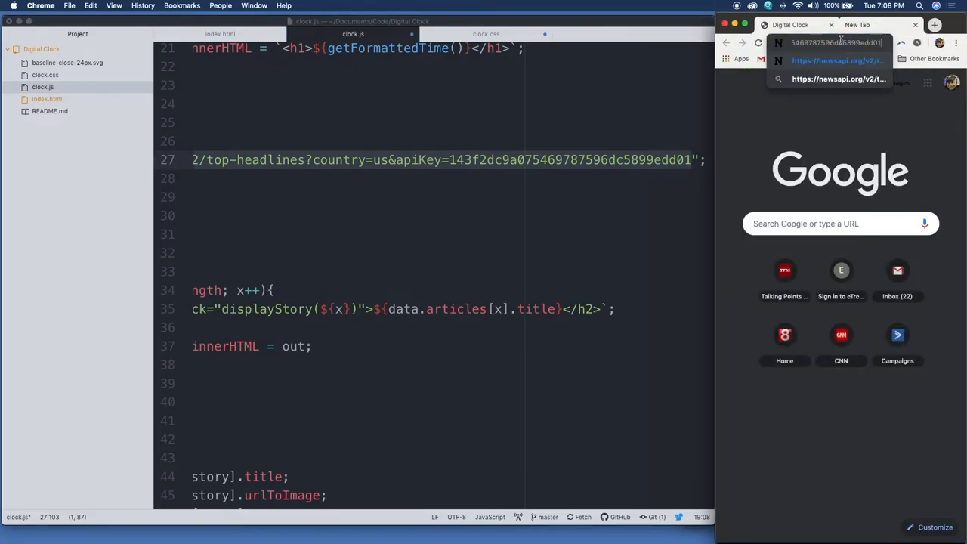
click(839, 78)
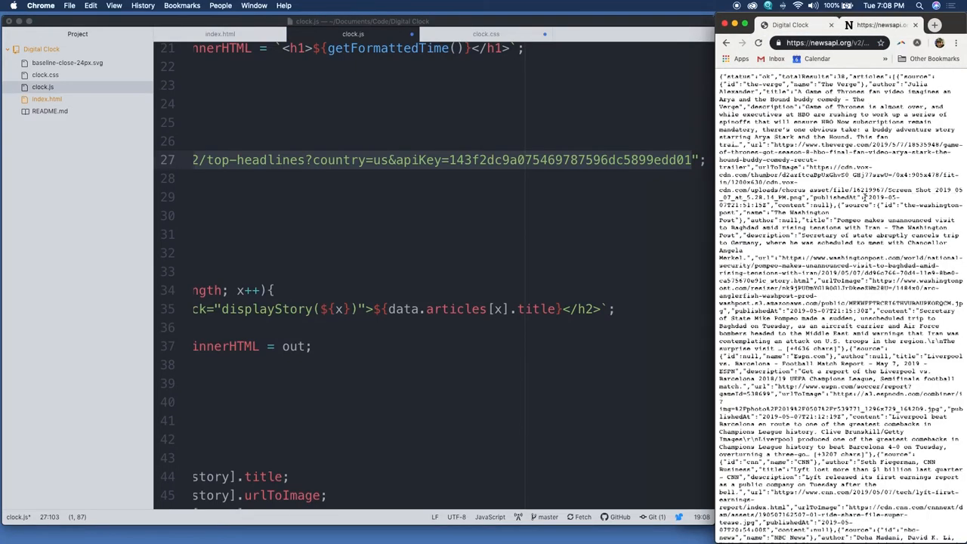
scroll(down, 3)
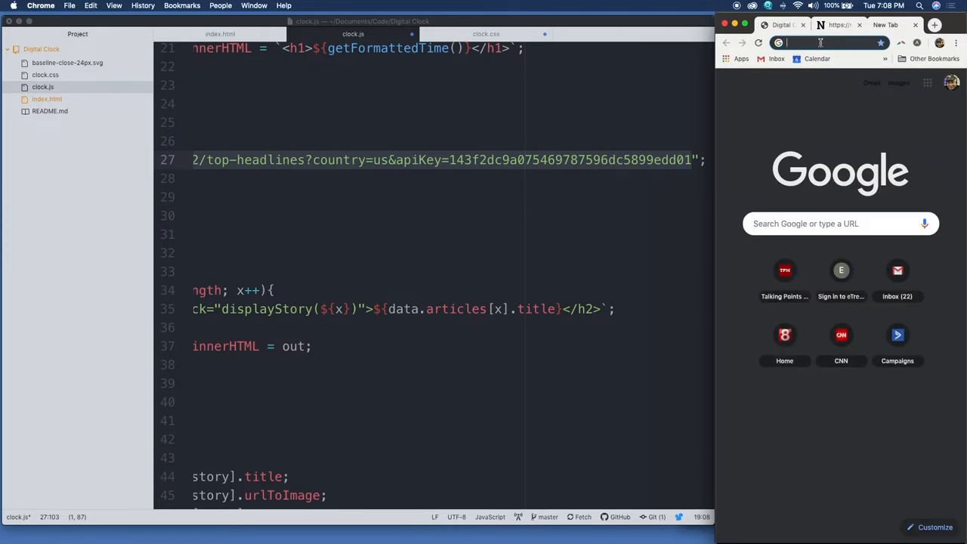
Search 'json viewer' and open the Online JSON Viewer at jsonviewer.stack.hu.
text(json viewer)
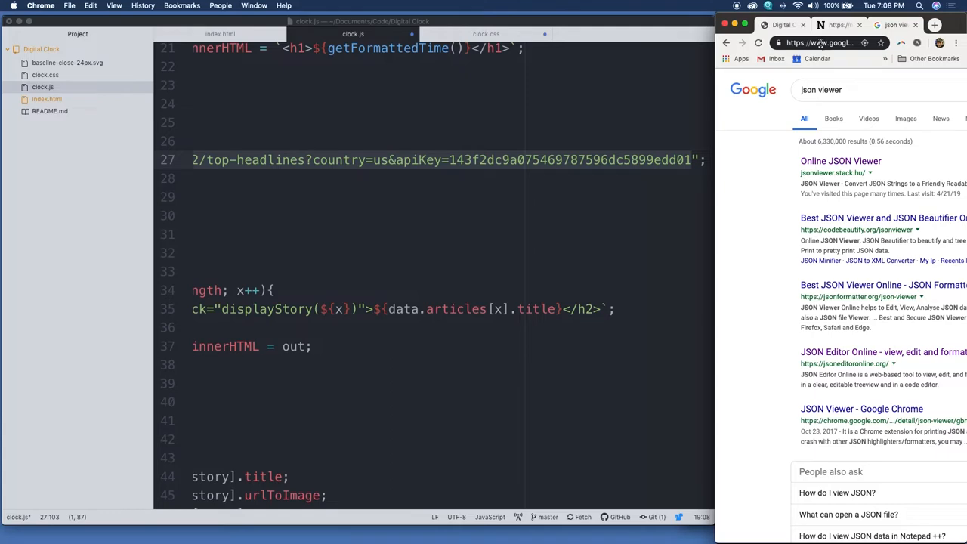
click(840, 161)
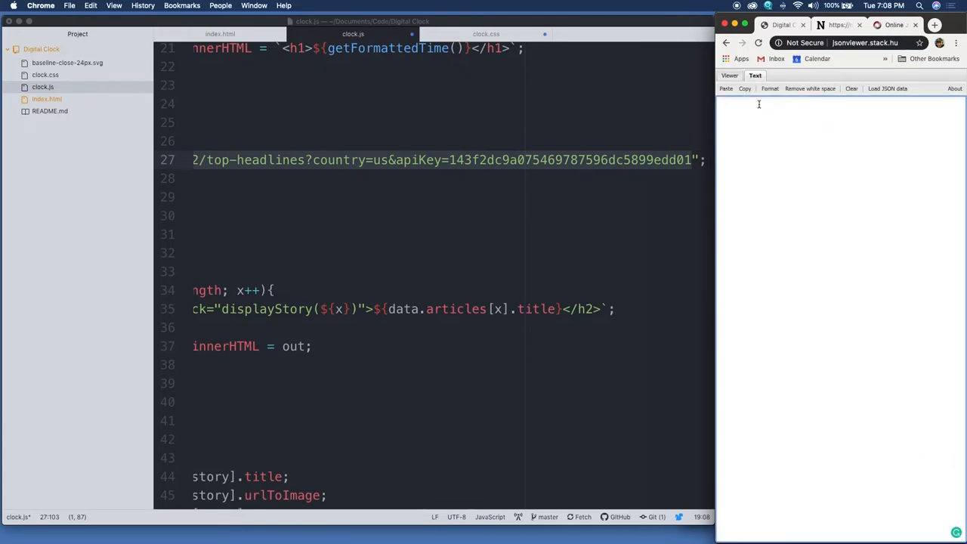
Show the pasted news JSON as a tree and expand the articles list.
click(729, 75)
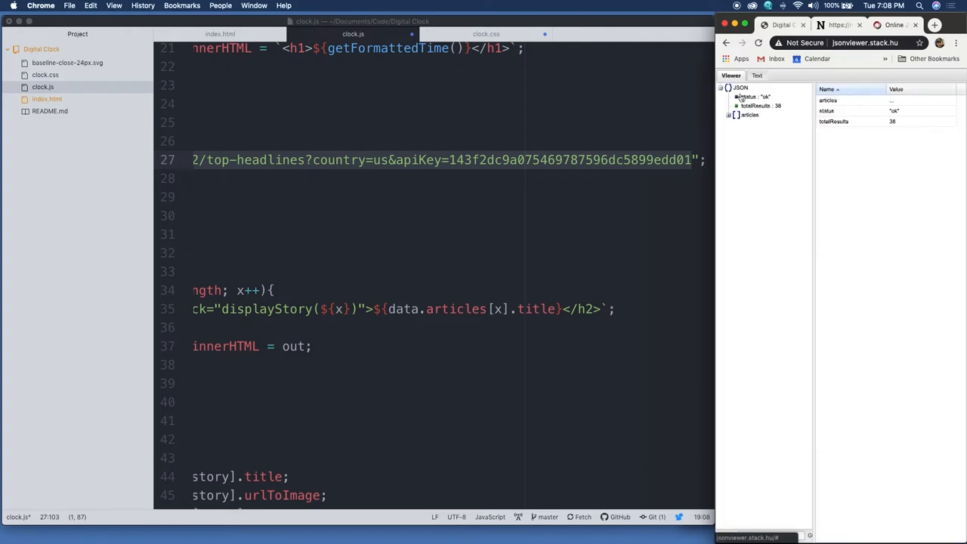
click(730, 115)
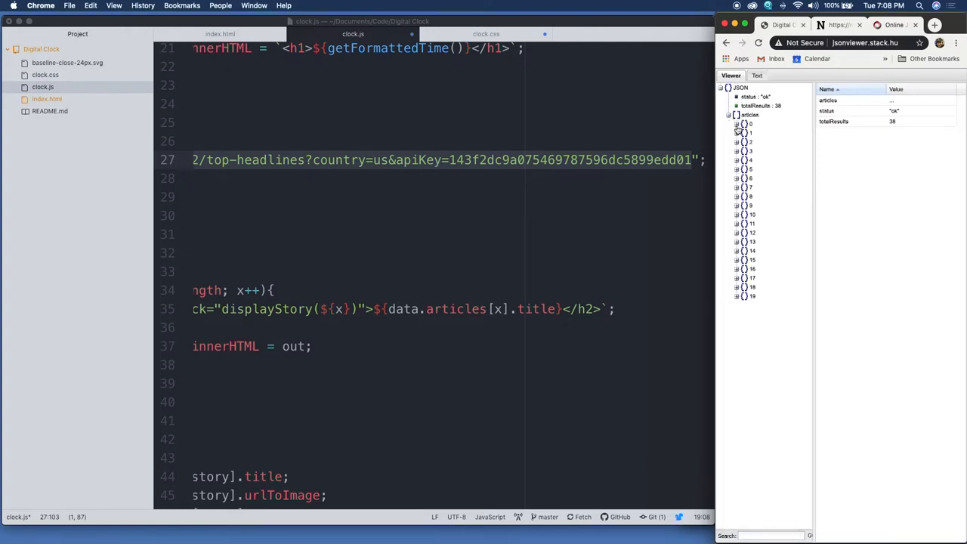
click(737, 124)
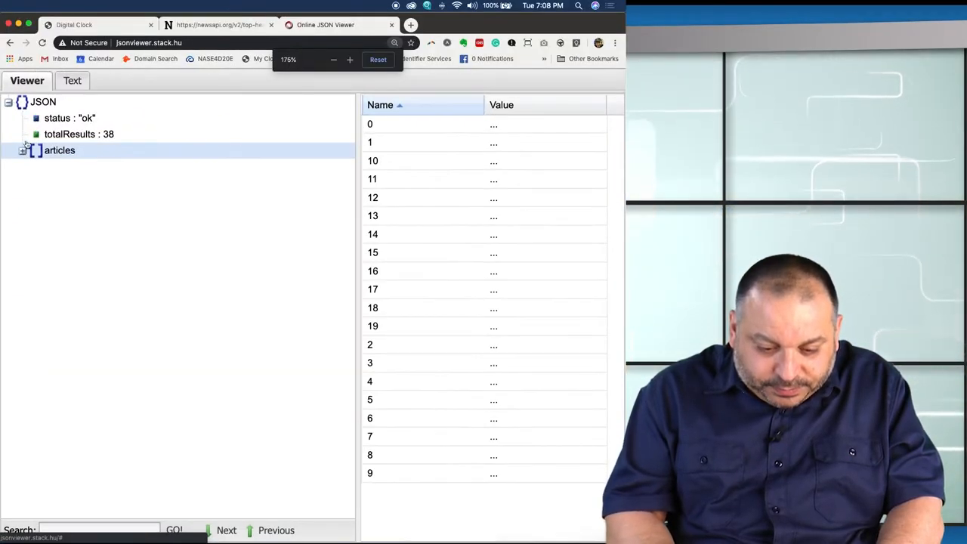
click(23, 149)
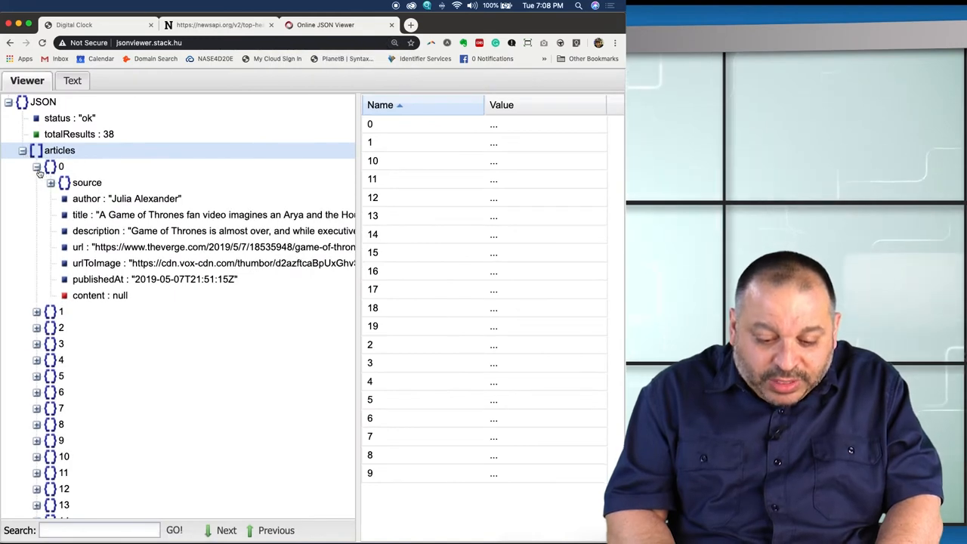
click(36, 166)
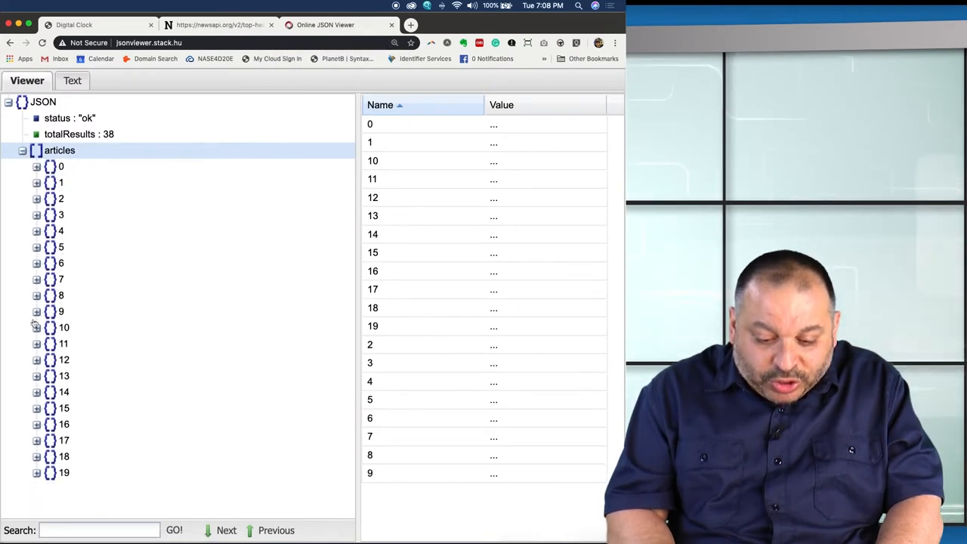
Inspect and collapse articles 2 and 5, then return to the raw response tab.
click(37, 198)
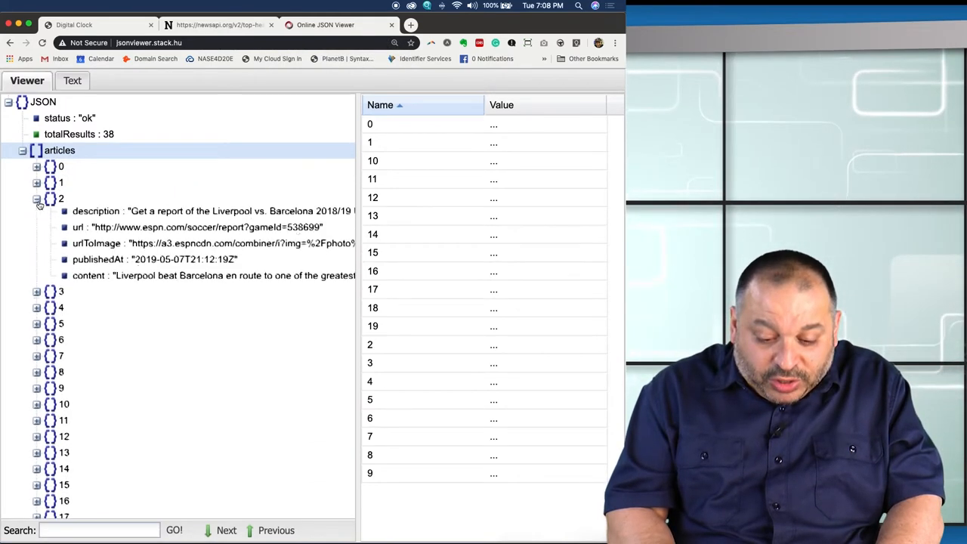
click(36, 199)
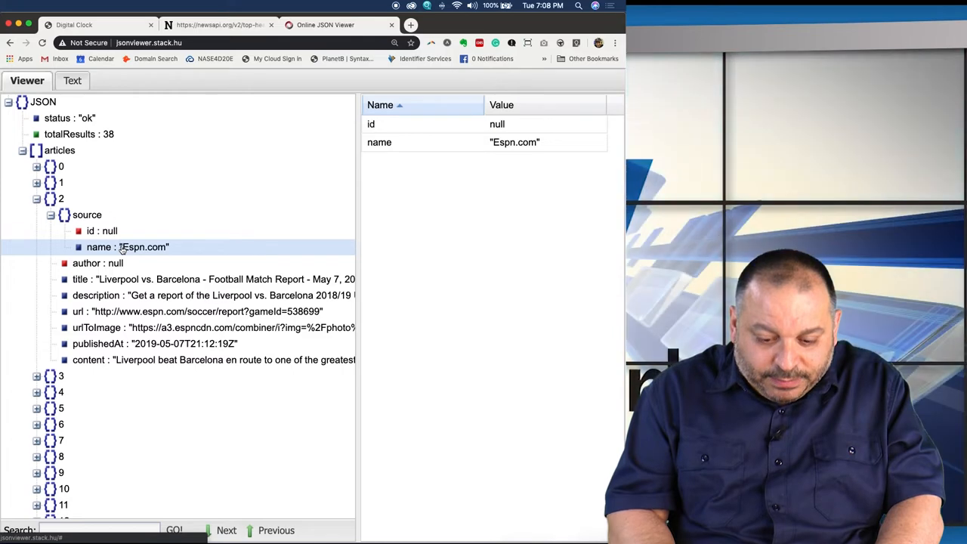
click(61, 198)
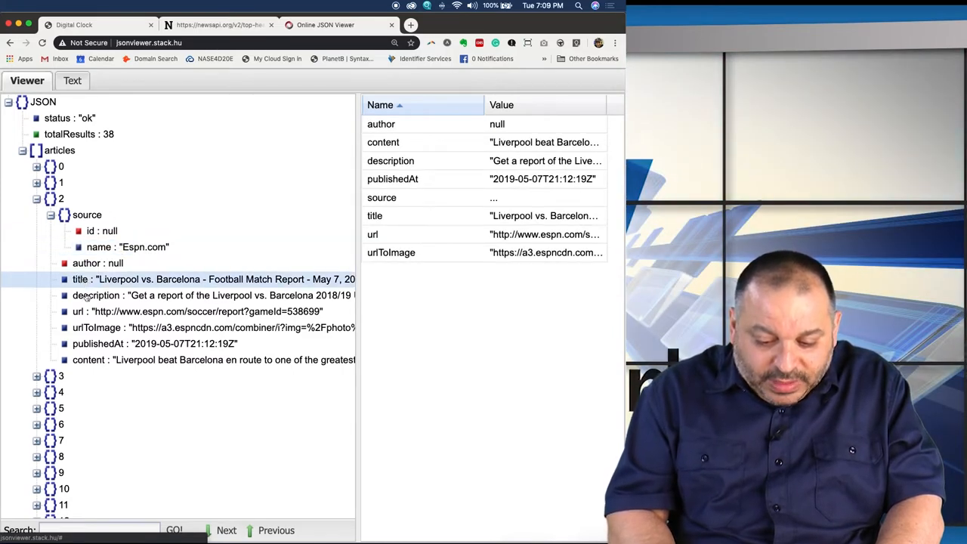
click(79, 312)
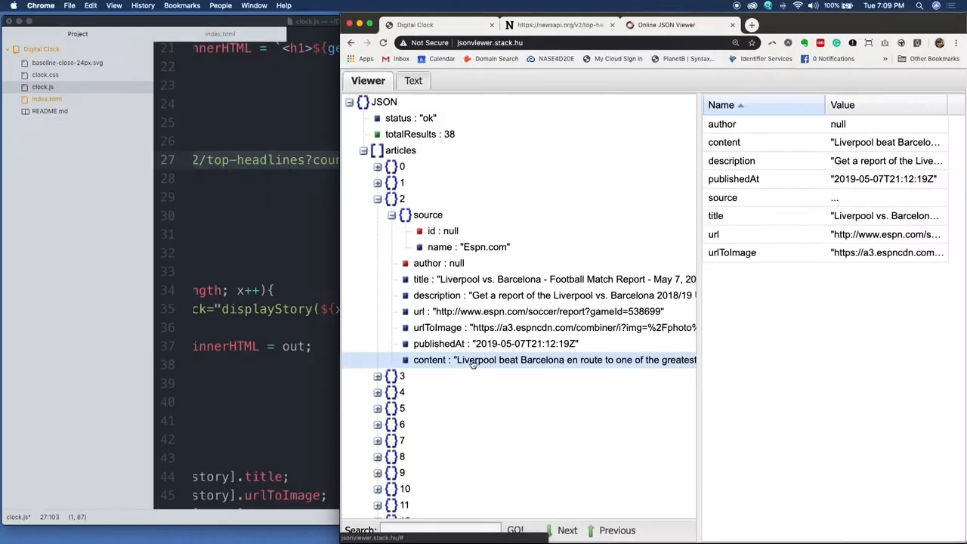
click(378, 198)
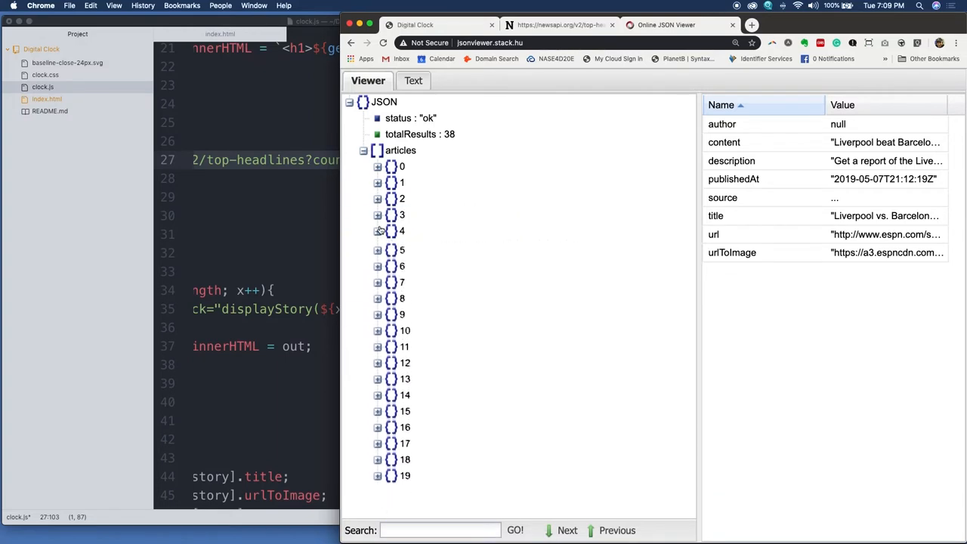
click(377, 248)
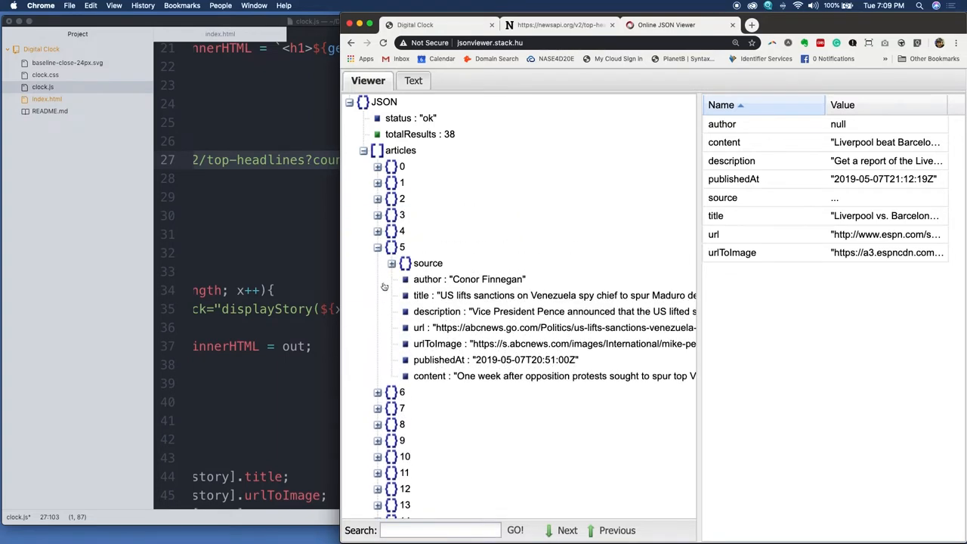
click(377, 247)
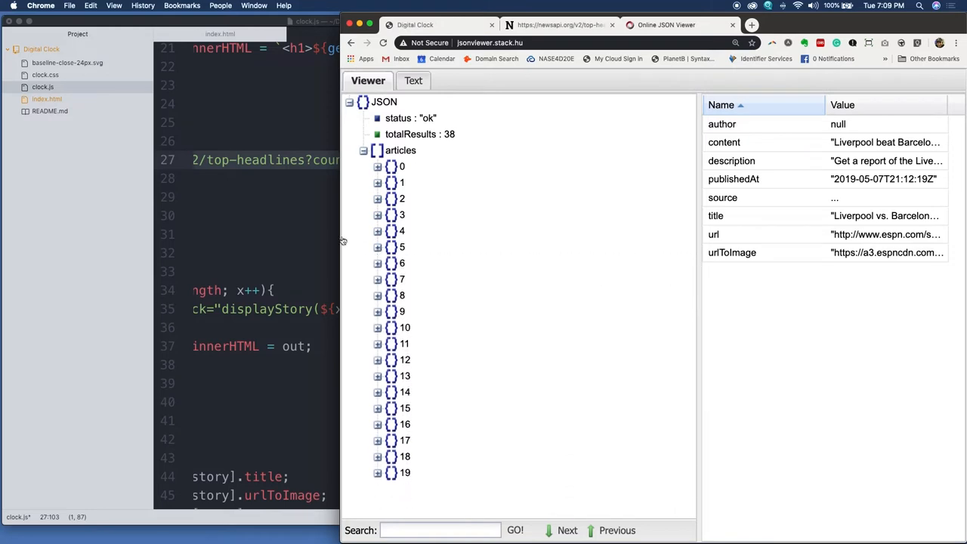
mouse_move(657, 25)
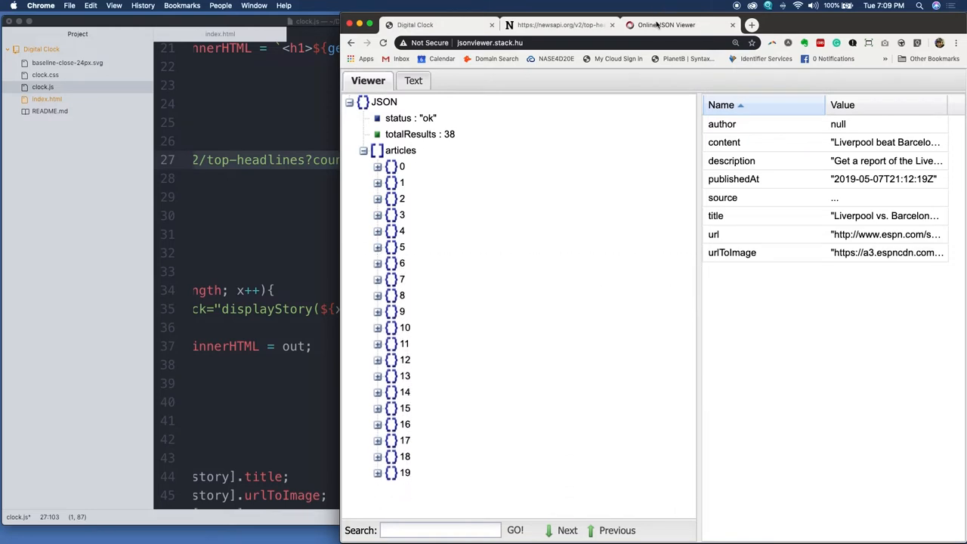
click(559, 25)
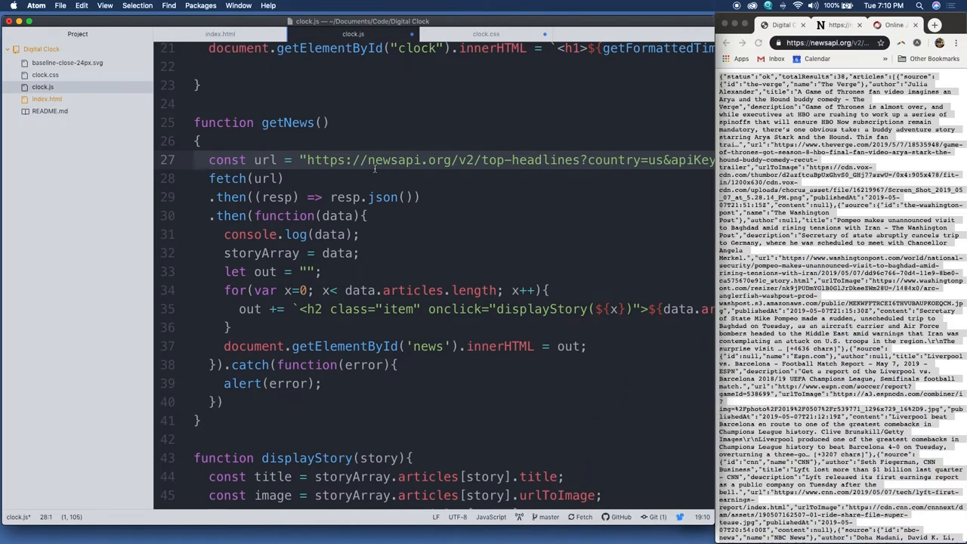
Point through getNews lines 27–29: the API URL, the first then, and resp.json().
click(235, 197)
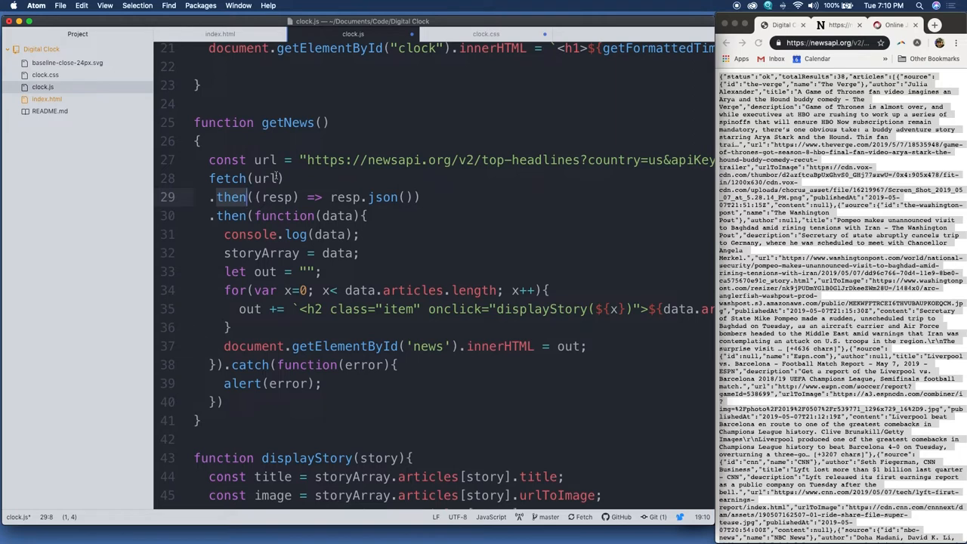
click(276, 198)
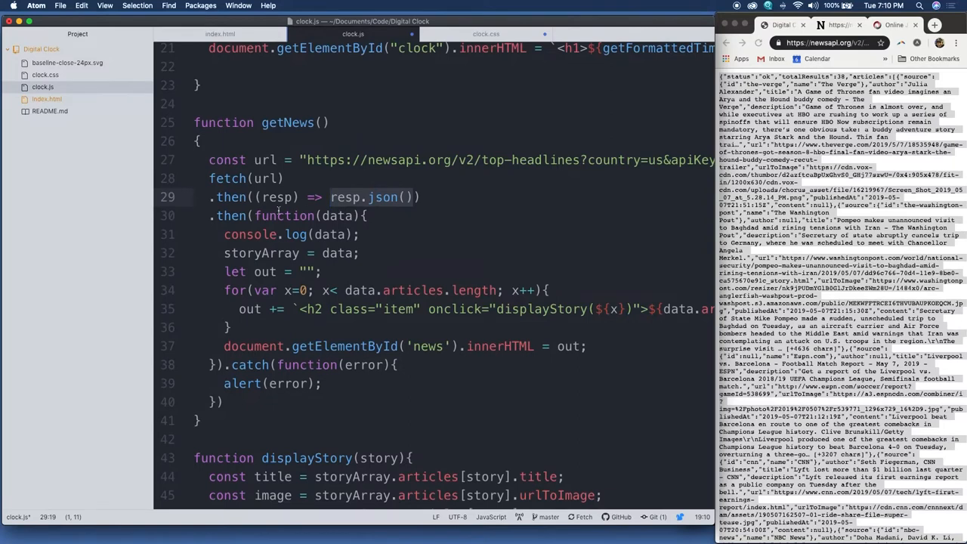
click(343, 215)
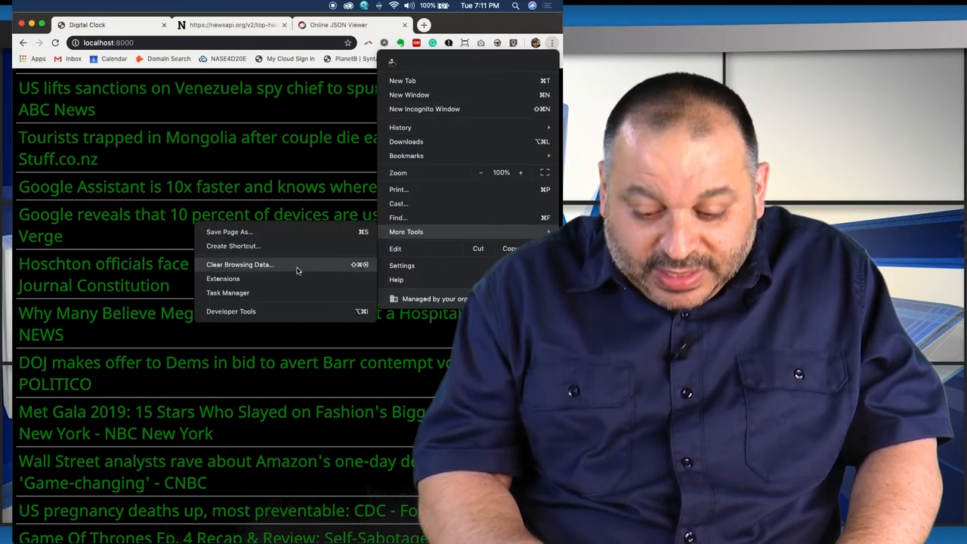
Open Chrome's DevTools console and expand the logged news object's 20-article array.
click(231, 312)
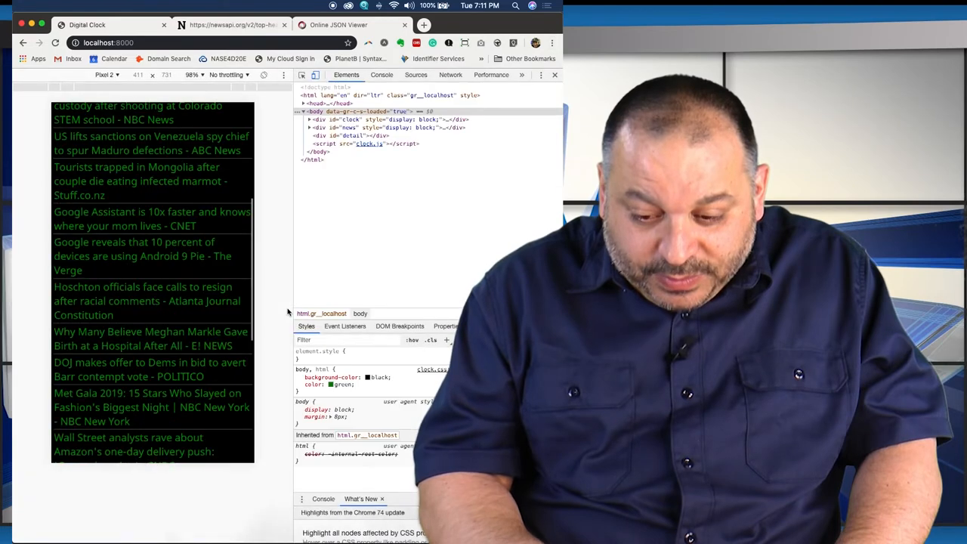
click(382, 75)
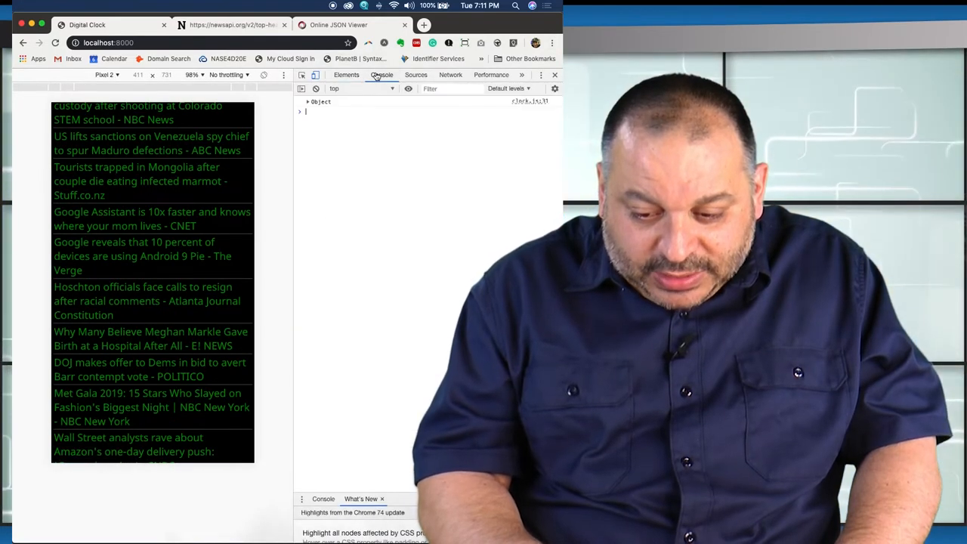
click(309, 102)
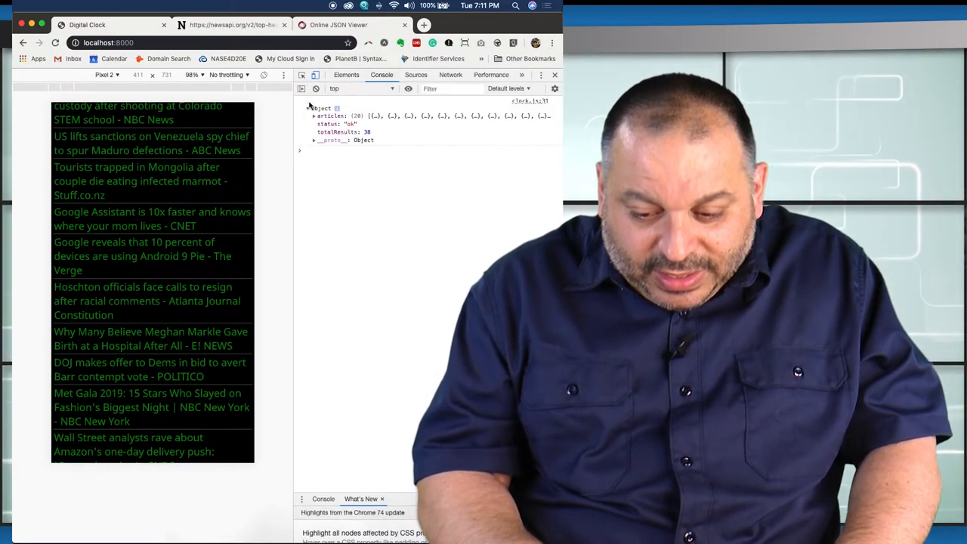
click(314, 115)
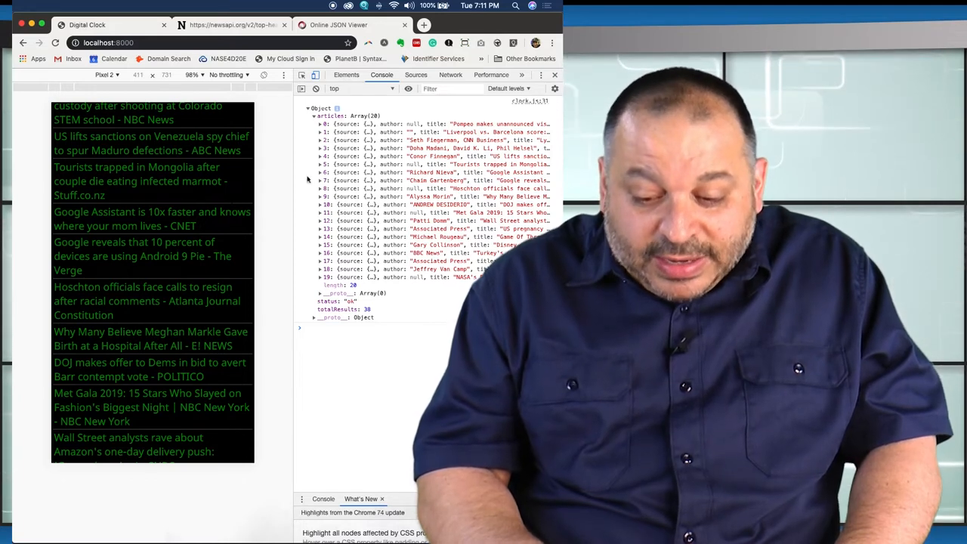
click(319, 132)
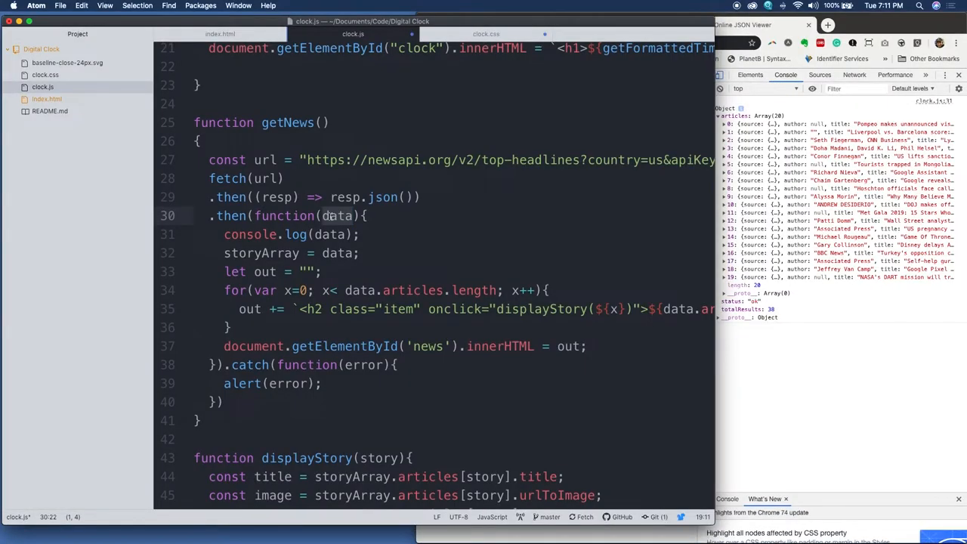
Mark the callback's data parameter on line 30 and scroll through the getNews loop.
click(363, 235)
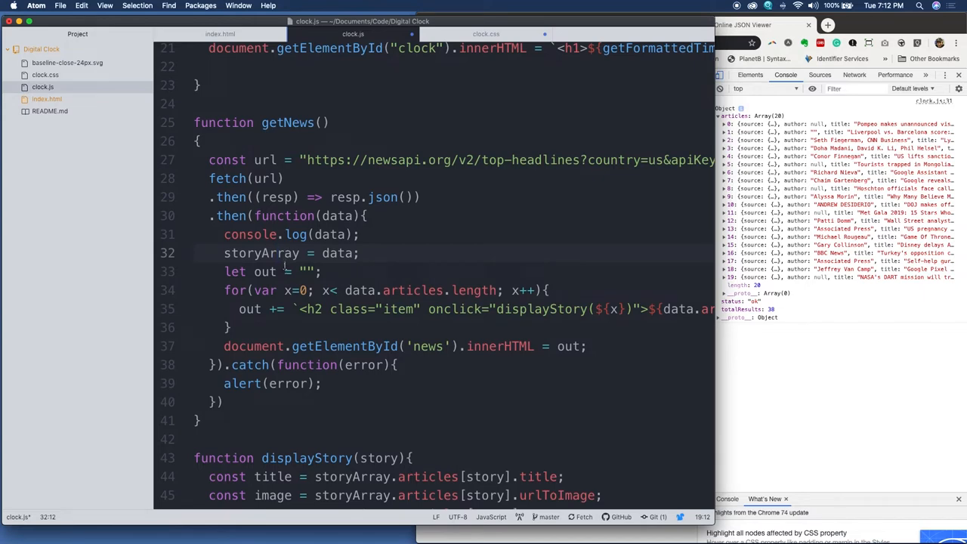
scroll(down, 3)
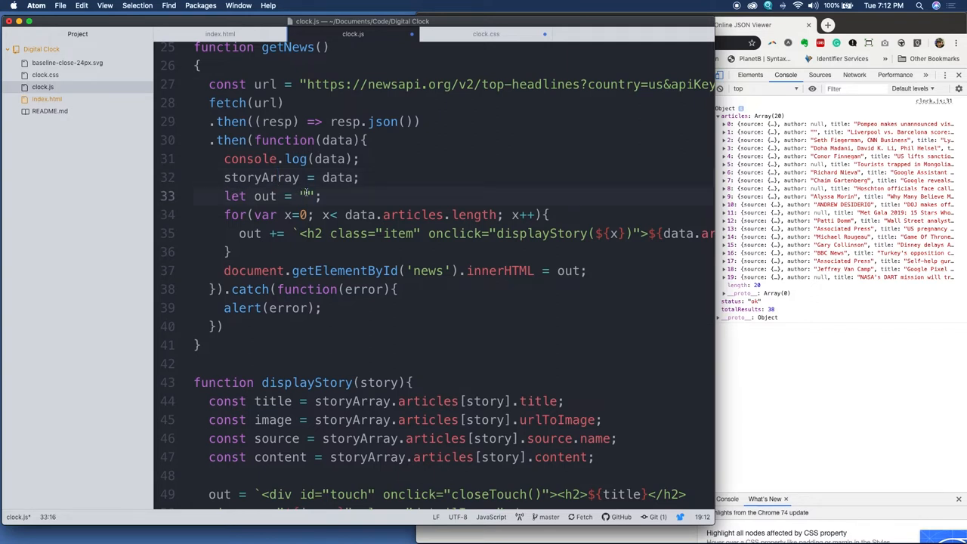
scroll(down, 3)
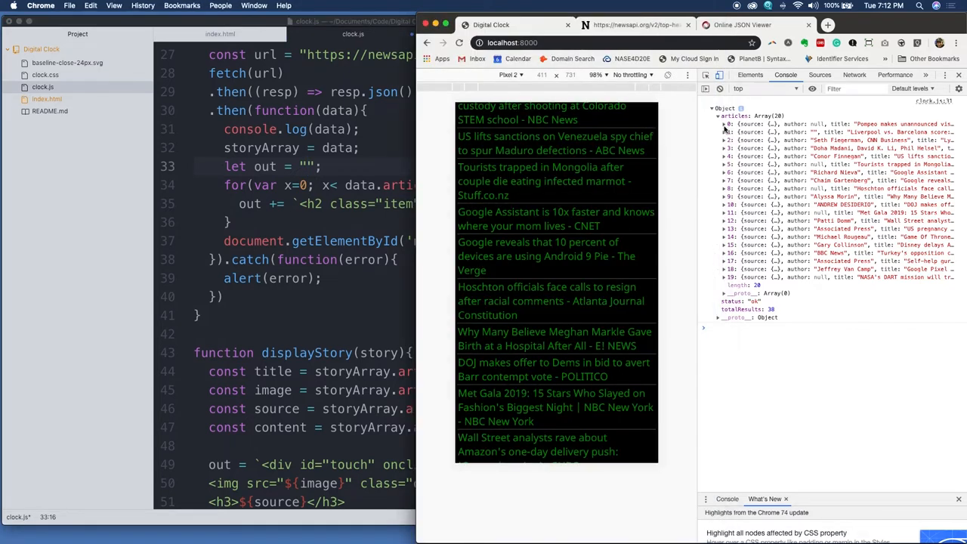
Expand article 0 in Chrome's console and scroll across its fields.
click(724, 124)
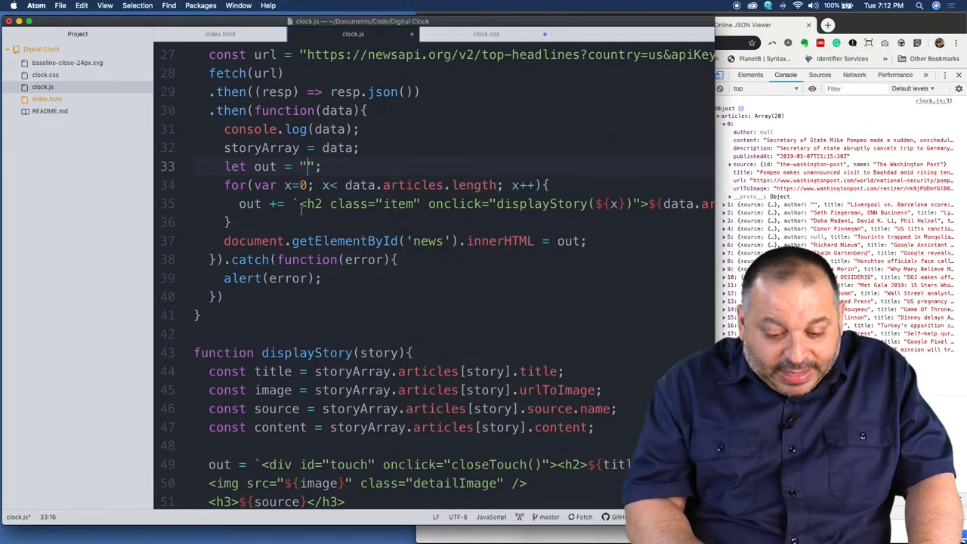
scroll(right, 3)
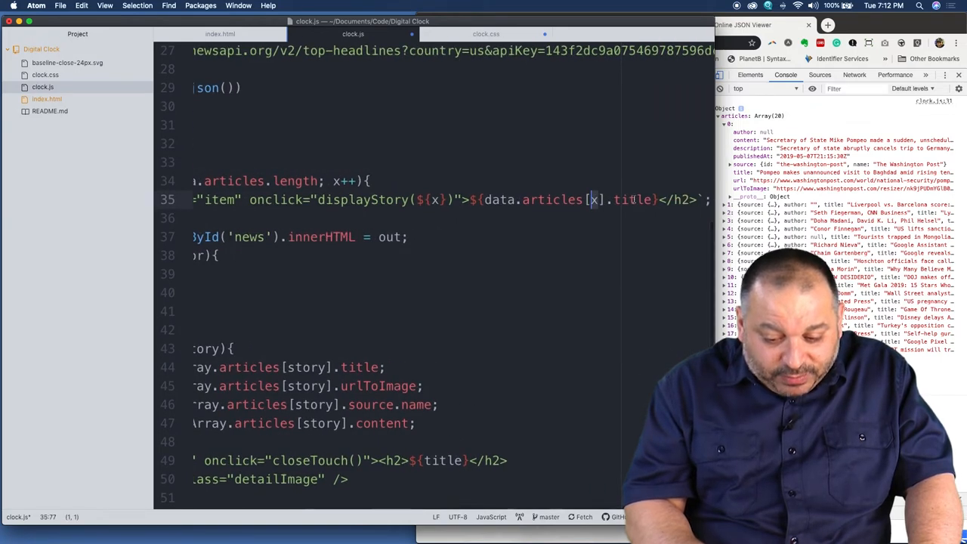
scroll(right, 3)
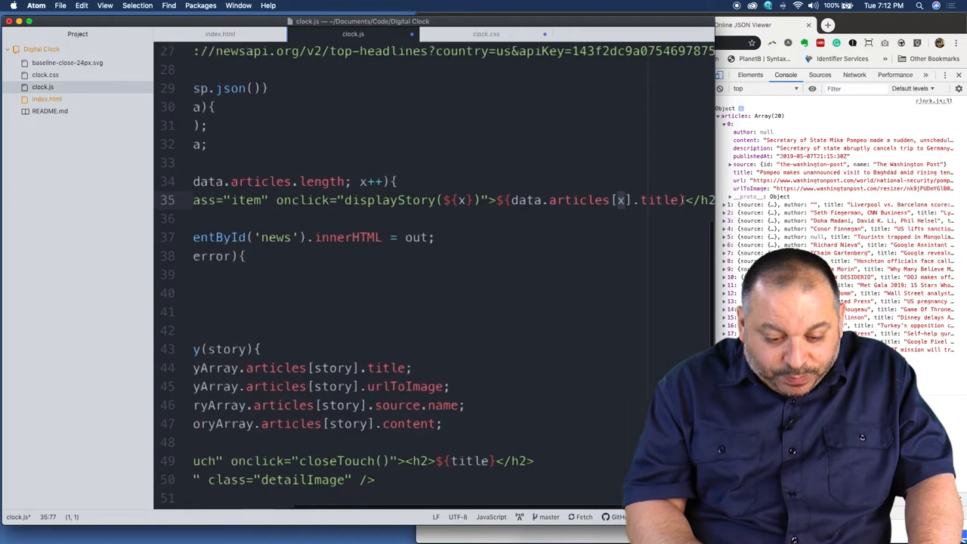
scroll(left, 3)
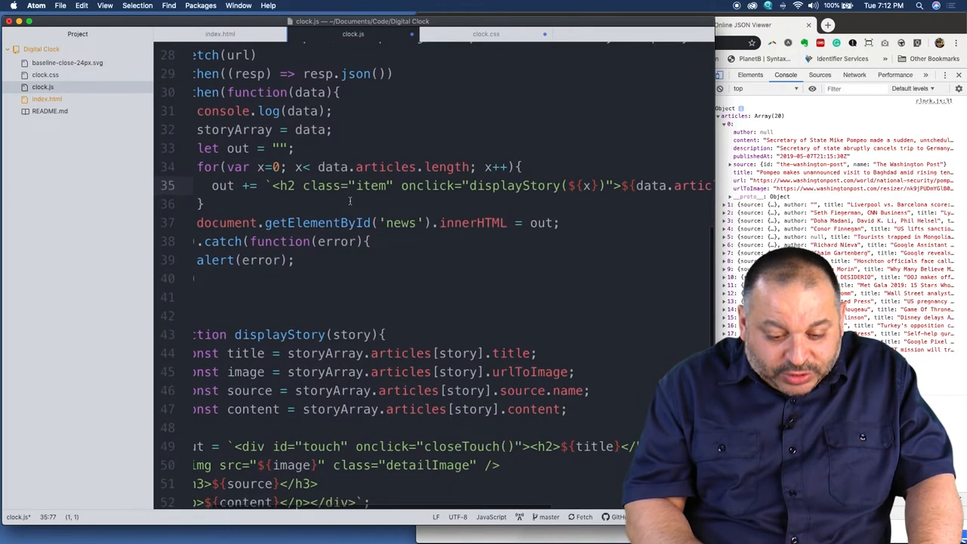
scroll(up, 3)
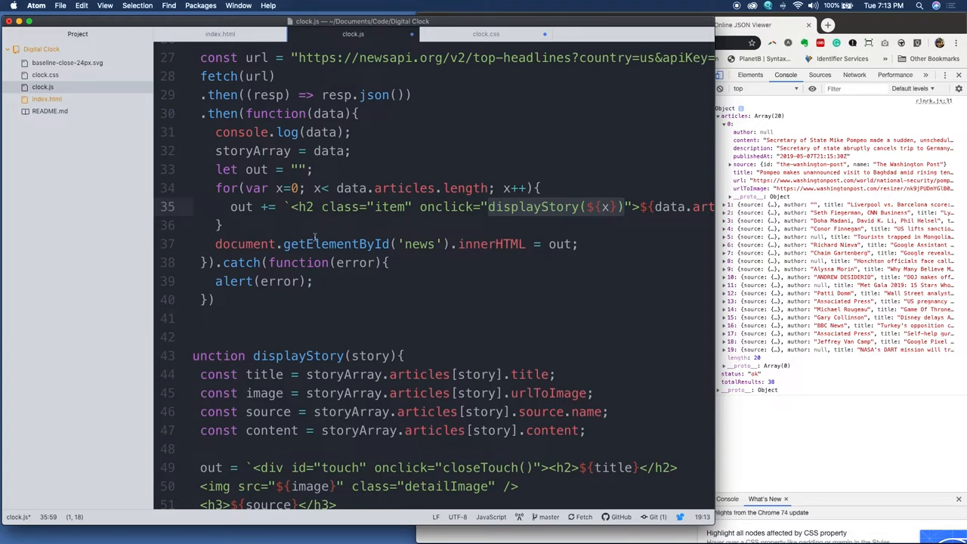
Type console.log(out); on a new line after the loop's closing brace on line 36.
click(282, 225)
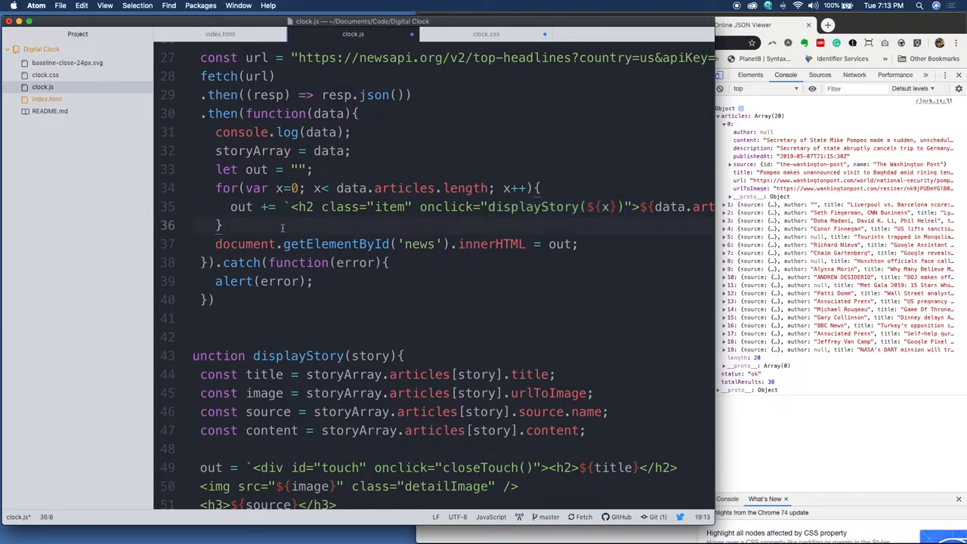
text(console.log(out);)
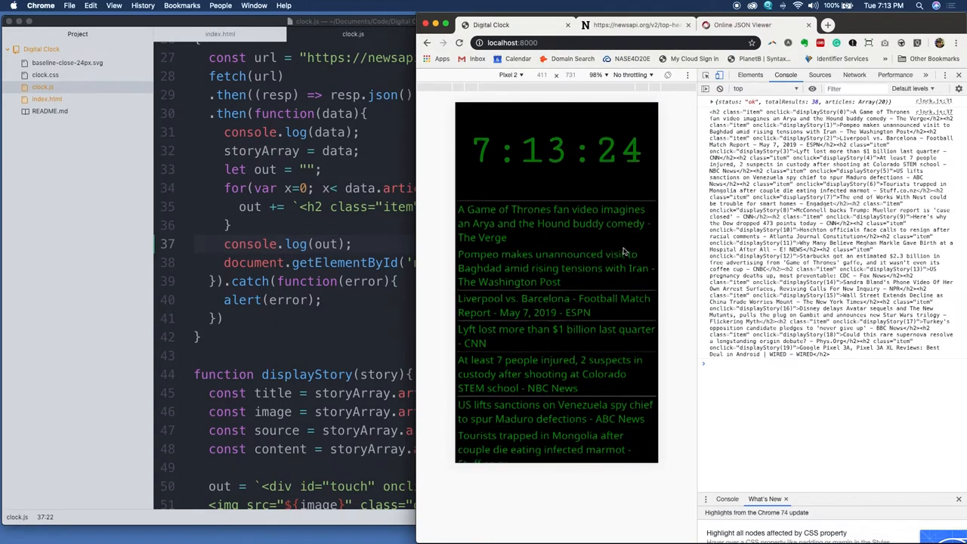
scroll(down, 3)
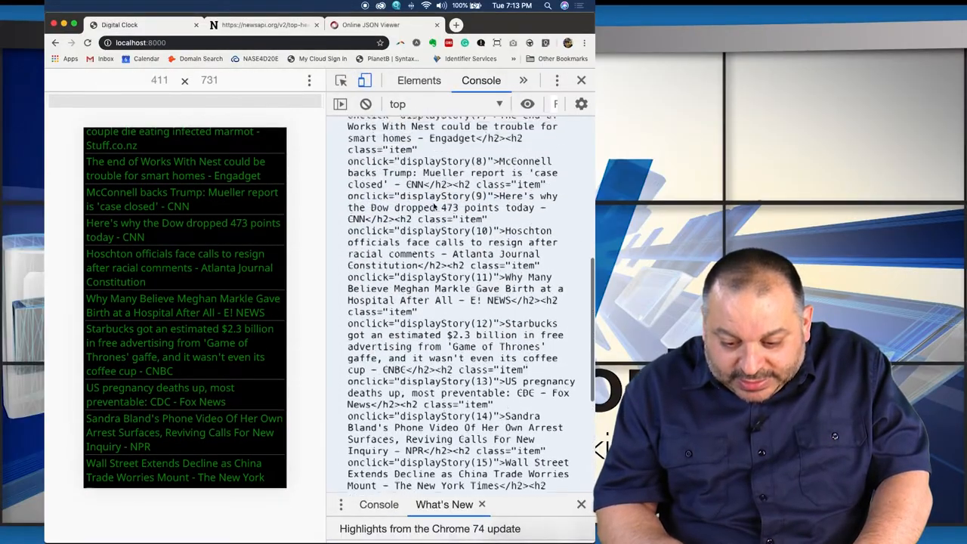
scroll(up, 3)
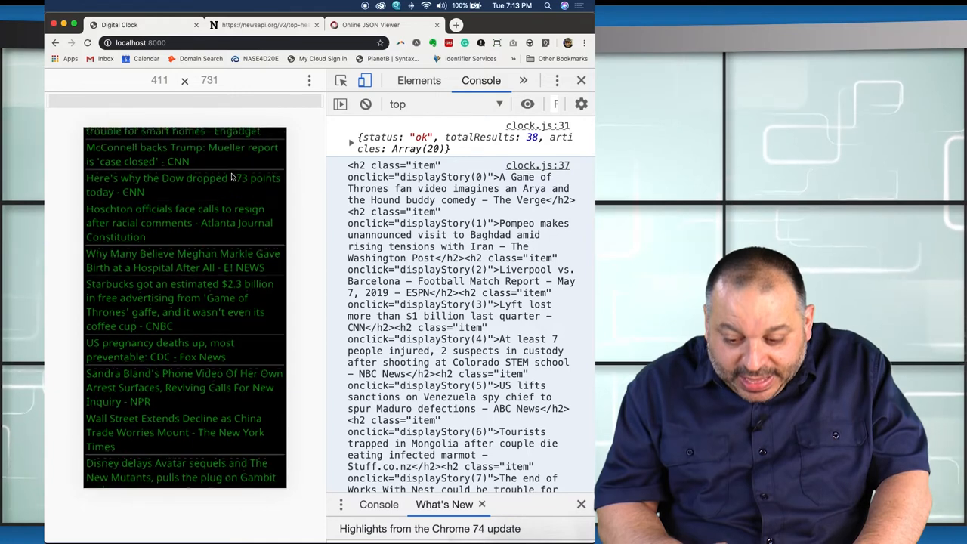
scroll(down, 3)
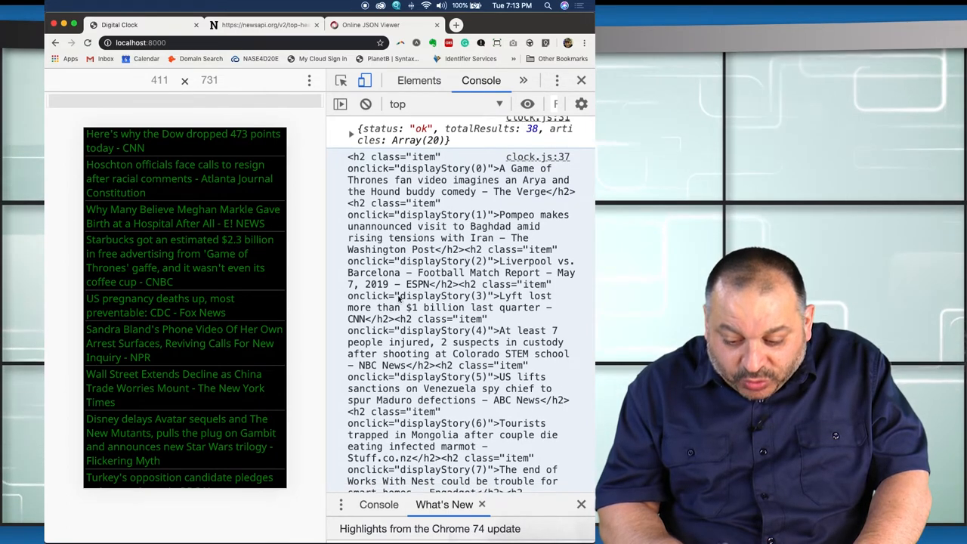
double_click(444, 295)
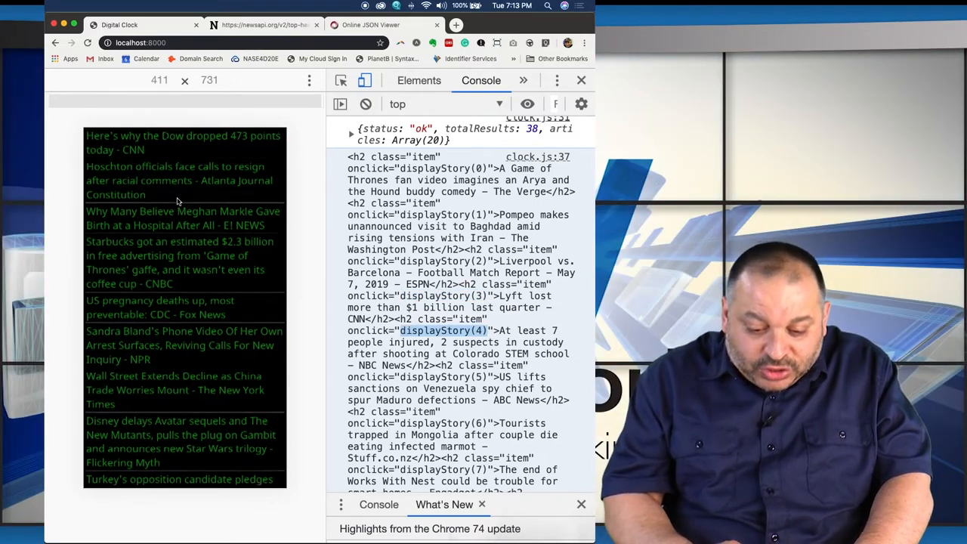
scroll(down, 3)
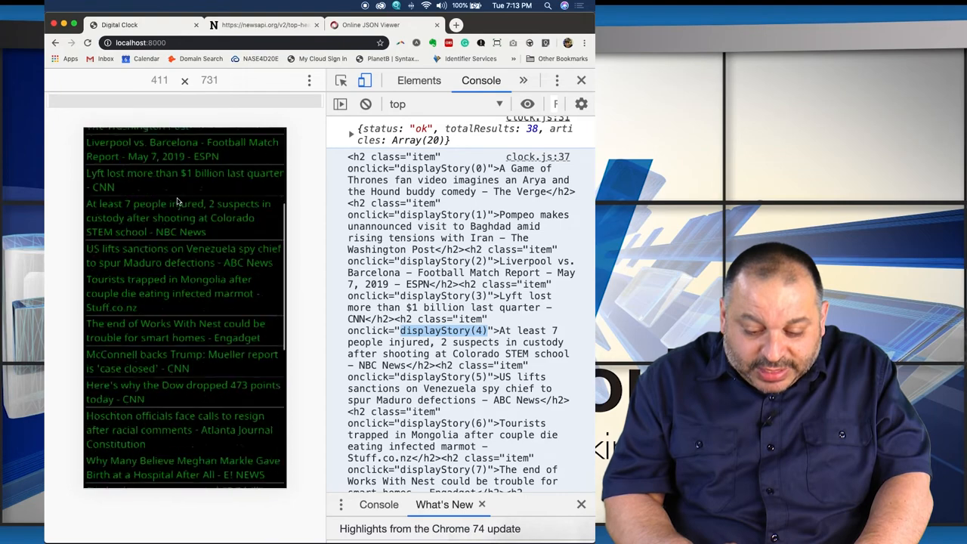
scroll(down, 3)
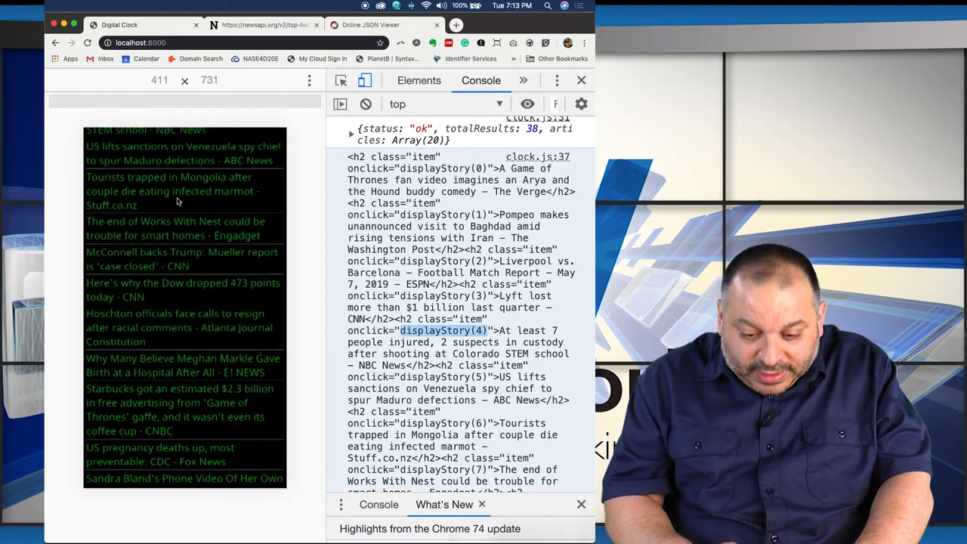
scroll(up, 3)
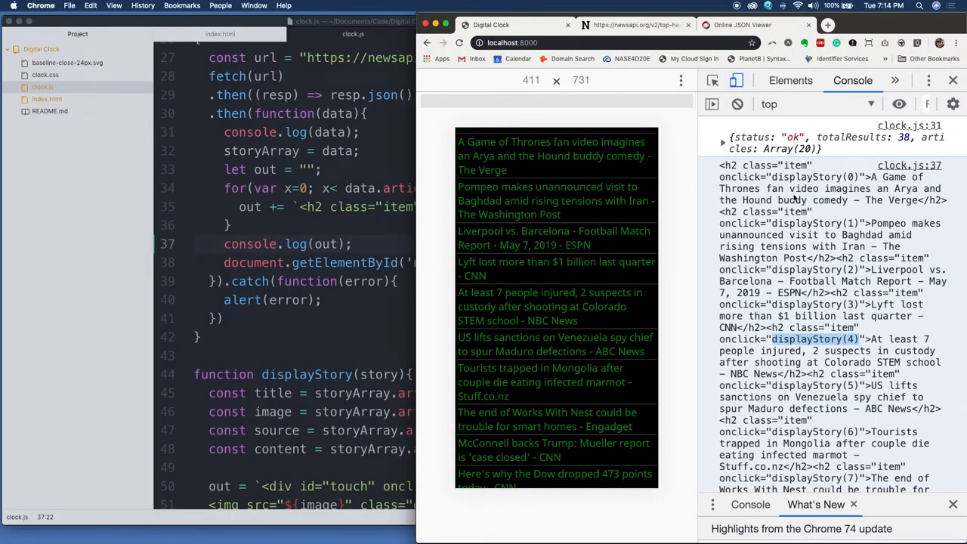
mouse_move(661, 164)
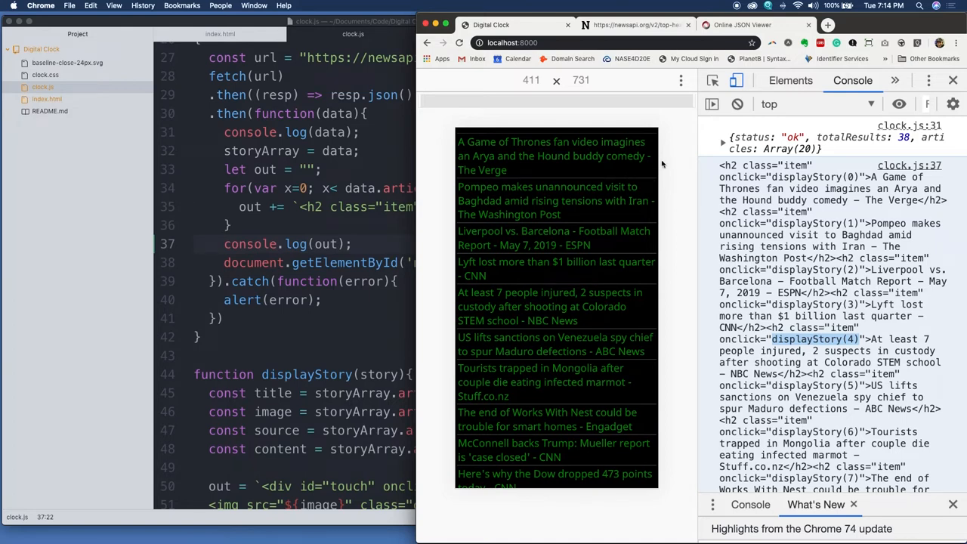
mouse_move(622, 156)
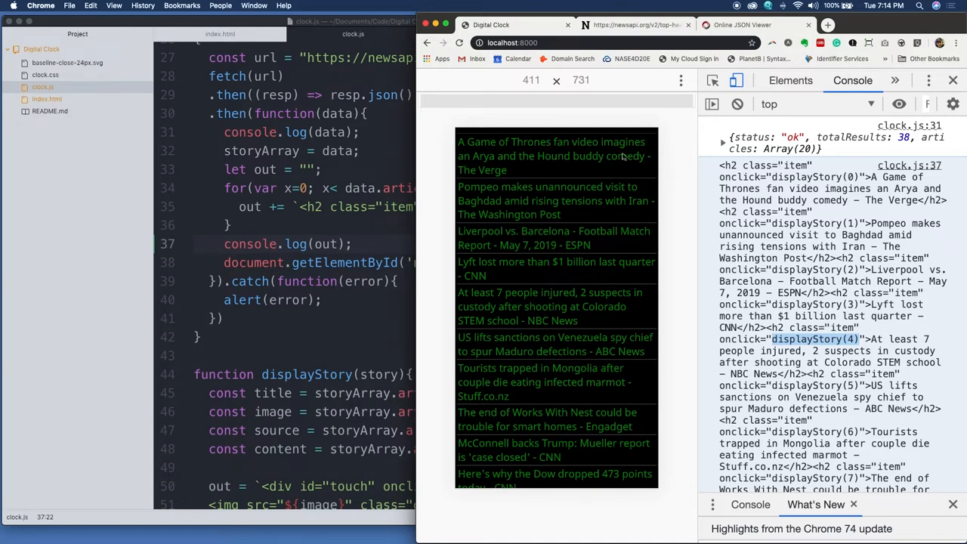
Open and close the Arya and the Hound story detail, then return to clock.js.
click(552, 156)
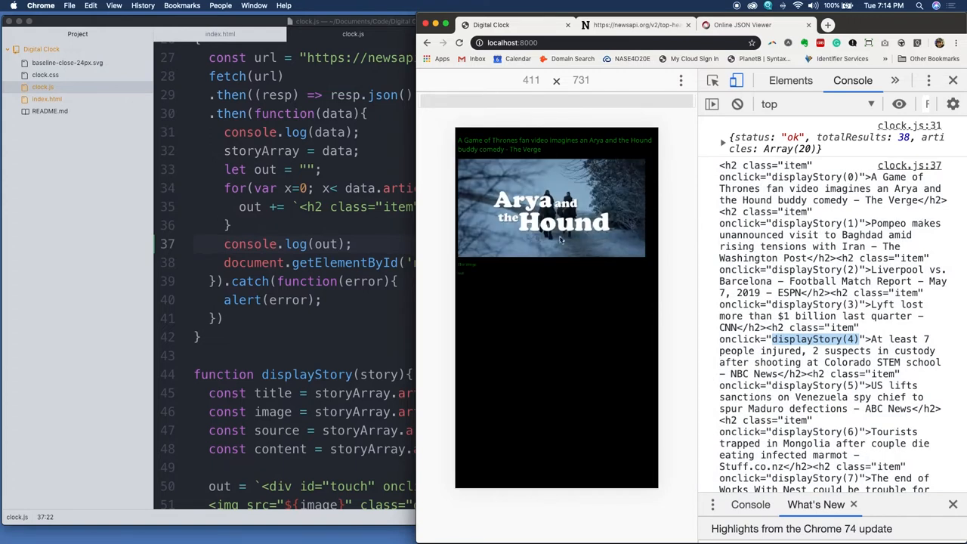
mouse_move(598, 161)
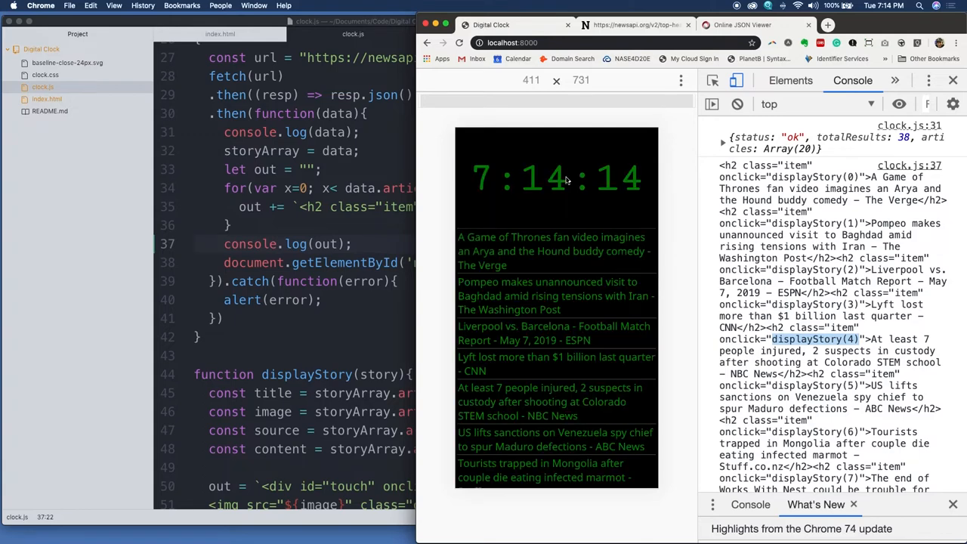
scroll(down, 3)
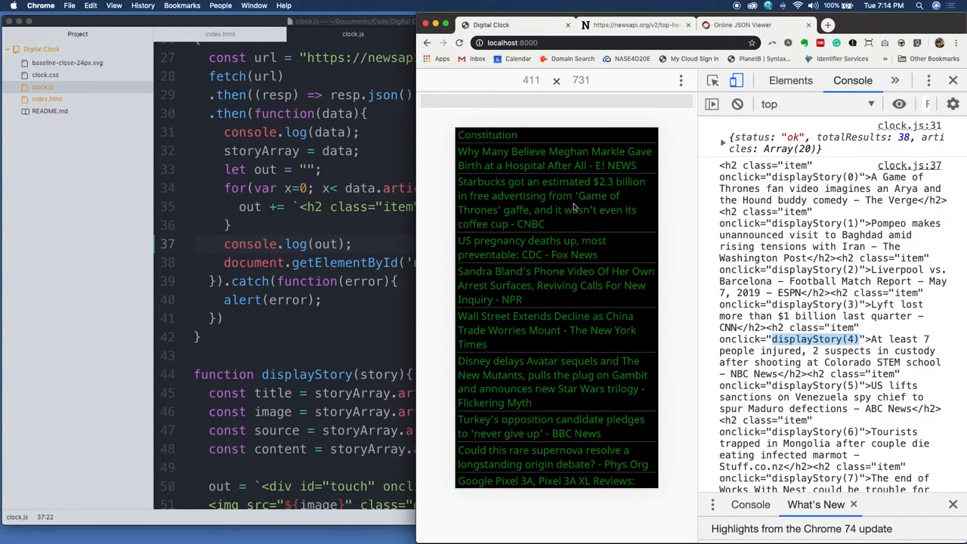
click(552, 203)
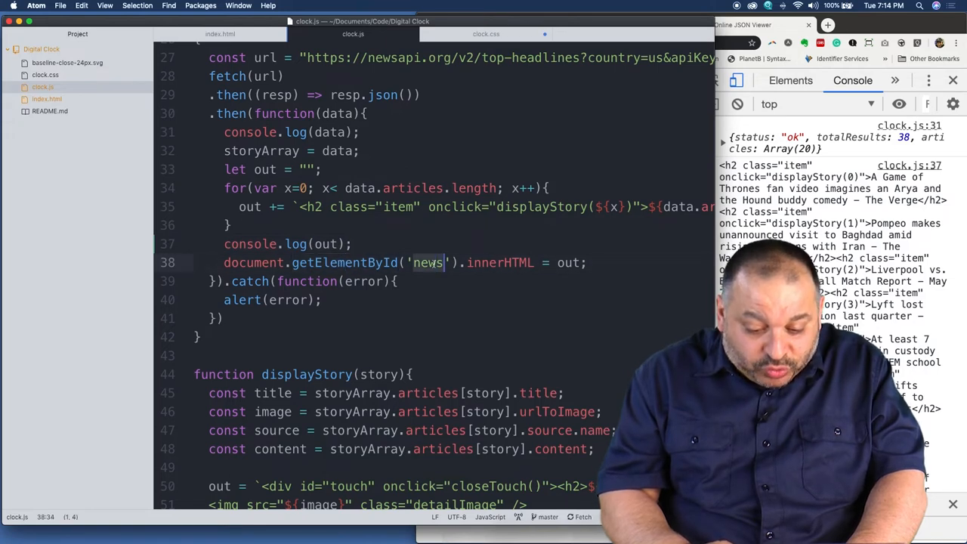
click(47, 99)
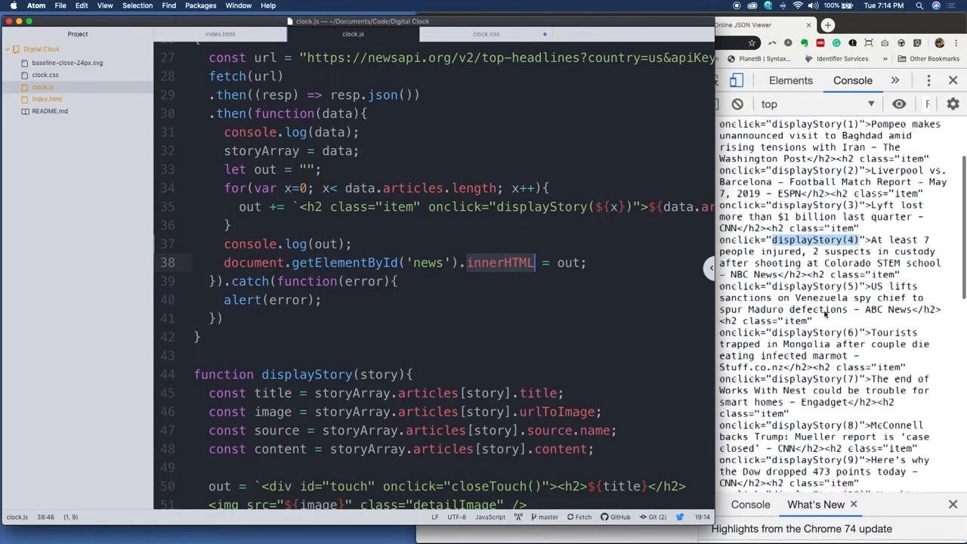
scroll(down, 3)
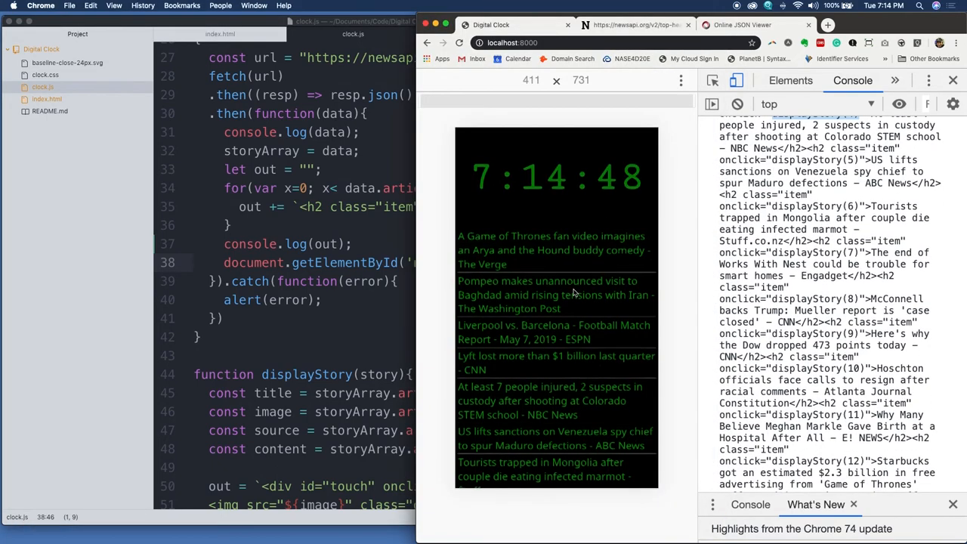
scroll(down, 3)
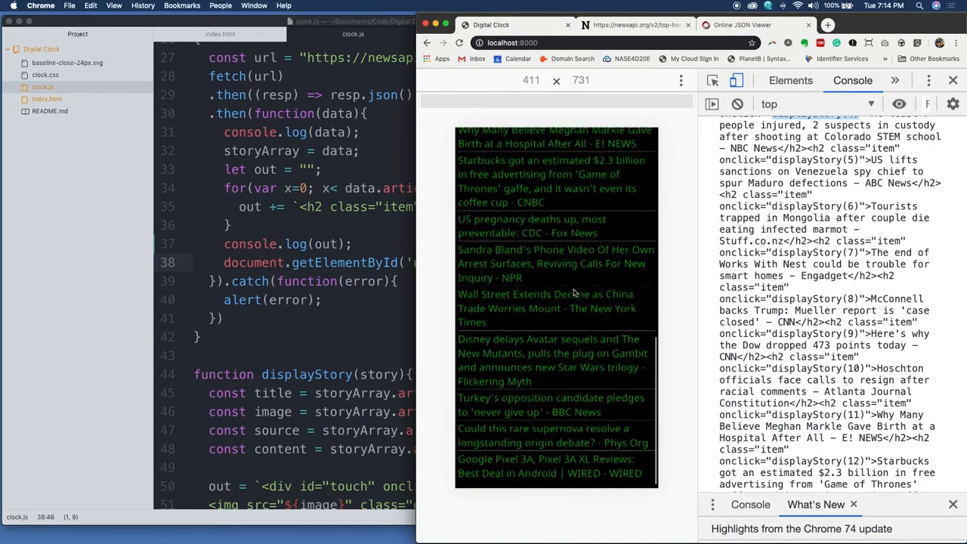
scroll(up, 3)
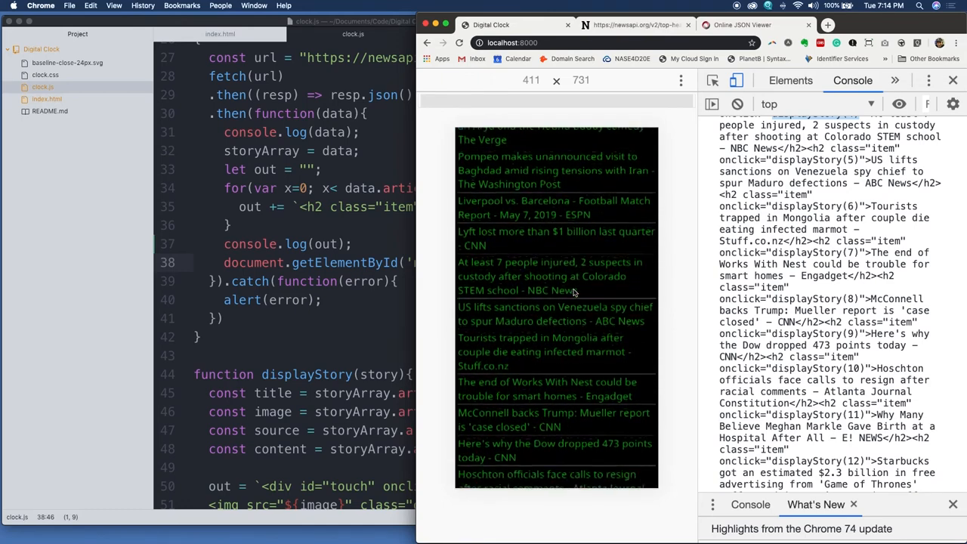
scroll(down, 3)
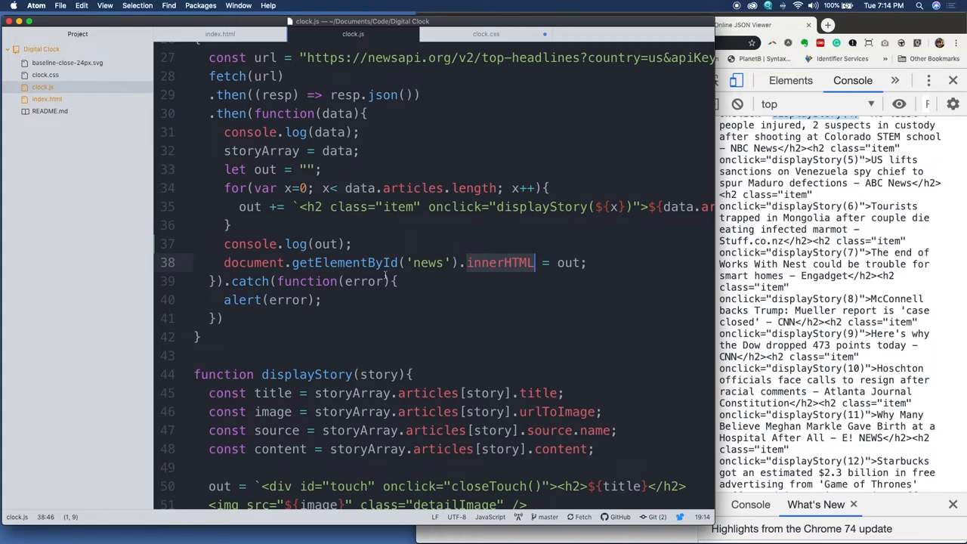
click(230, 281)
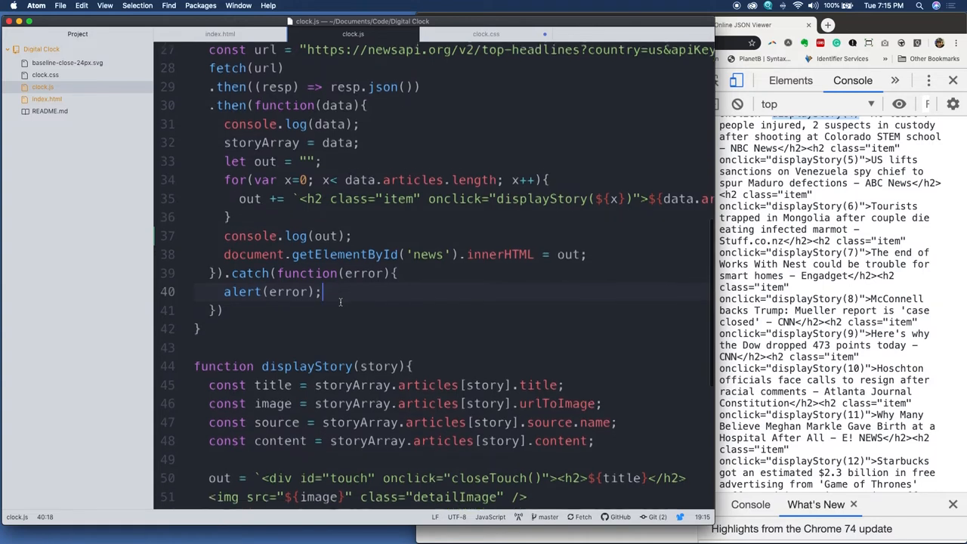
scroll(up, 3)
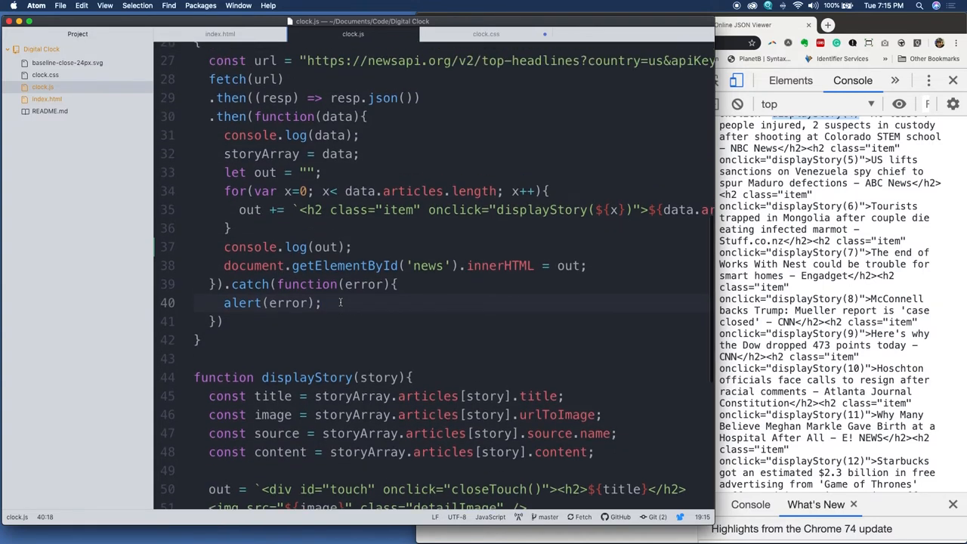
scroll(up, 3)
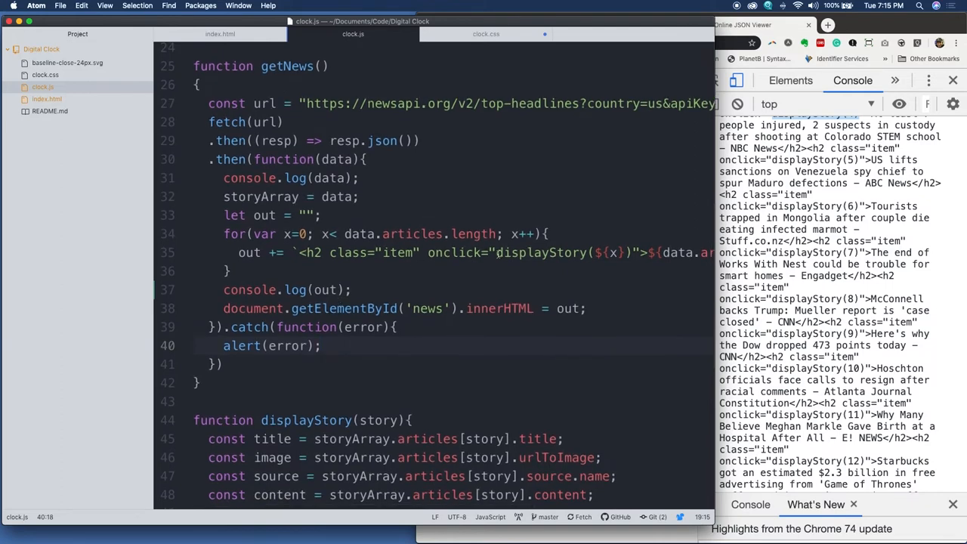
View and close the Mongolia marmot story, then locate displayStory's story parameter.
click(631, 252)
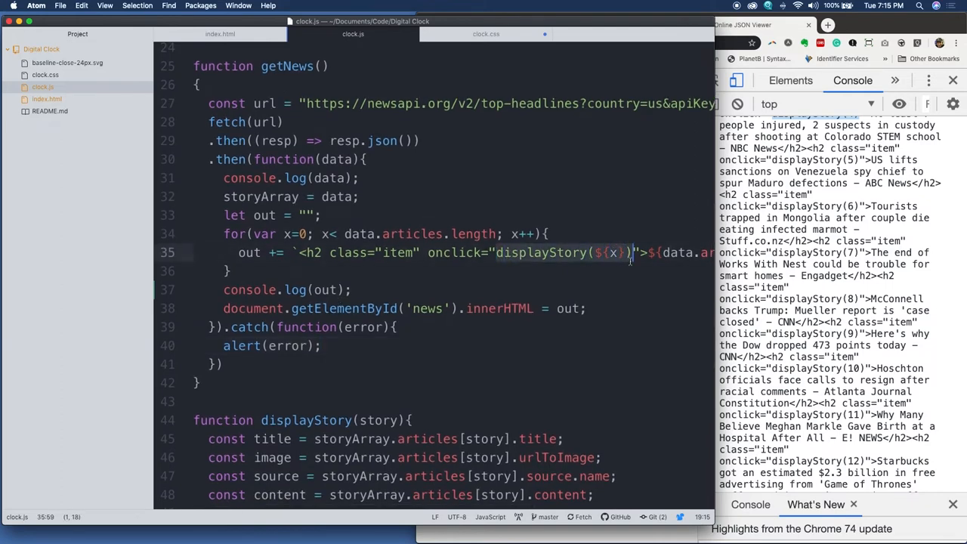
scroll(down, 3)
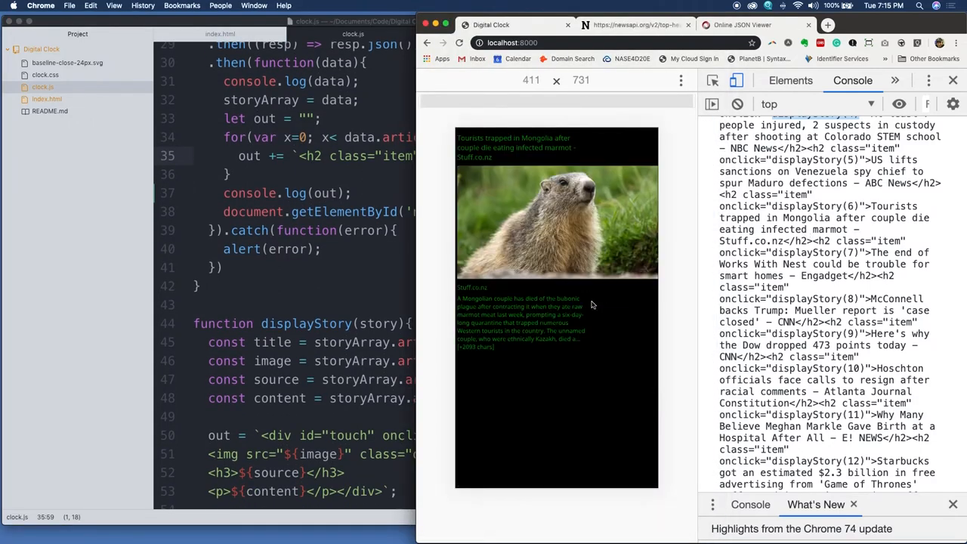
mouse_move(462, 123)
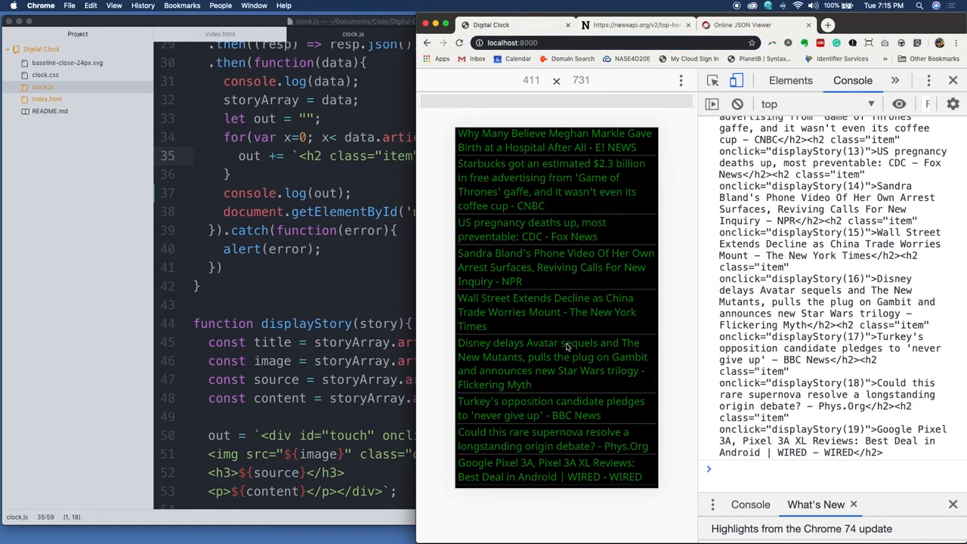
click(552, 356)
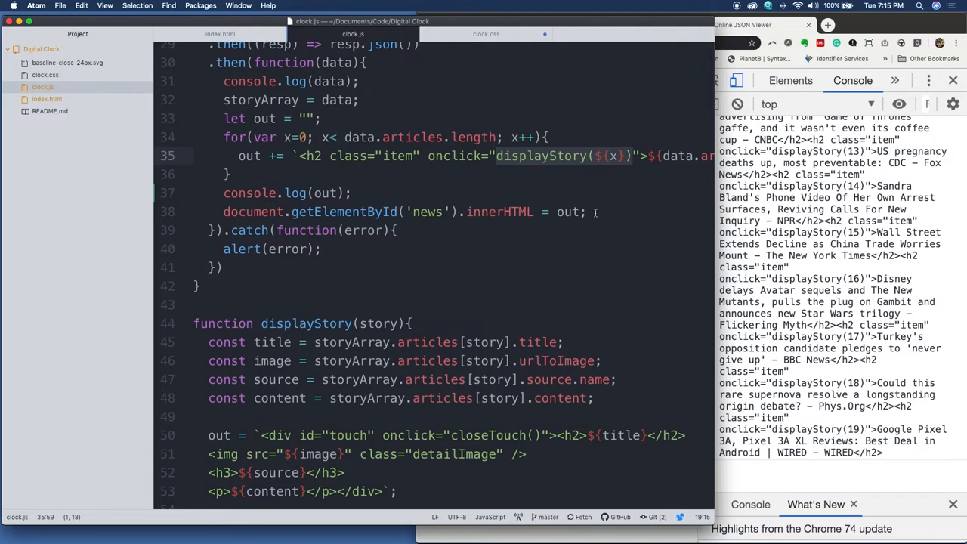
scroll(down, 3)
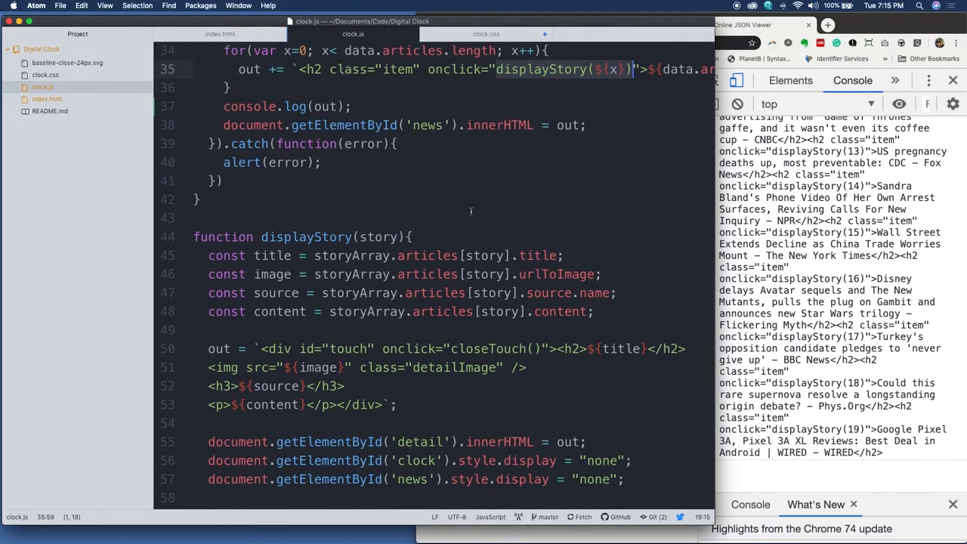
click(378, 237)
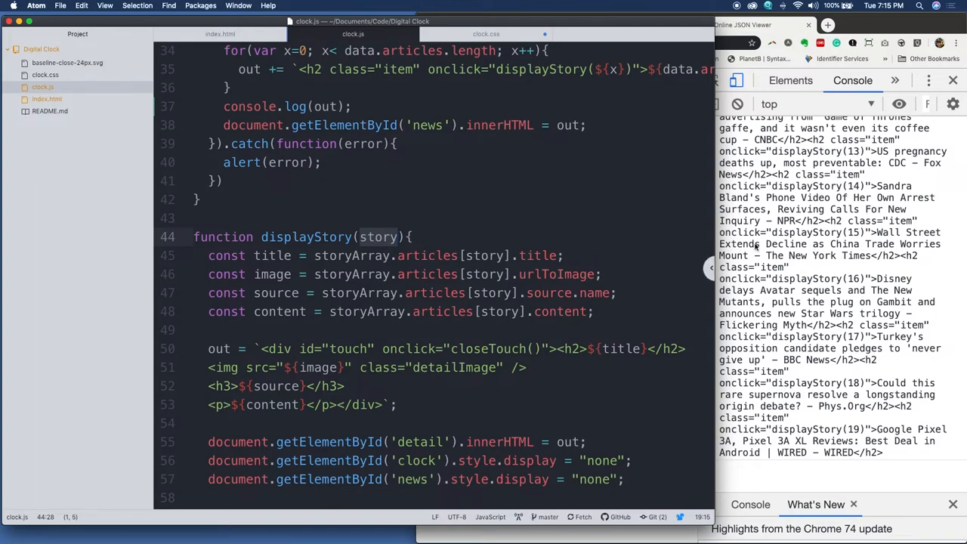
scroll(up, 3)
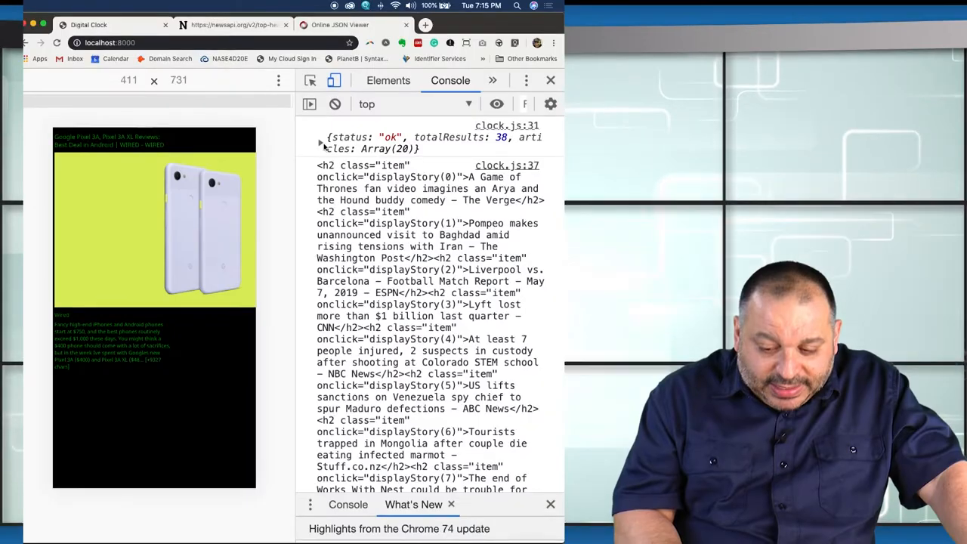
Expand the logged news object and its 20-article array in the console.
click(321, 143)
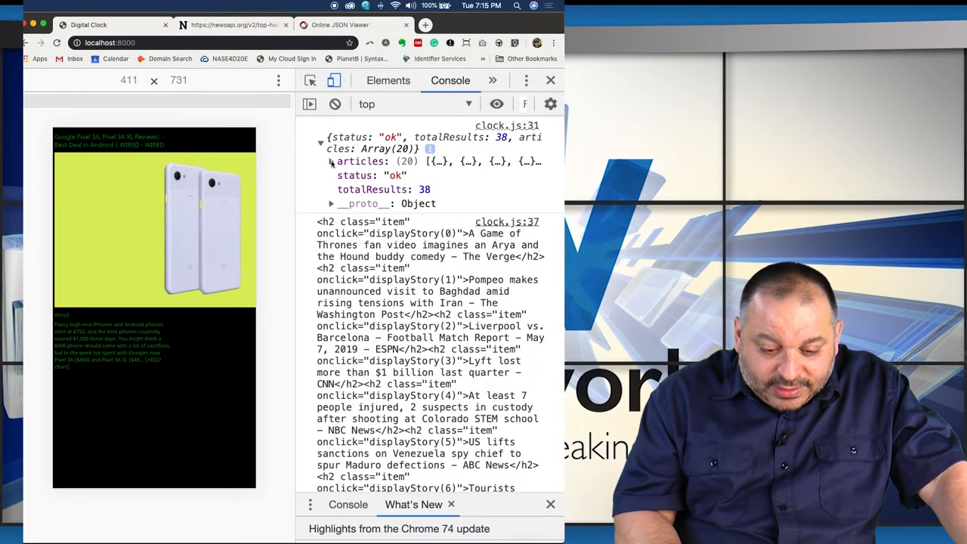
click(331, 161)
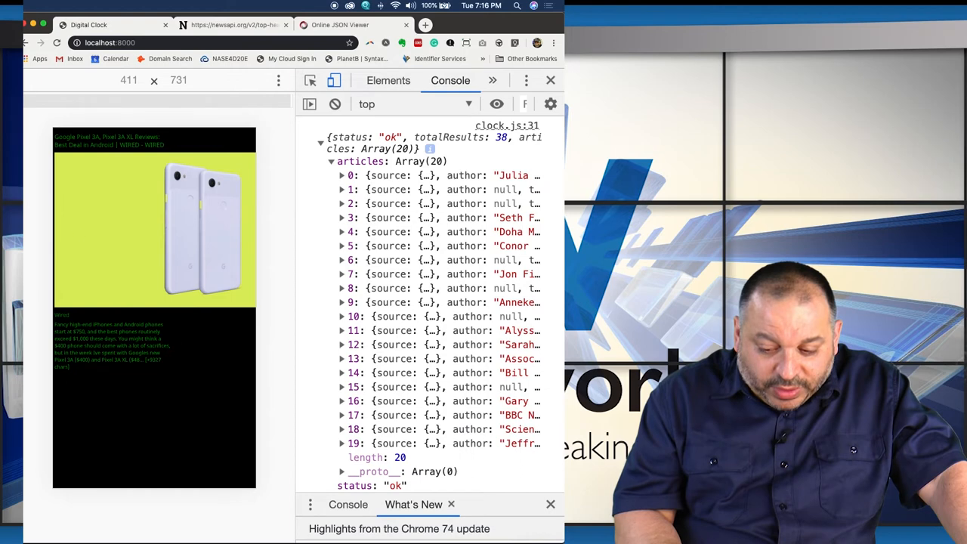
mouse_move(393, 330)
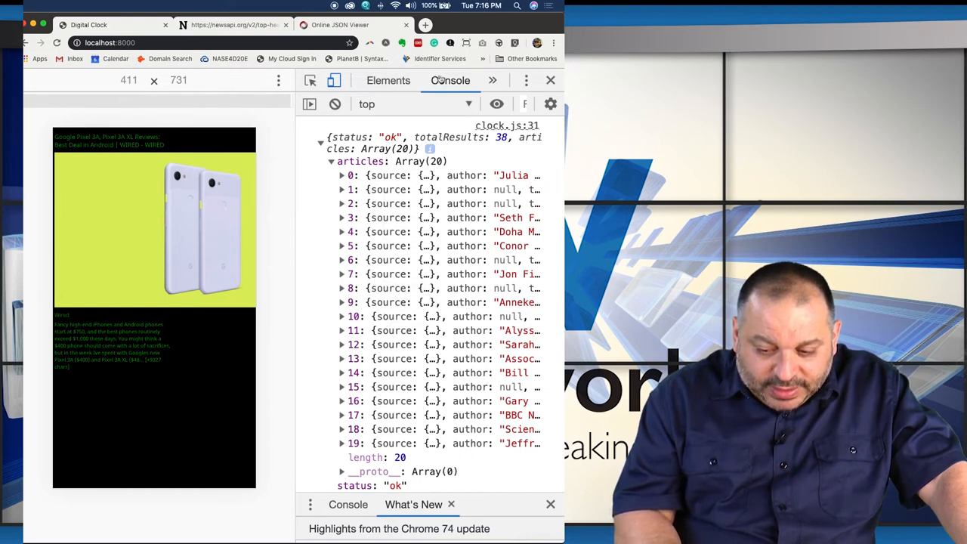
scroll(down, 3)
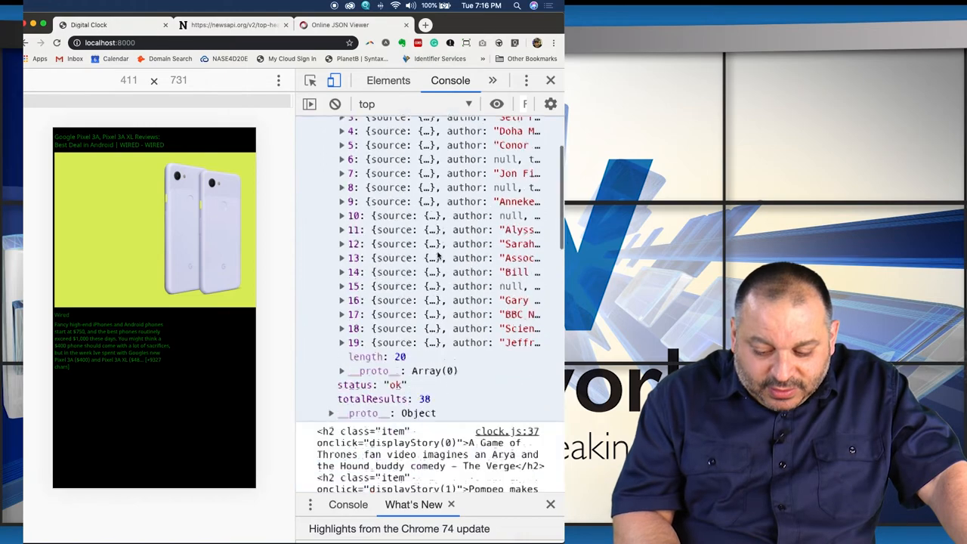
scroll(down, 3)
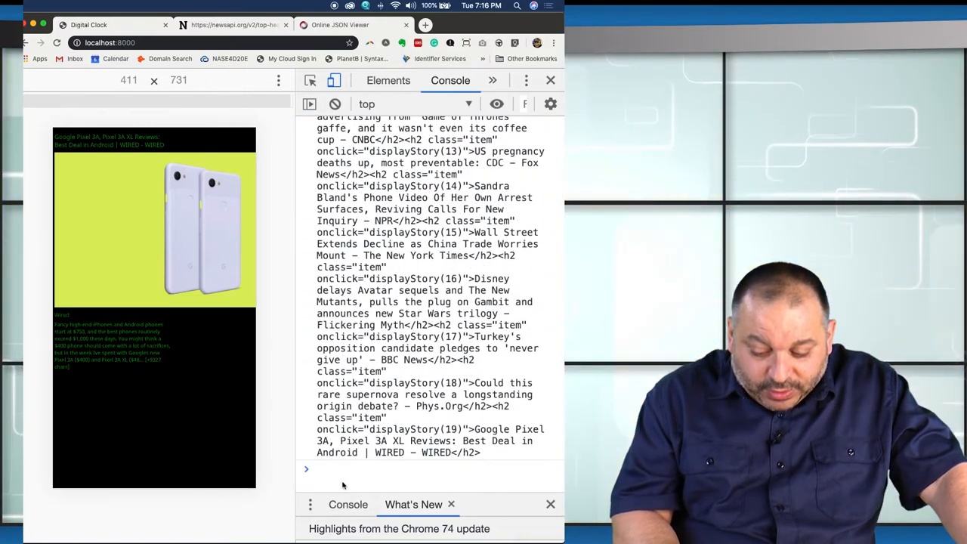
Enter storyArray in the console and expand its list of 20 articles.
text(screen)
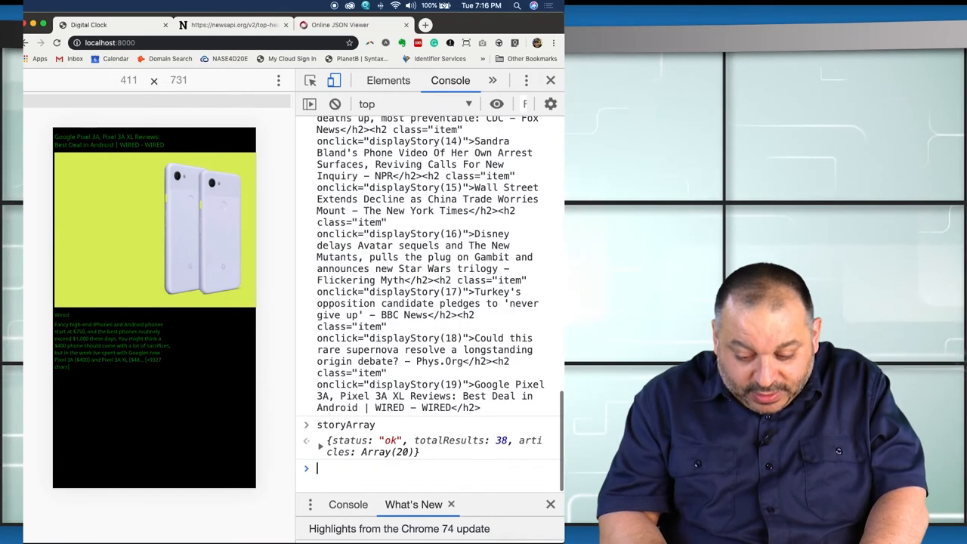
click(320, 446)
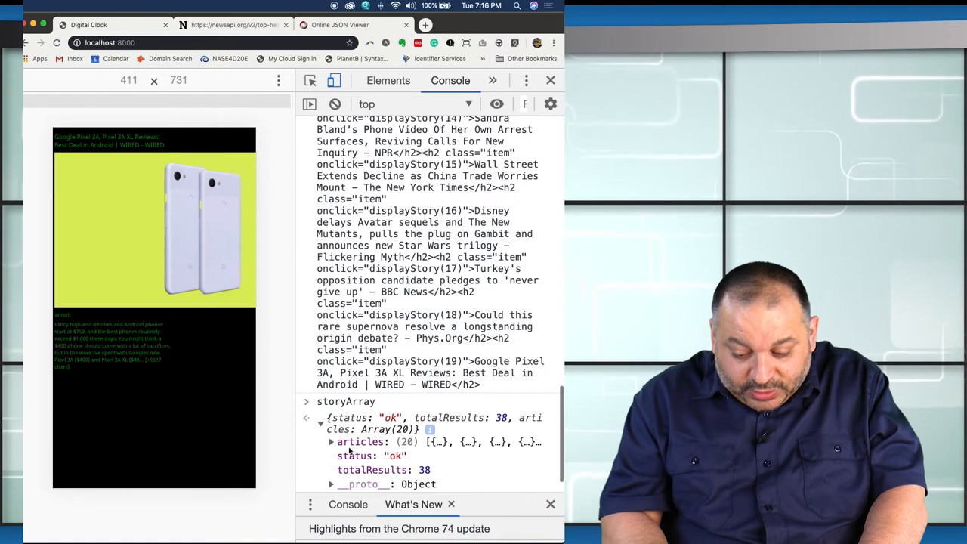
click(330, 442)
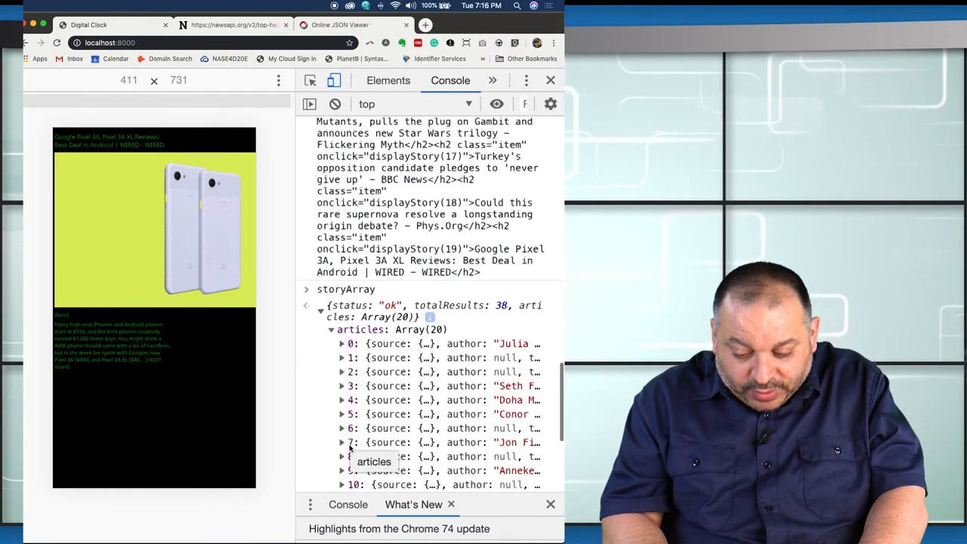
scroll(down, 3)
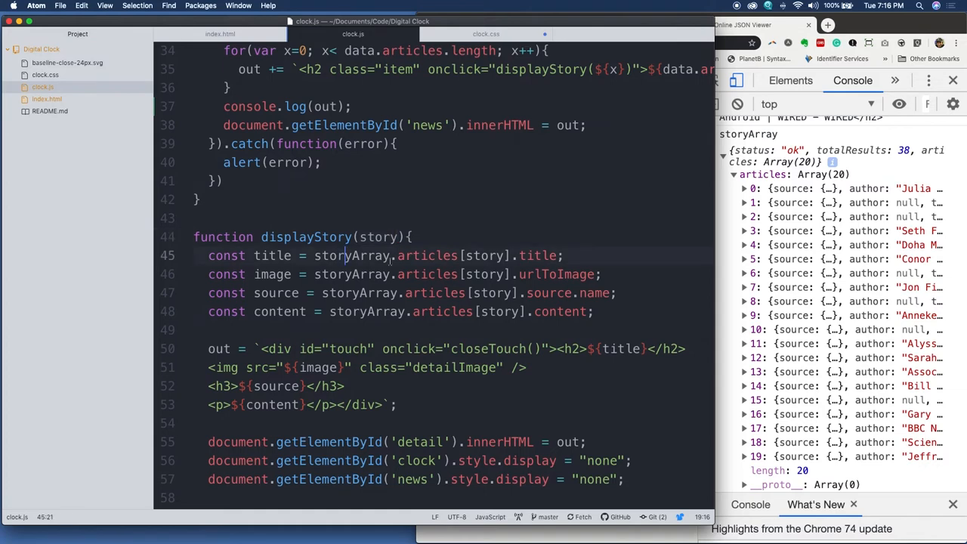
Select storyArray in displayStory and expand its articles, item 0 and source in the console.
double_click(427, 255)
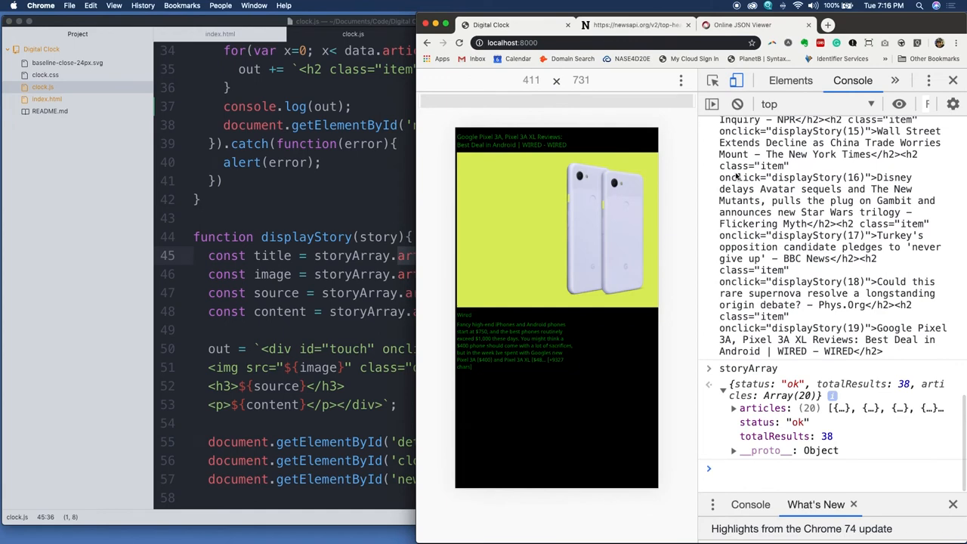
click(709, 384)
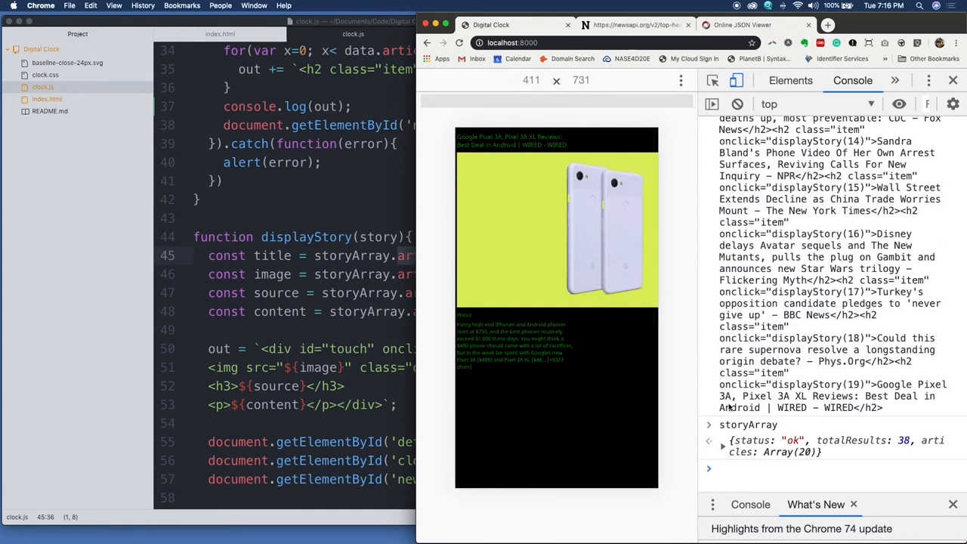
click(722, 441)
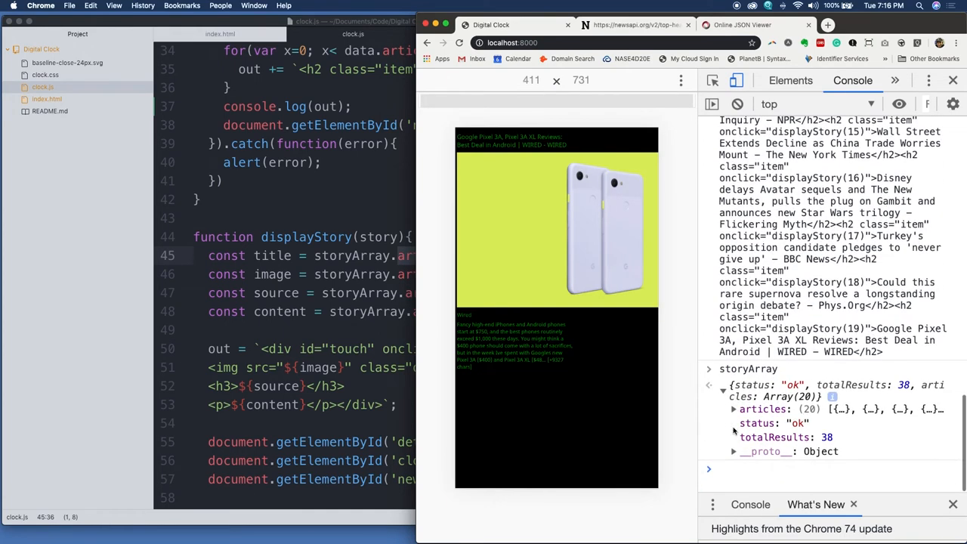
click(732, 409)
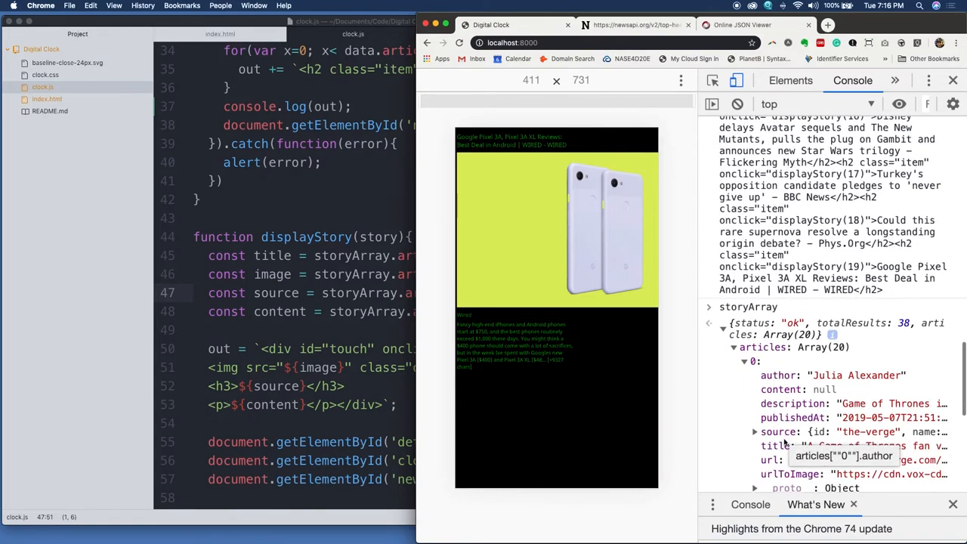
click(756, 431)
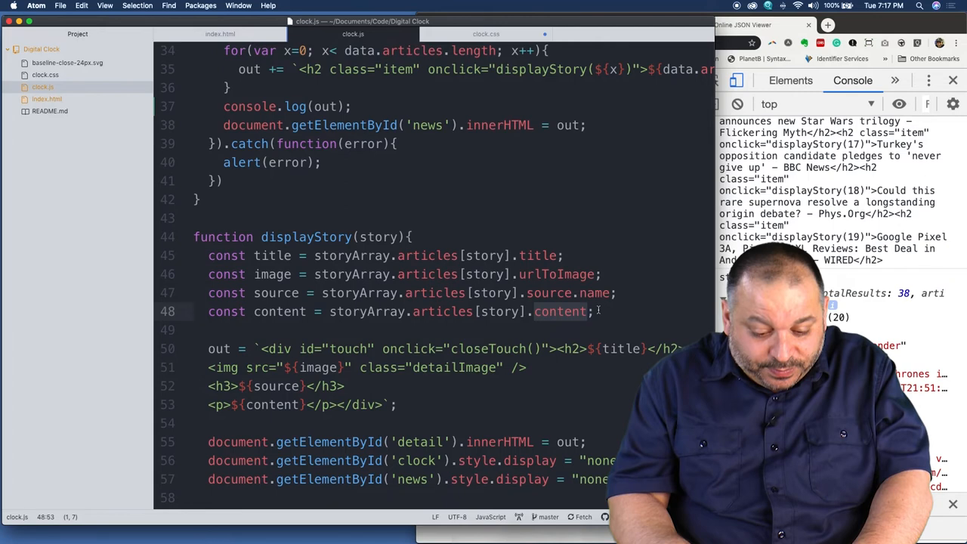
Scroll down to closeTouch and mark displayStory's title and source constants.
scroll(down, 3)
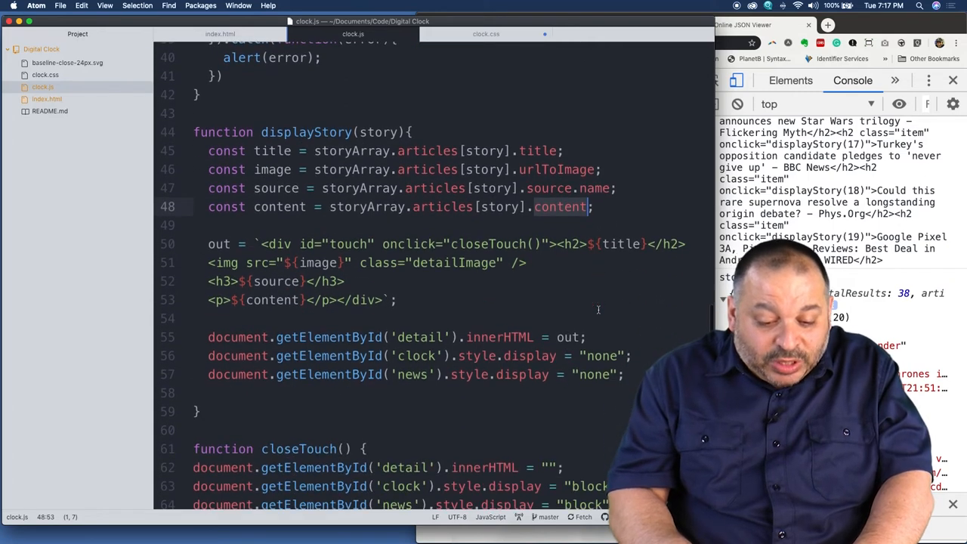
click(274, 150)
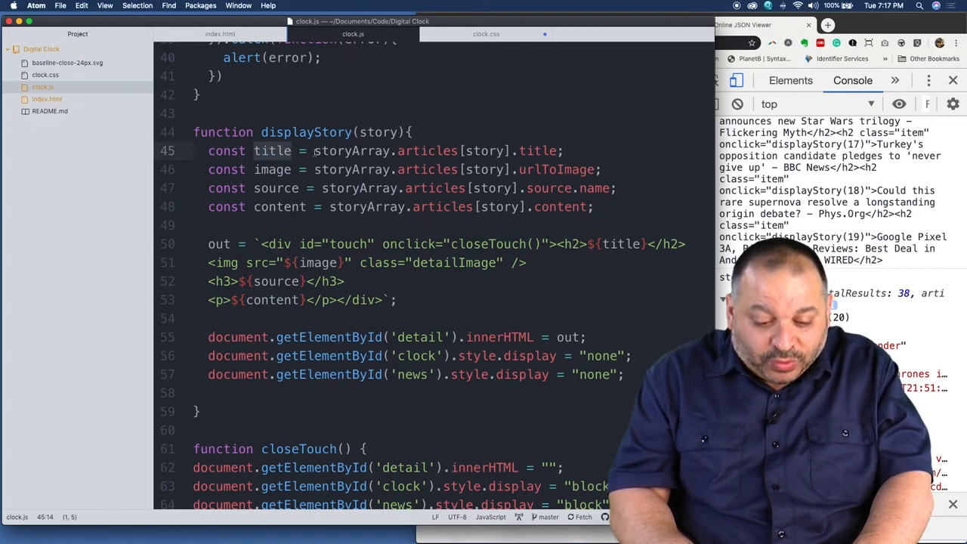
click(286, 189)
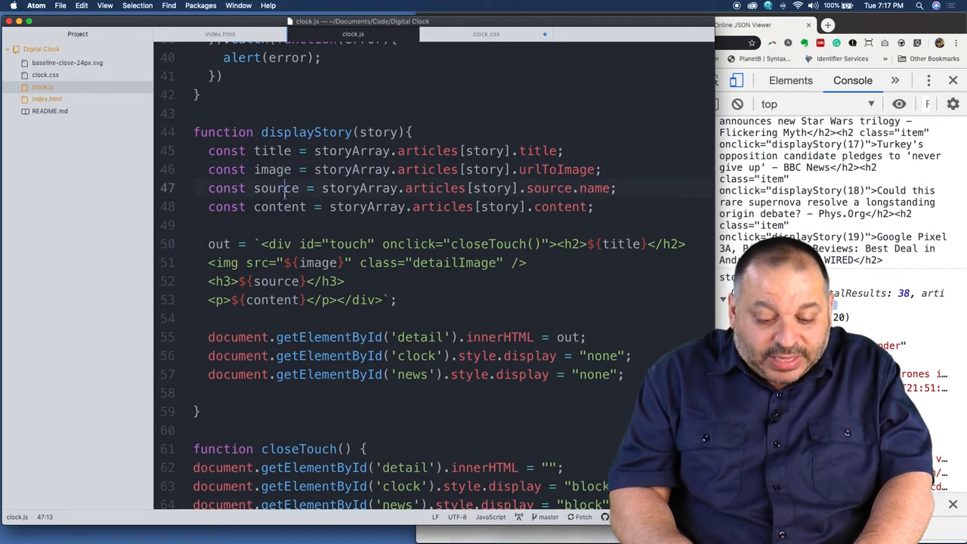
click(261, 243)
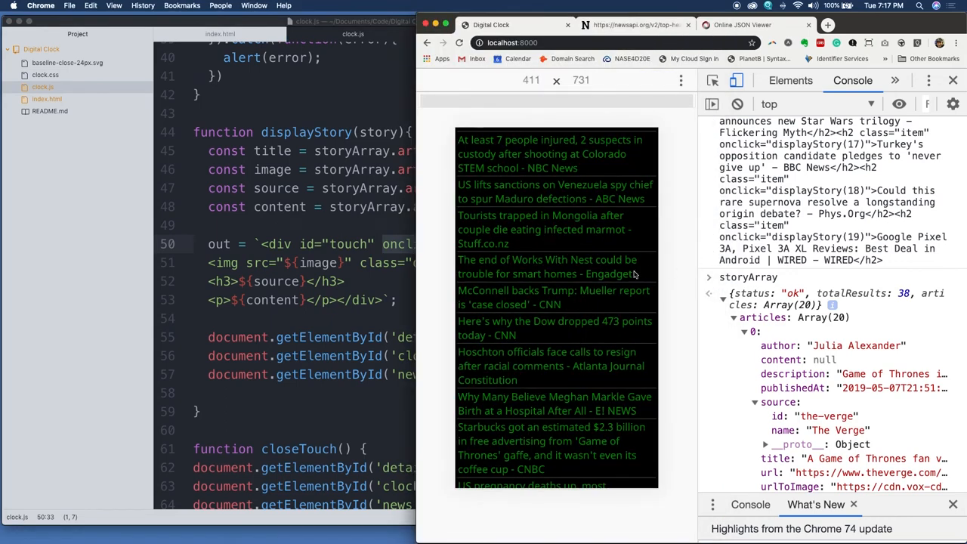
Open the Engadget Nest story, mark its title heading line, then scroll back through headlines.
click(547, 267)
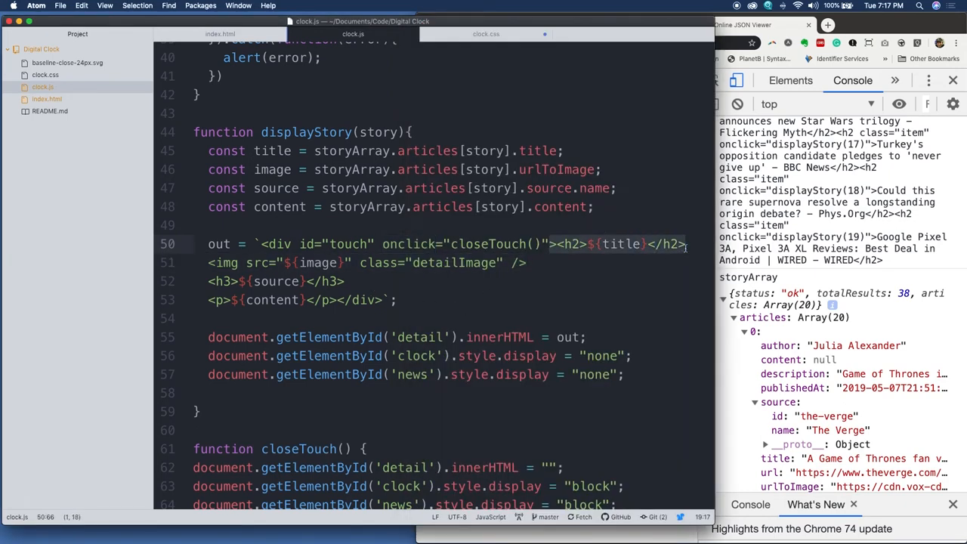
click(241, 262)
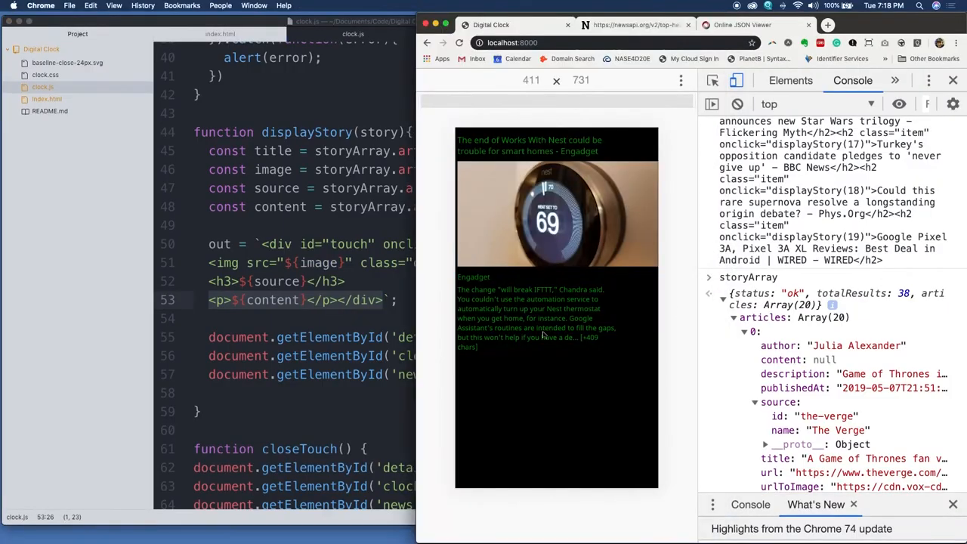
mouse_move(570, 338)
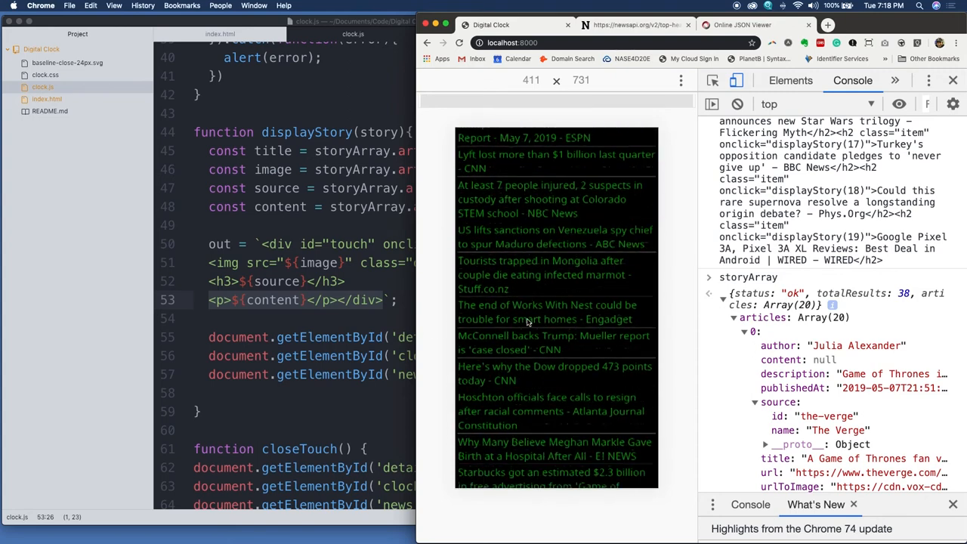
scroll(down, 3)
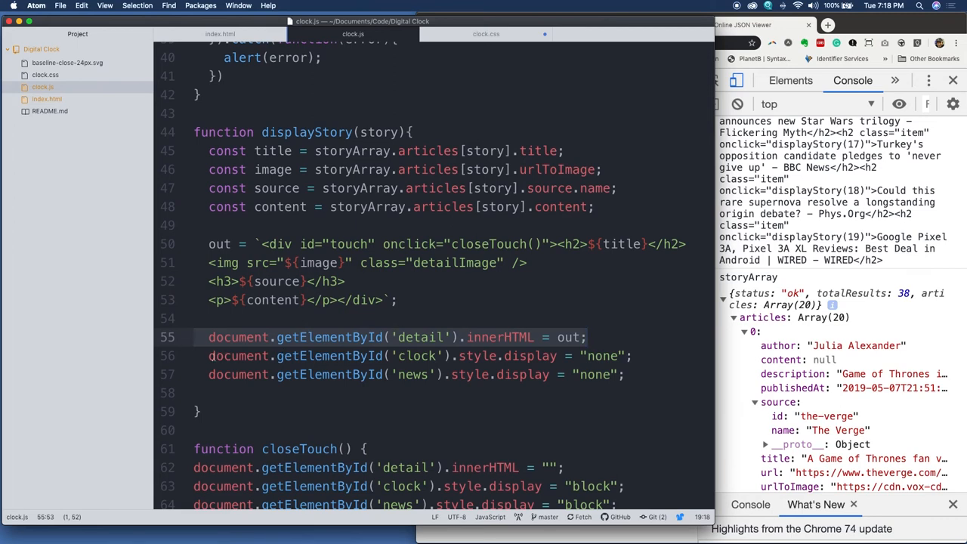
Mark the getElementById line in displayStory that hides the clock.
click(481, 356)
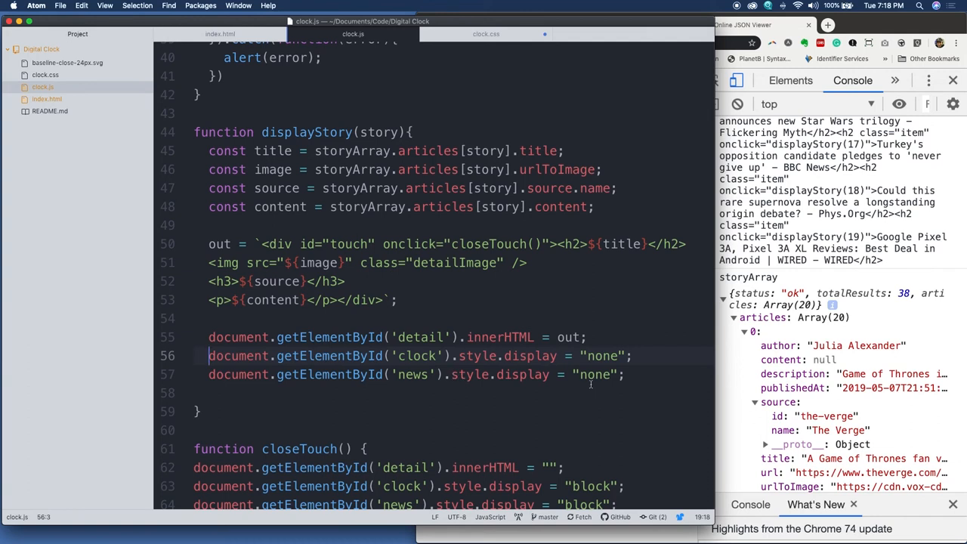
scroll(up, 3)
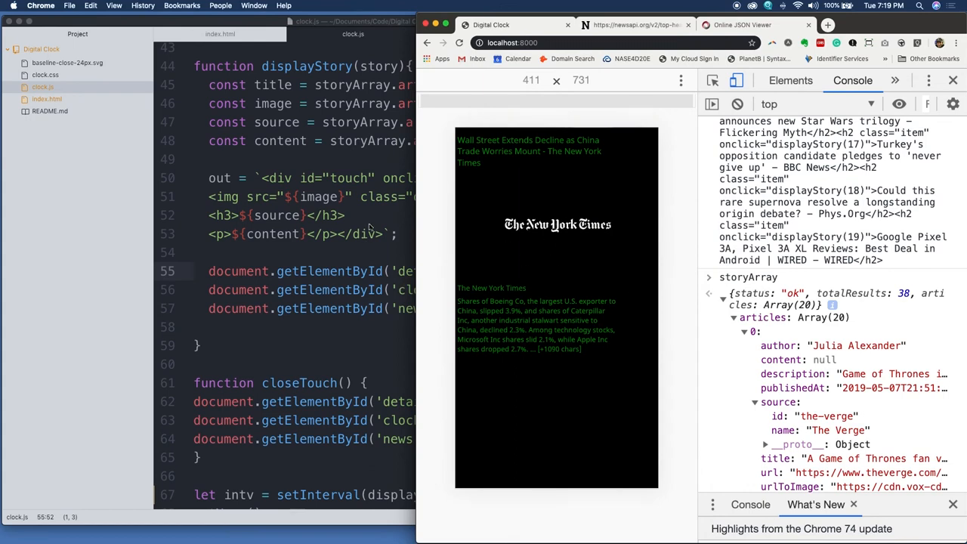
mouse_move(403, 256)
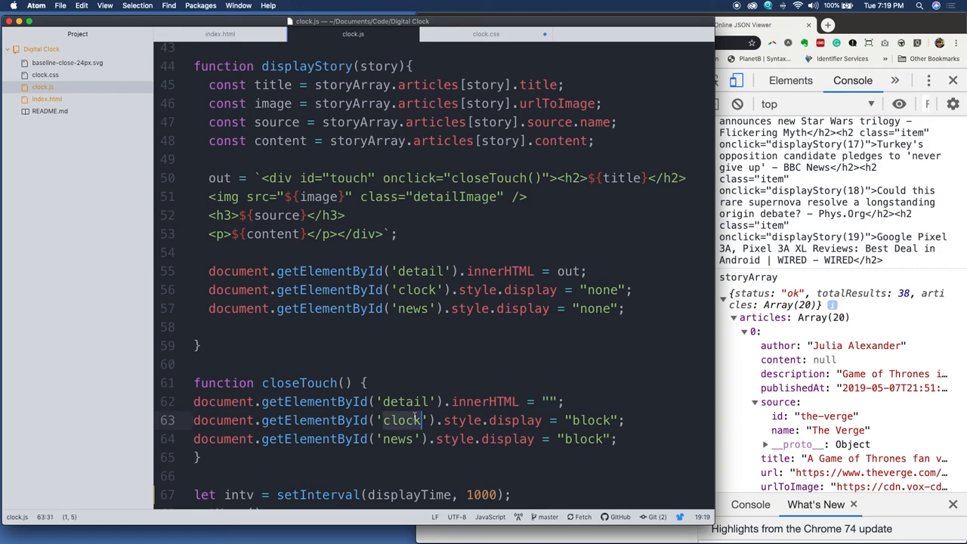
Mark closeTouch's clock-display line, then scroll down to setInterval and getNews().
click(397, 439)
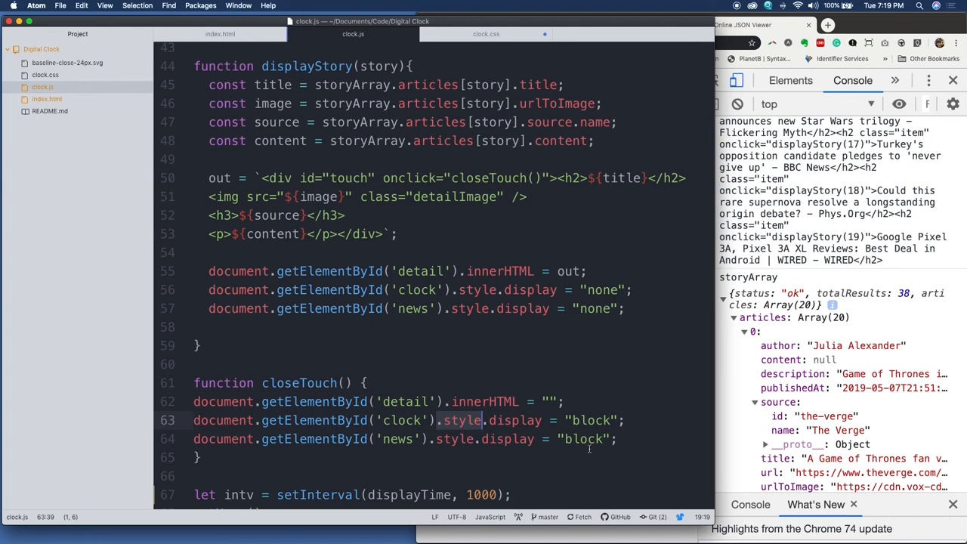
scroll(down, 3)
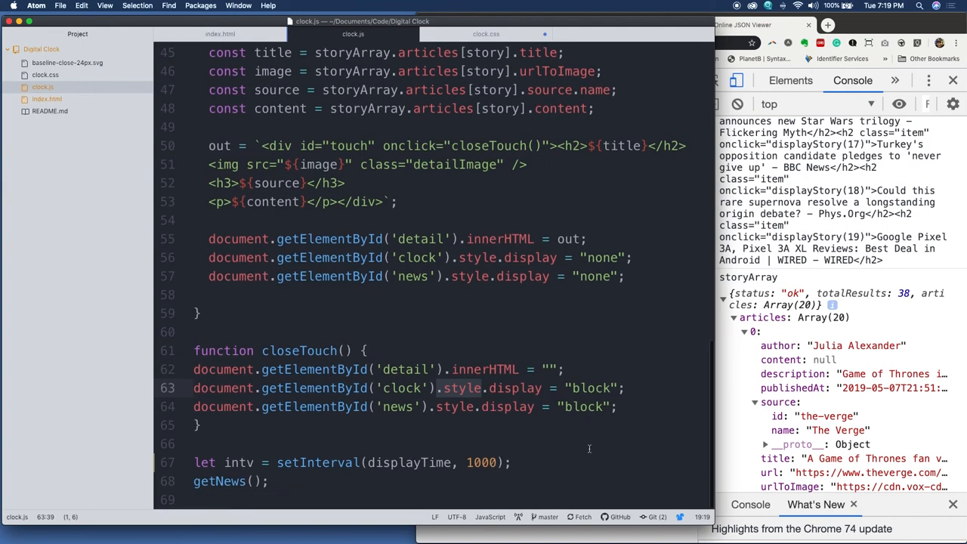